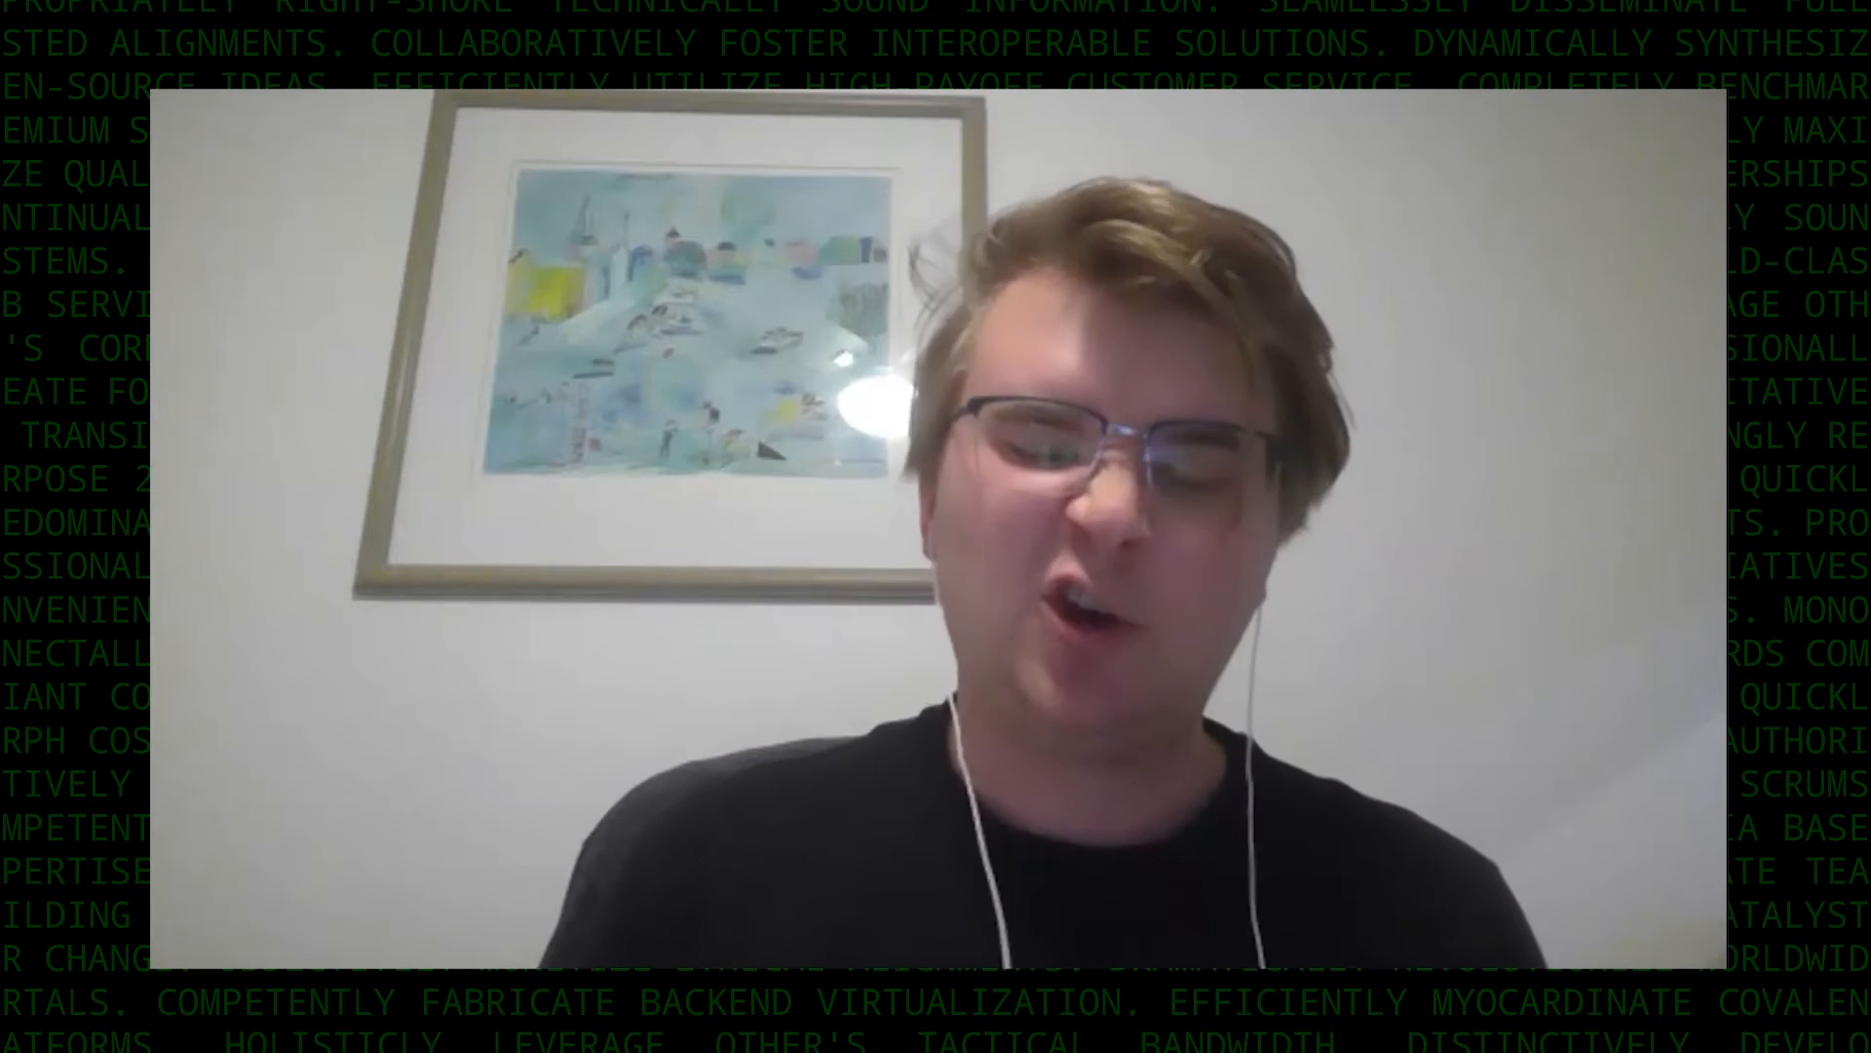
Review the spreadsheet's Incident Reports, IOC and Incident Types sheets before building the app.
left_click(698, 986)
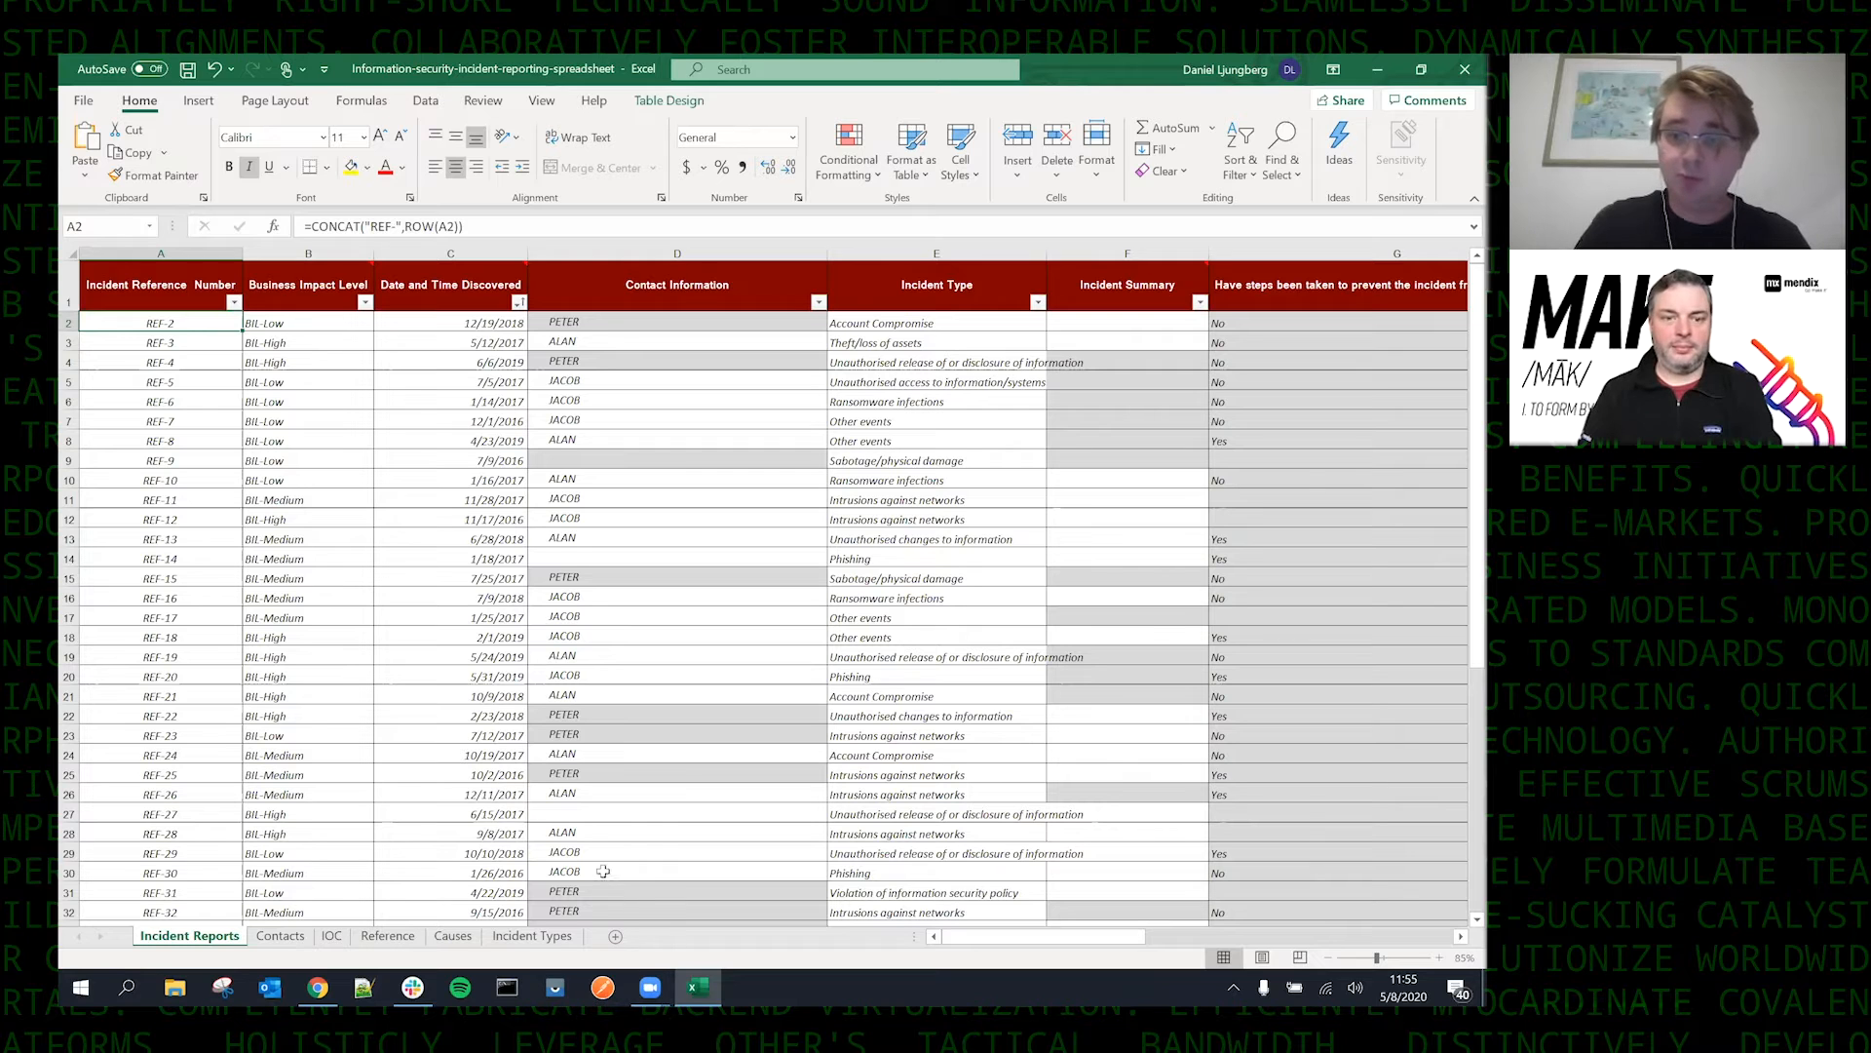
mouse_move(489, 425)
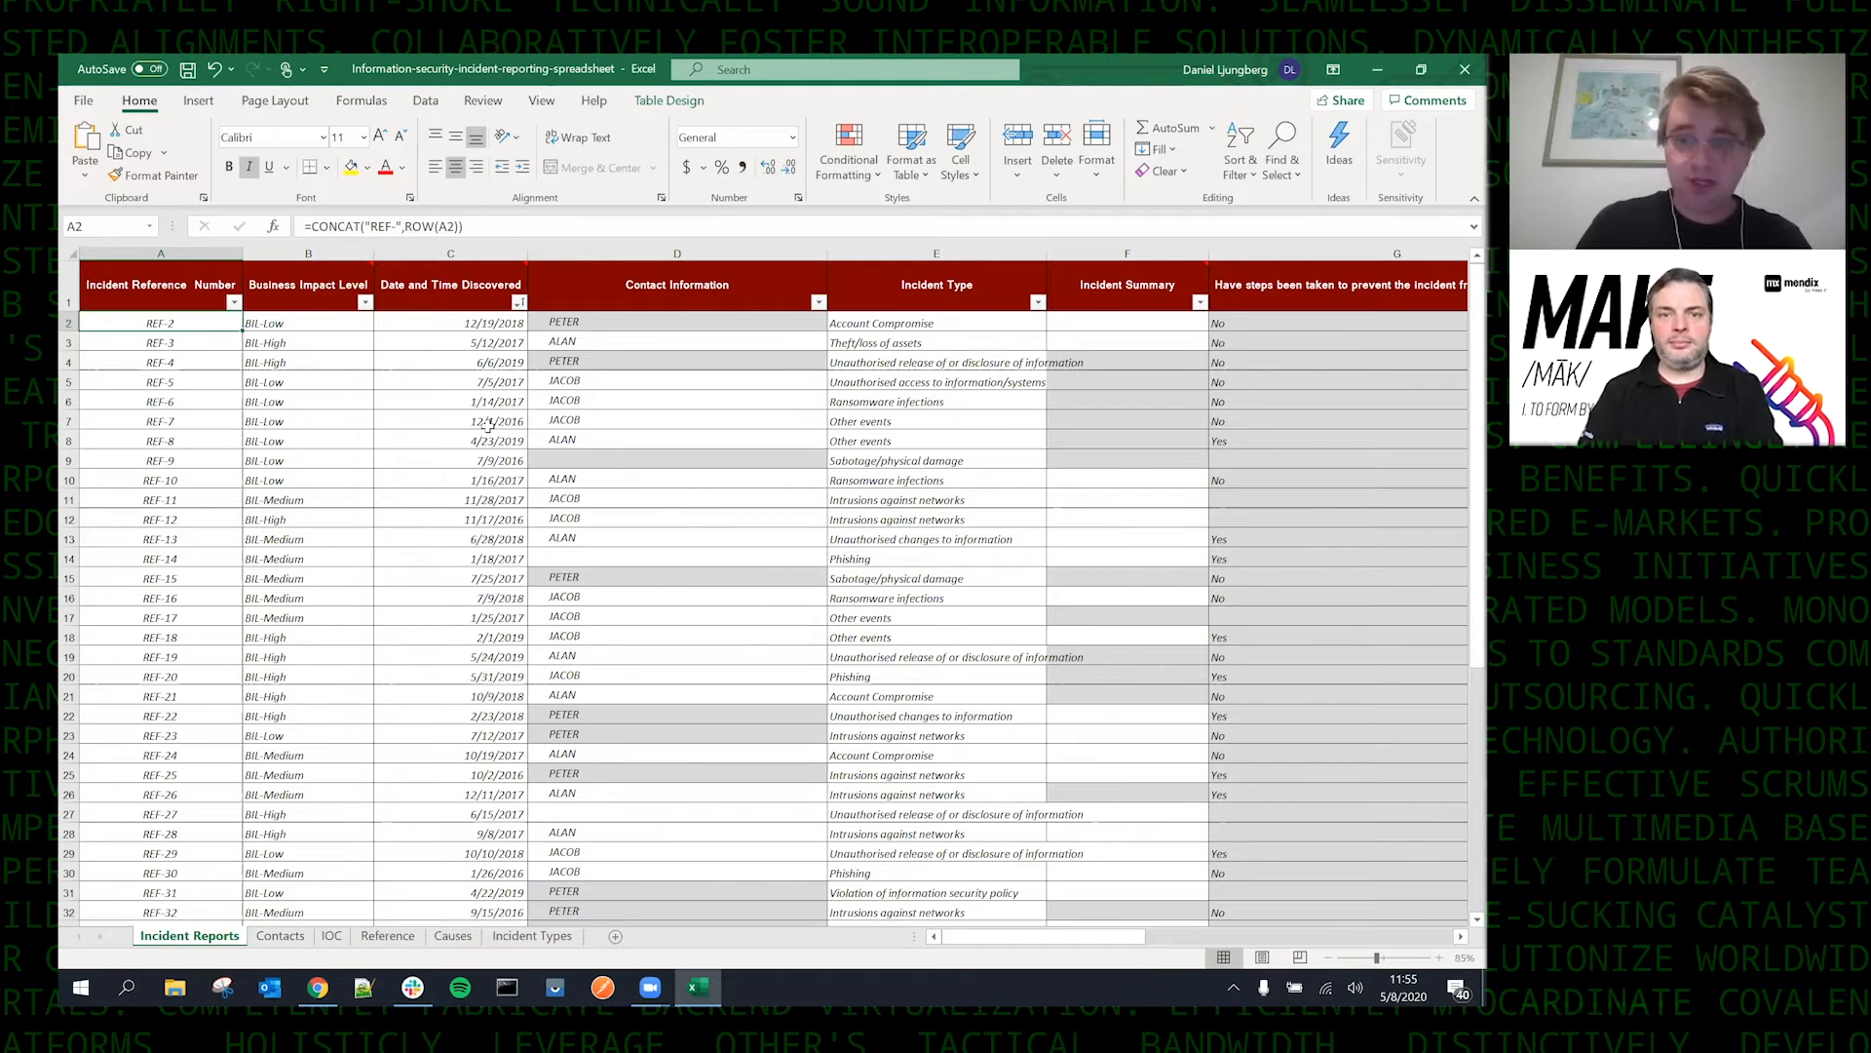
mouse_move(728, 629)
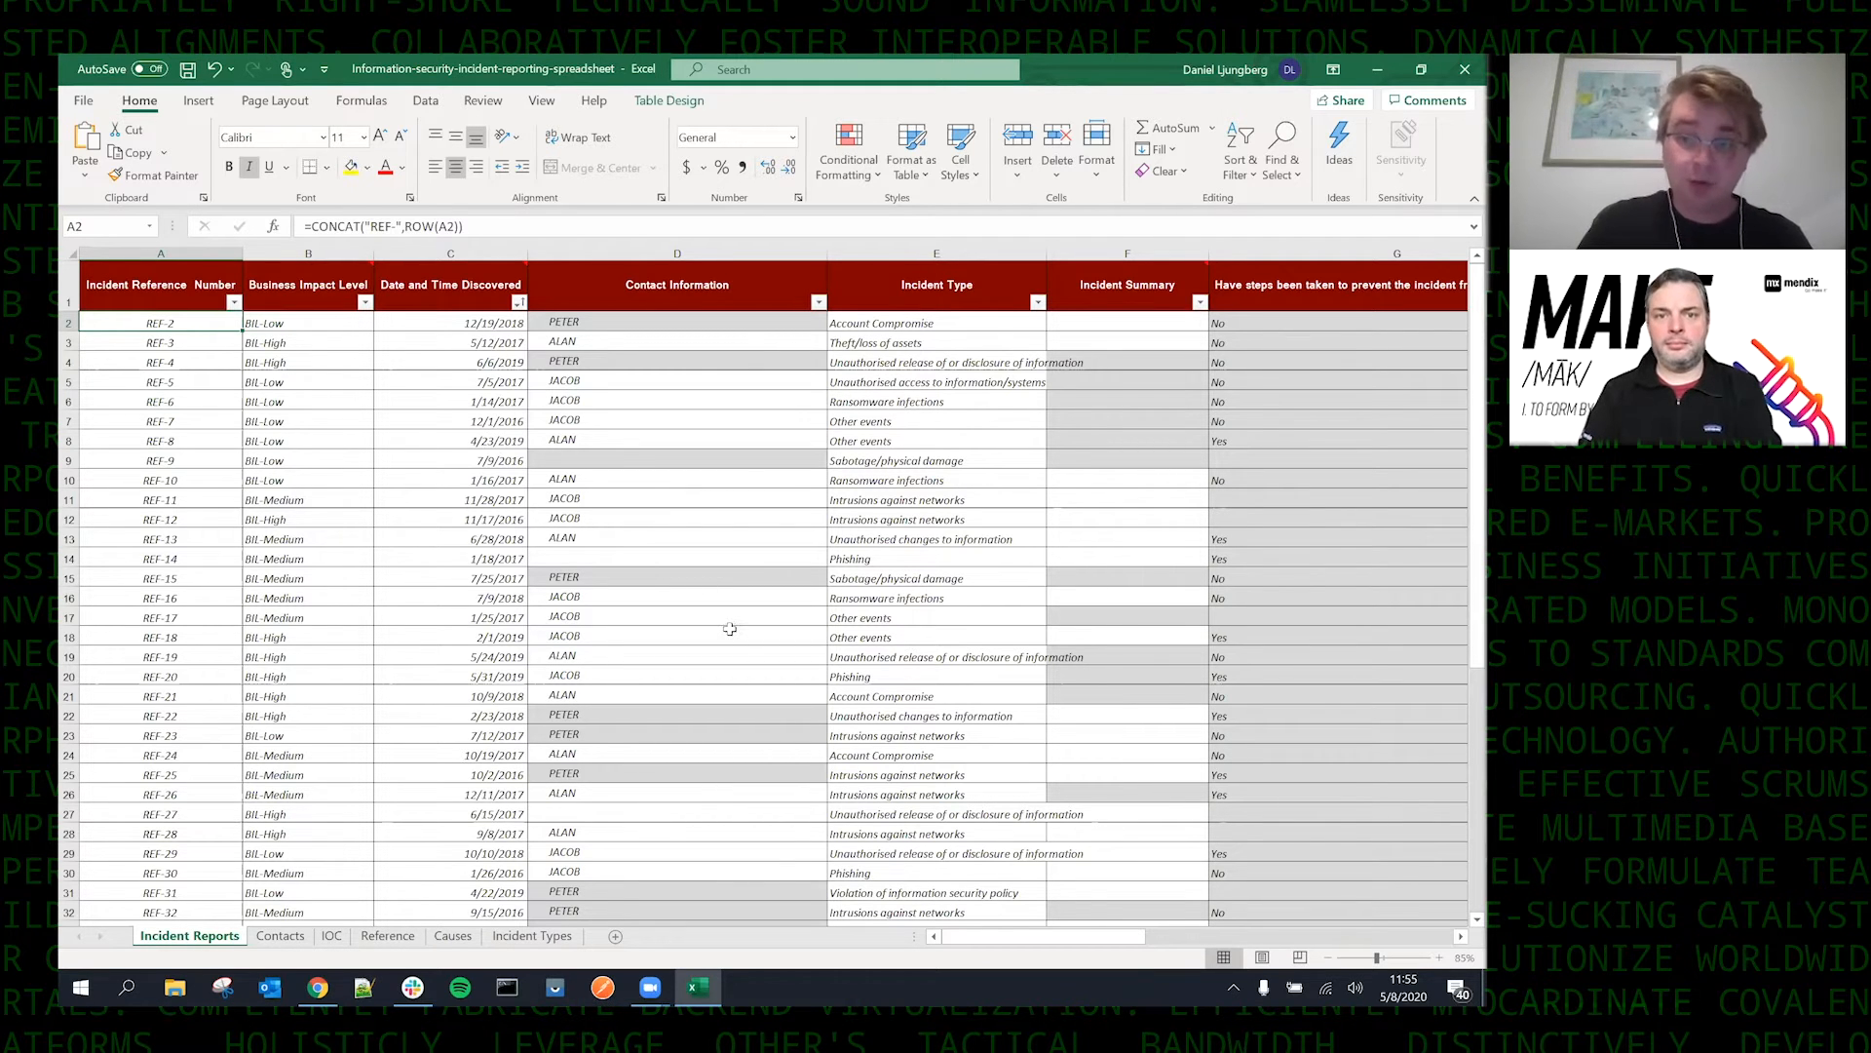
mouse_move(694, 579)
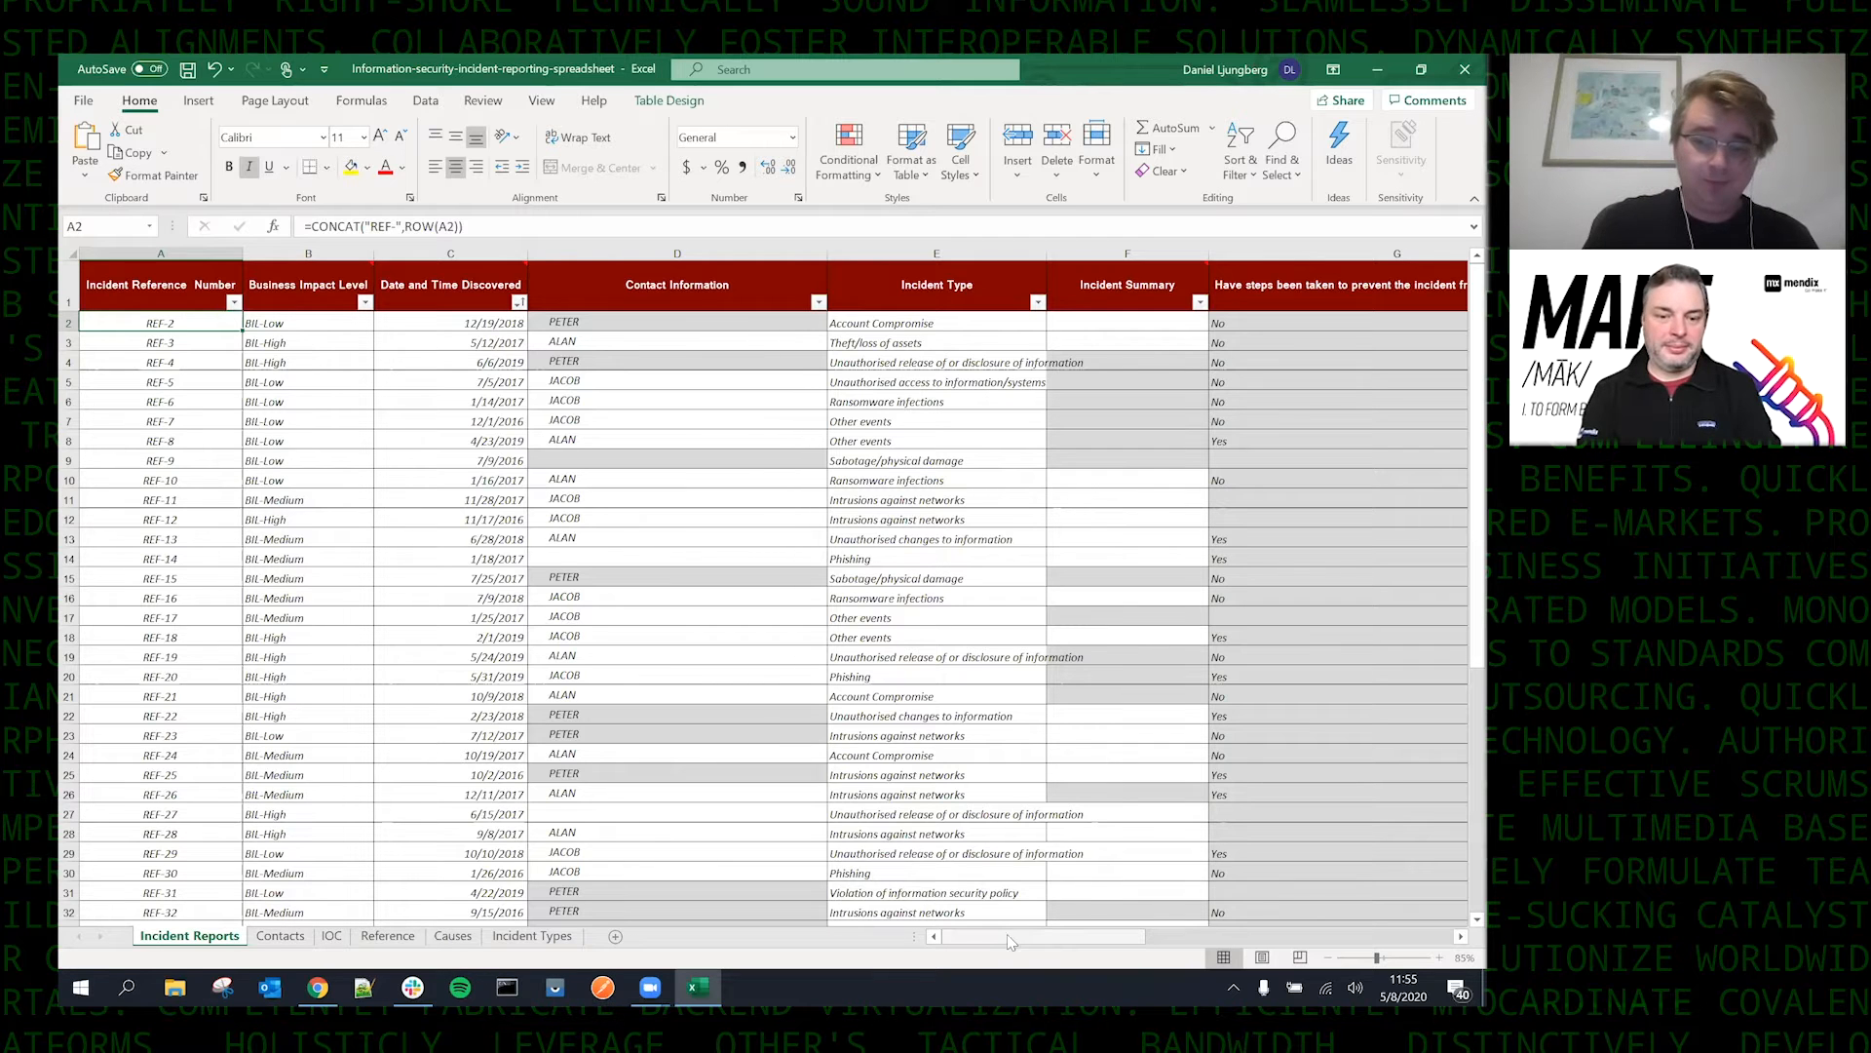
scroll("right", 3)
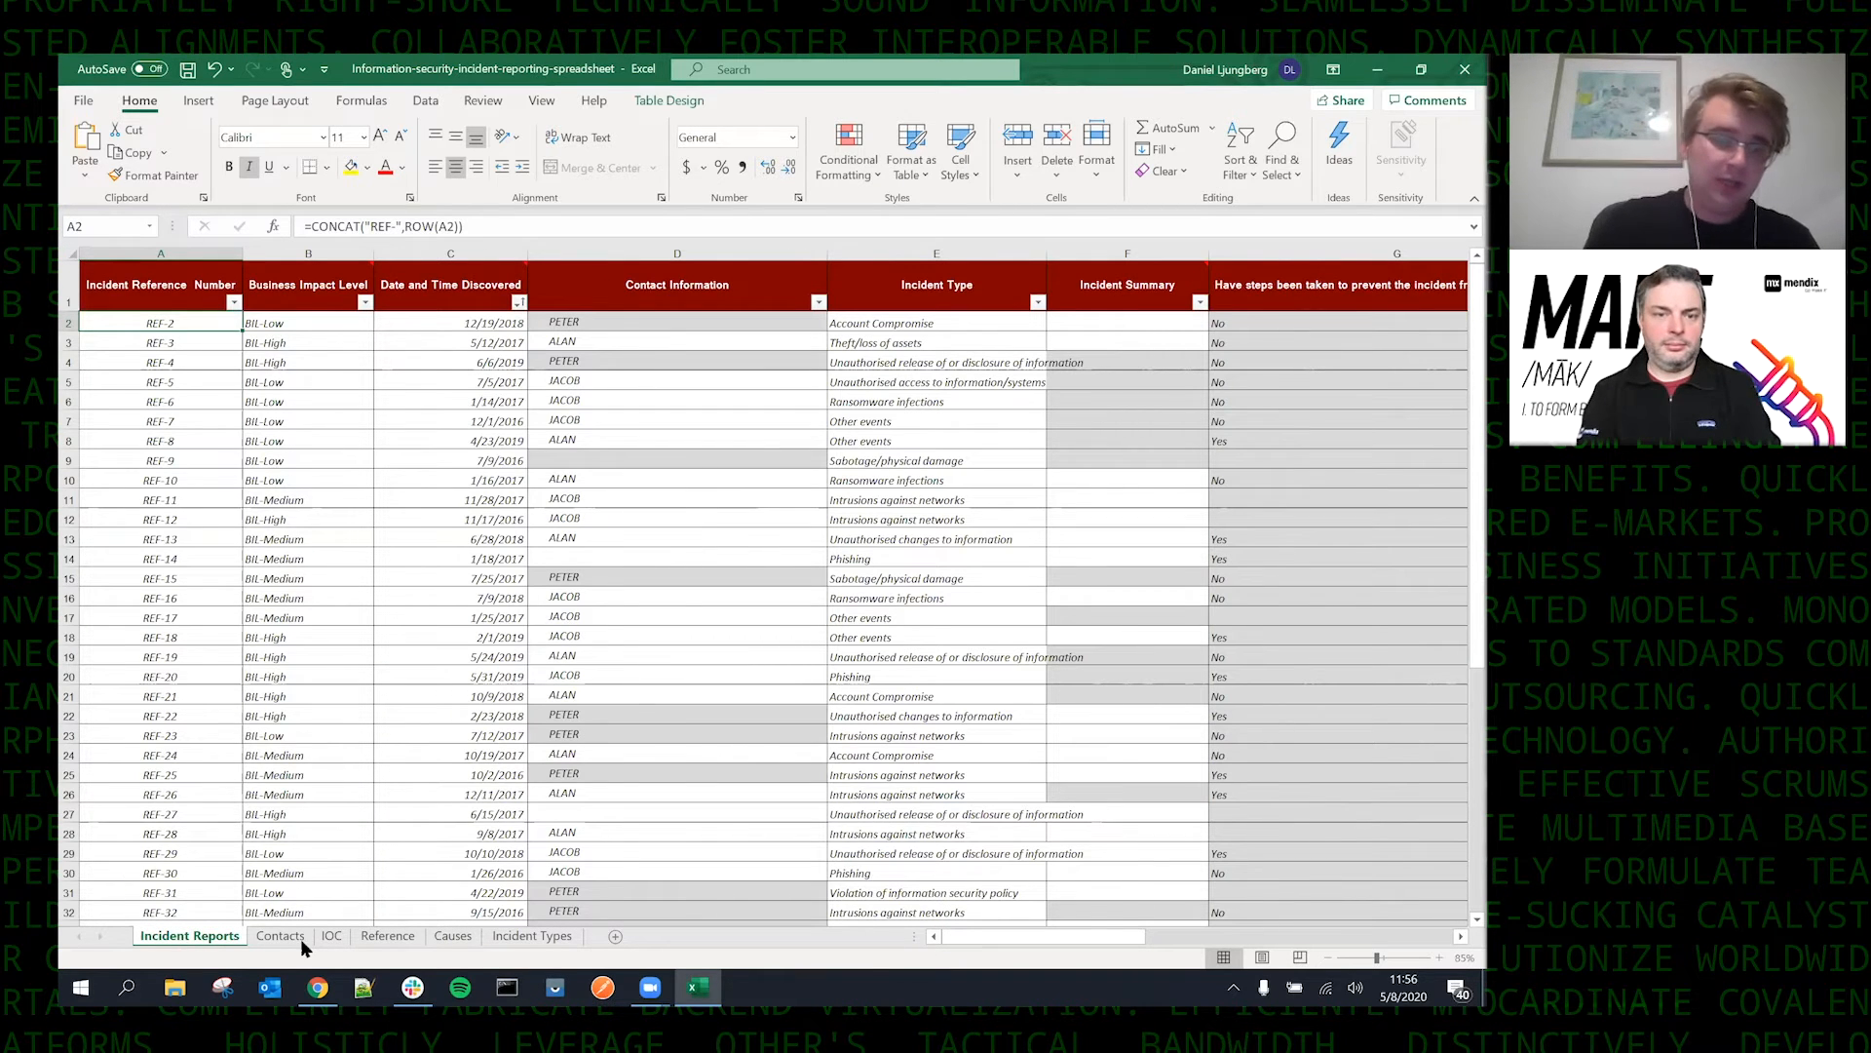
left_click(331, 934)
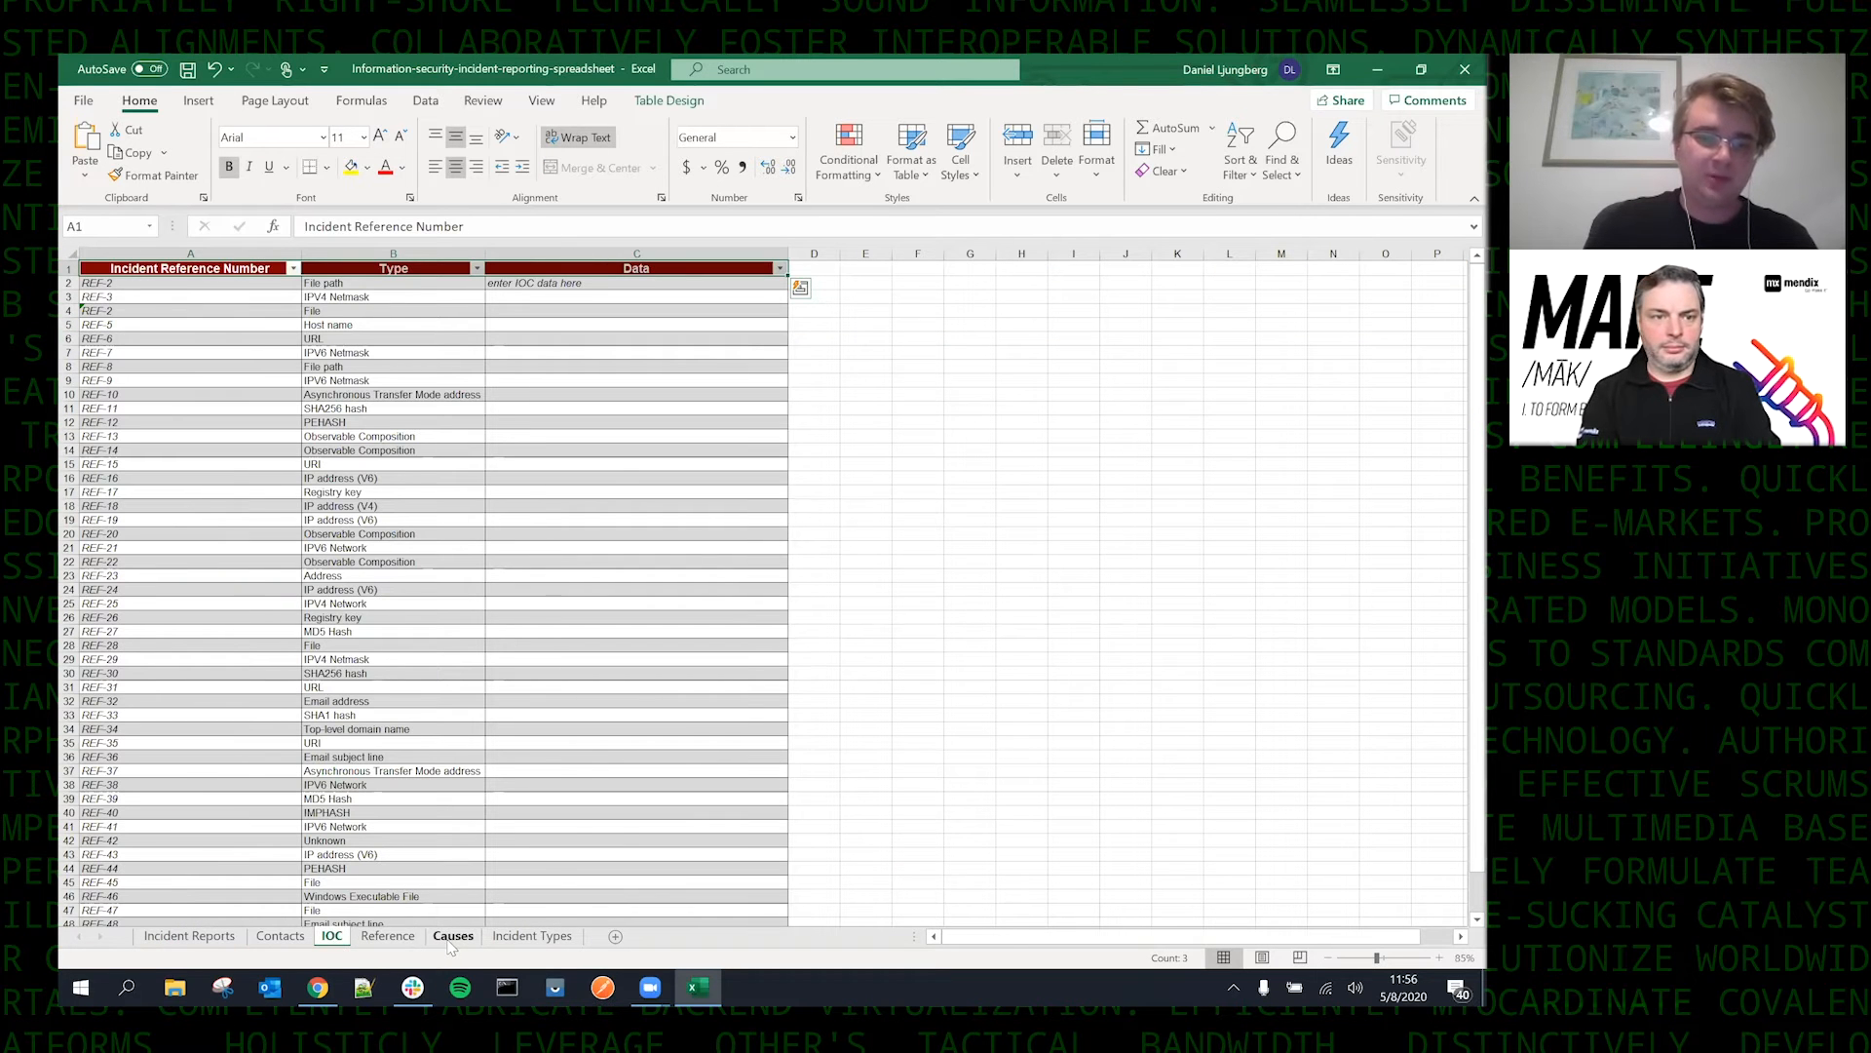
left_click(532, 934)
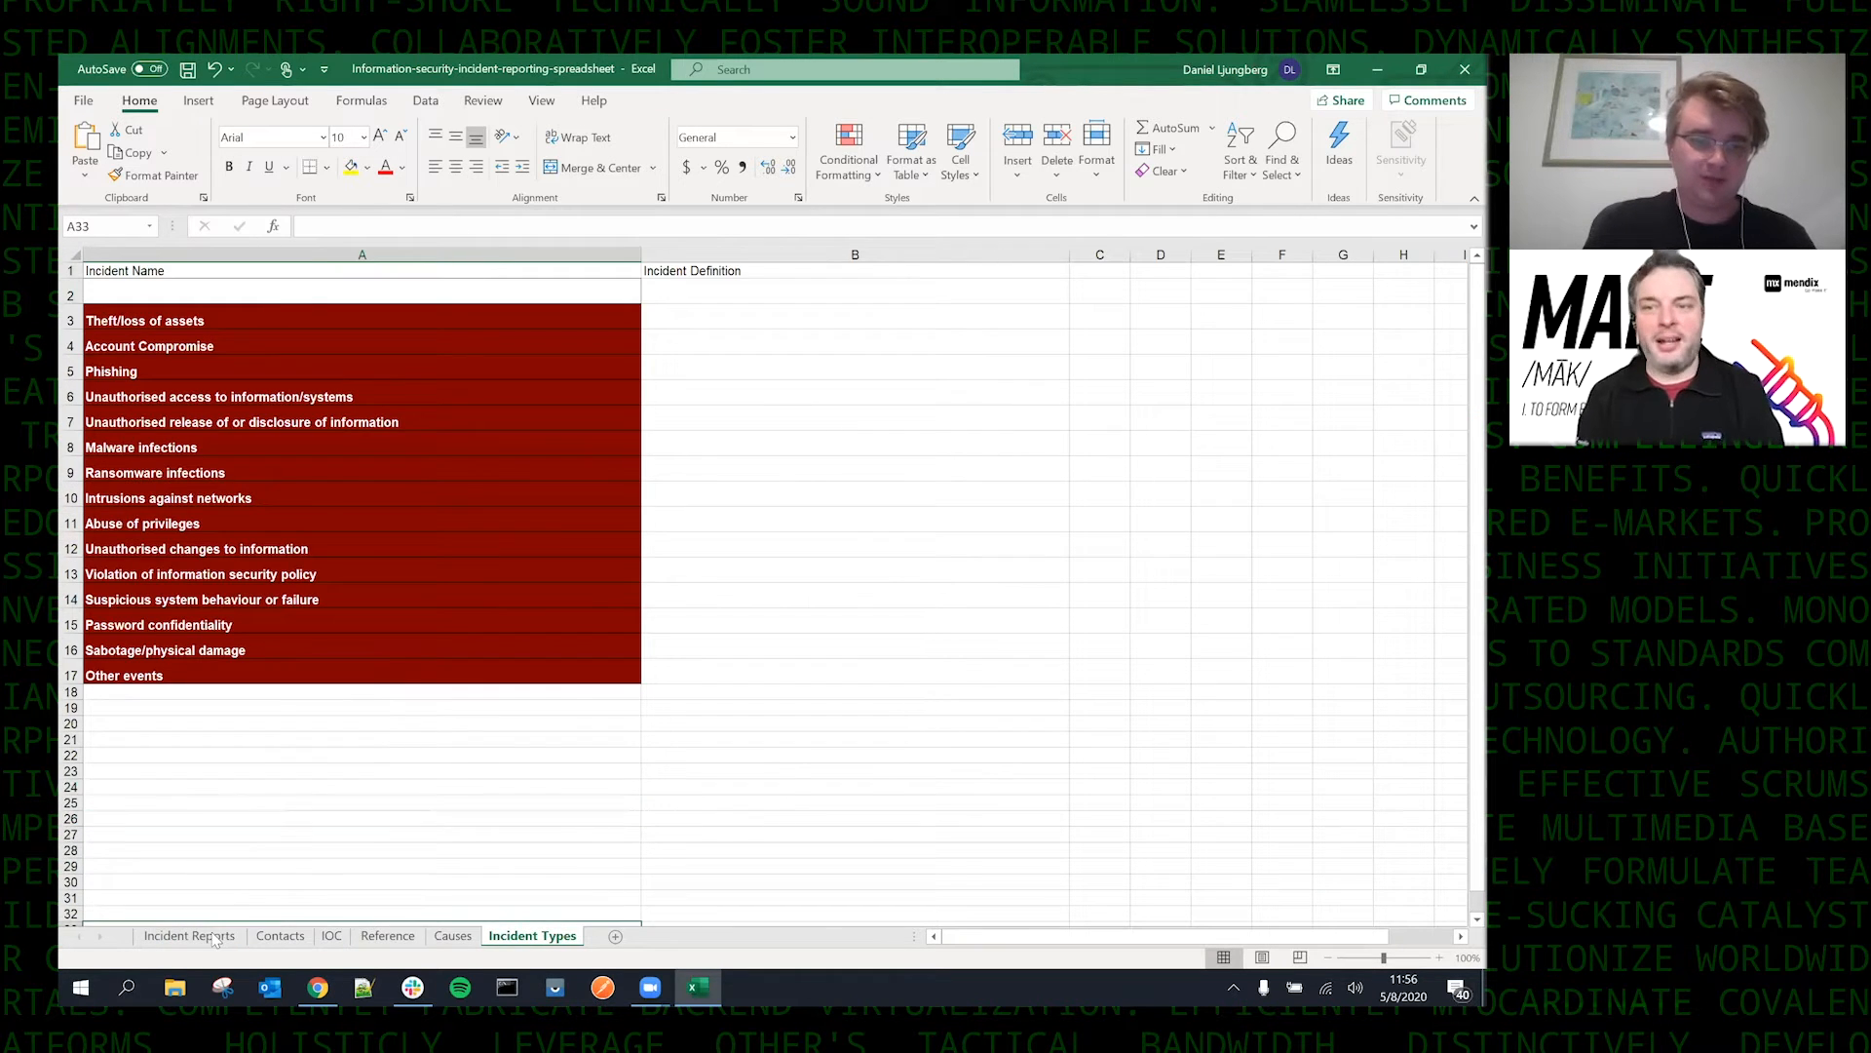
left_click(189, 933)
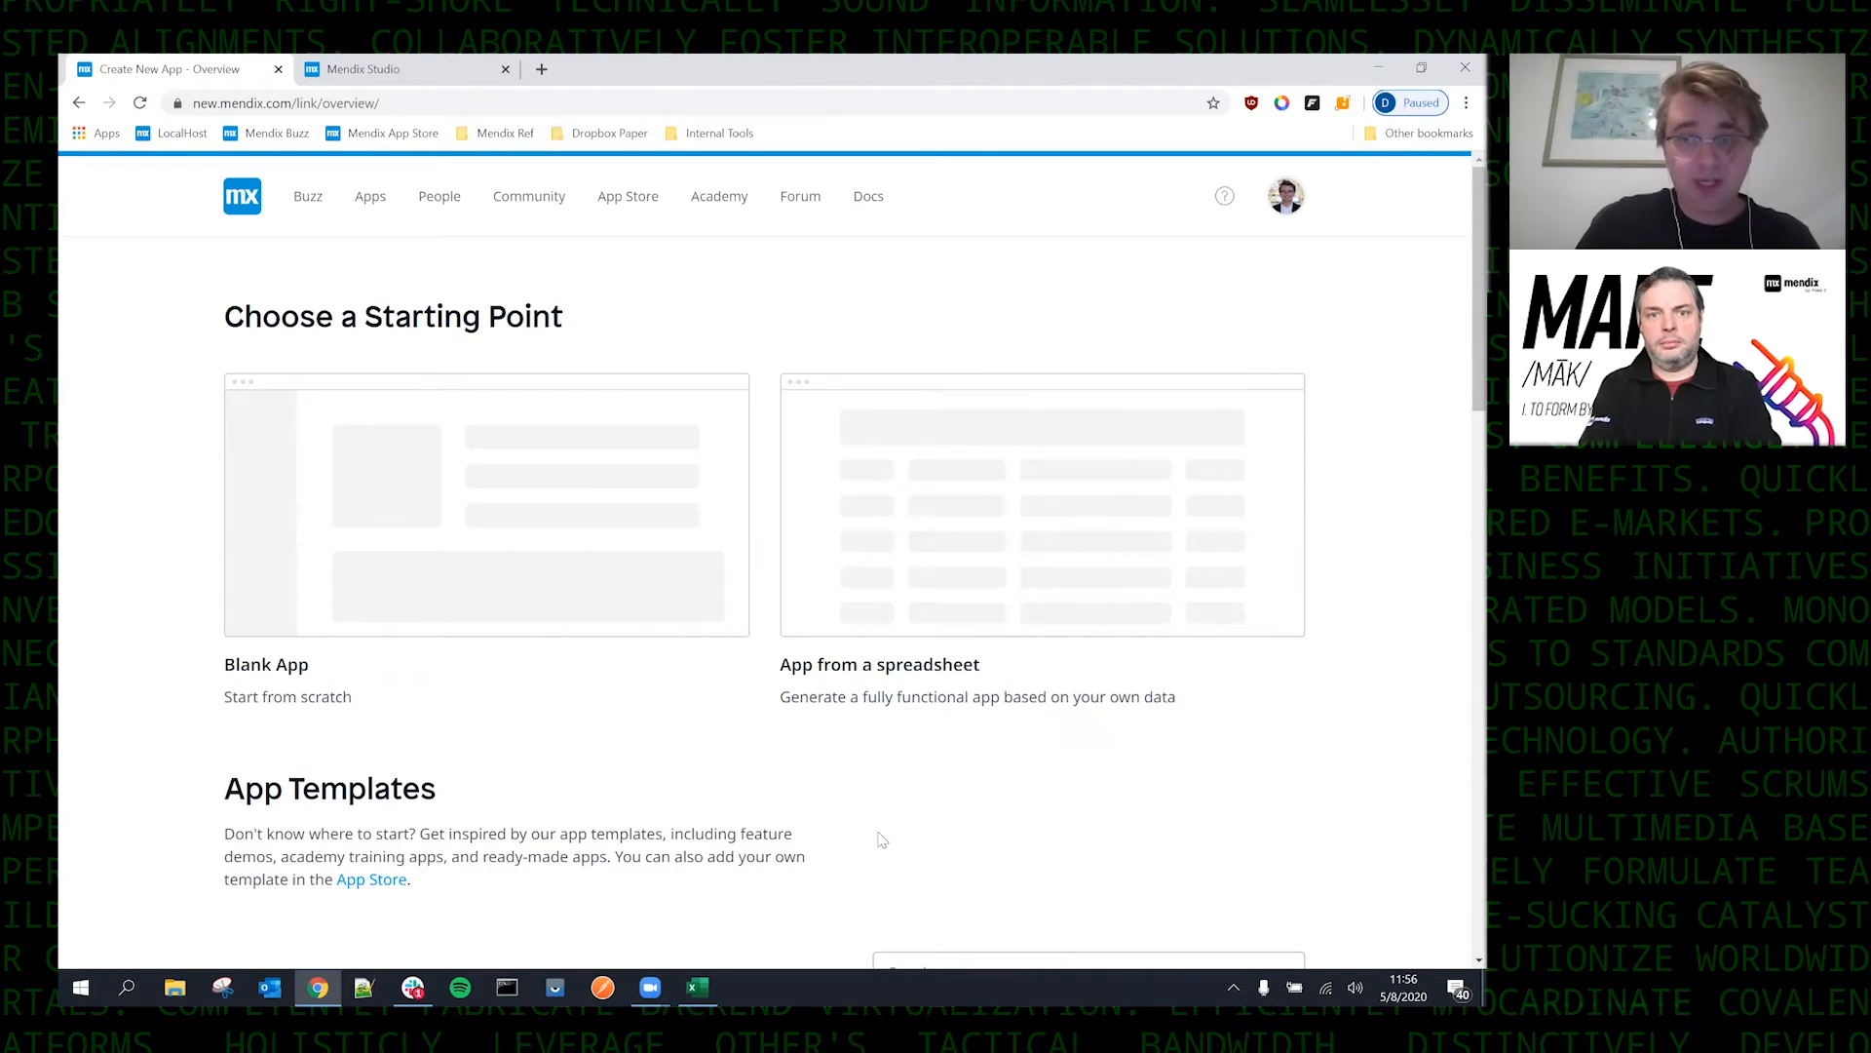
mouse_move(996, 741)
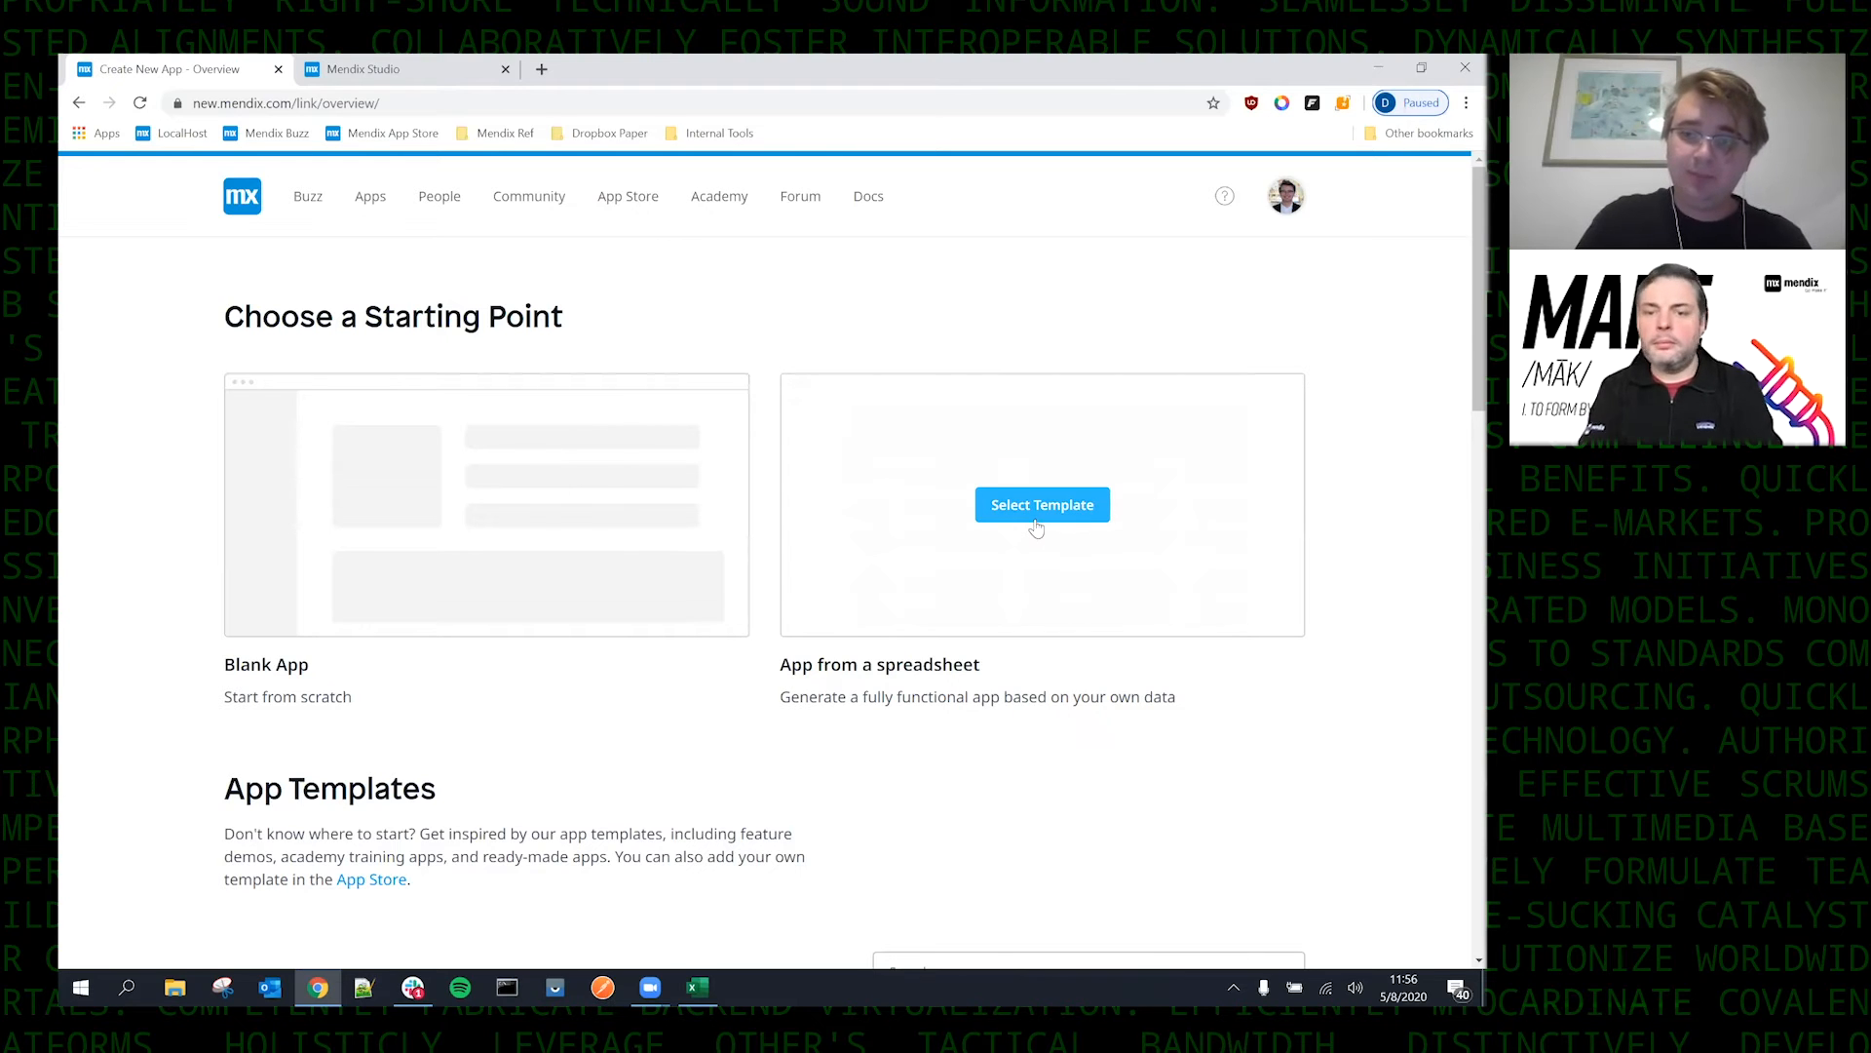
Choose the App from a spreadsheet starting point and select its template.
left_click(1041, 503)
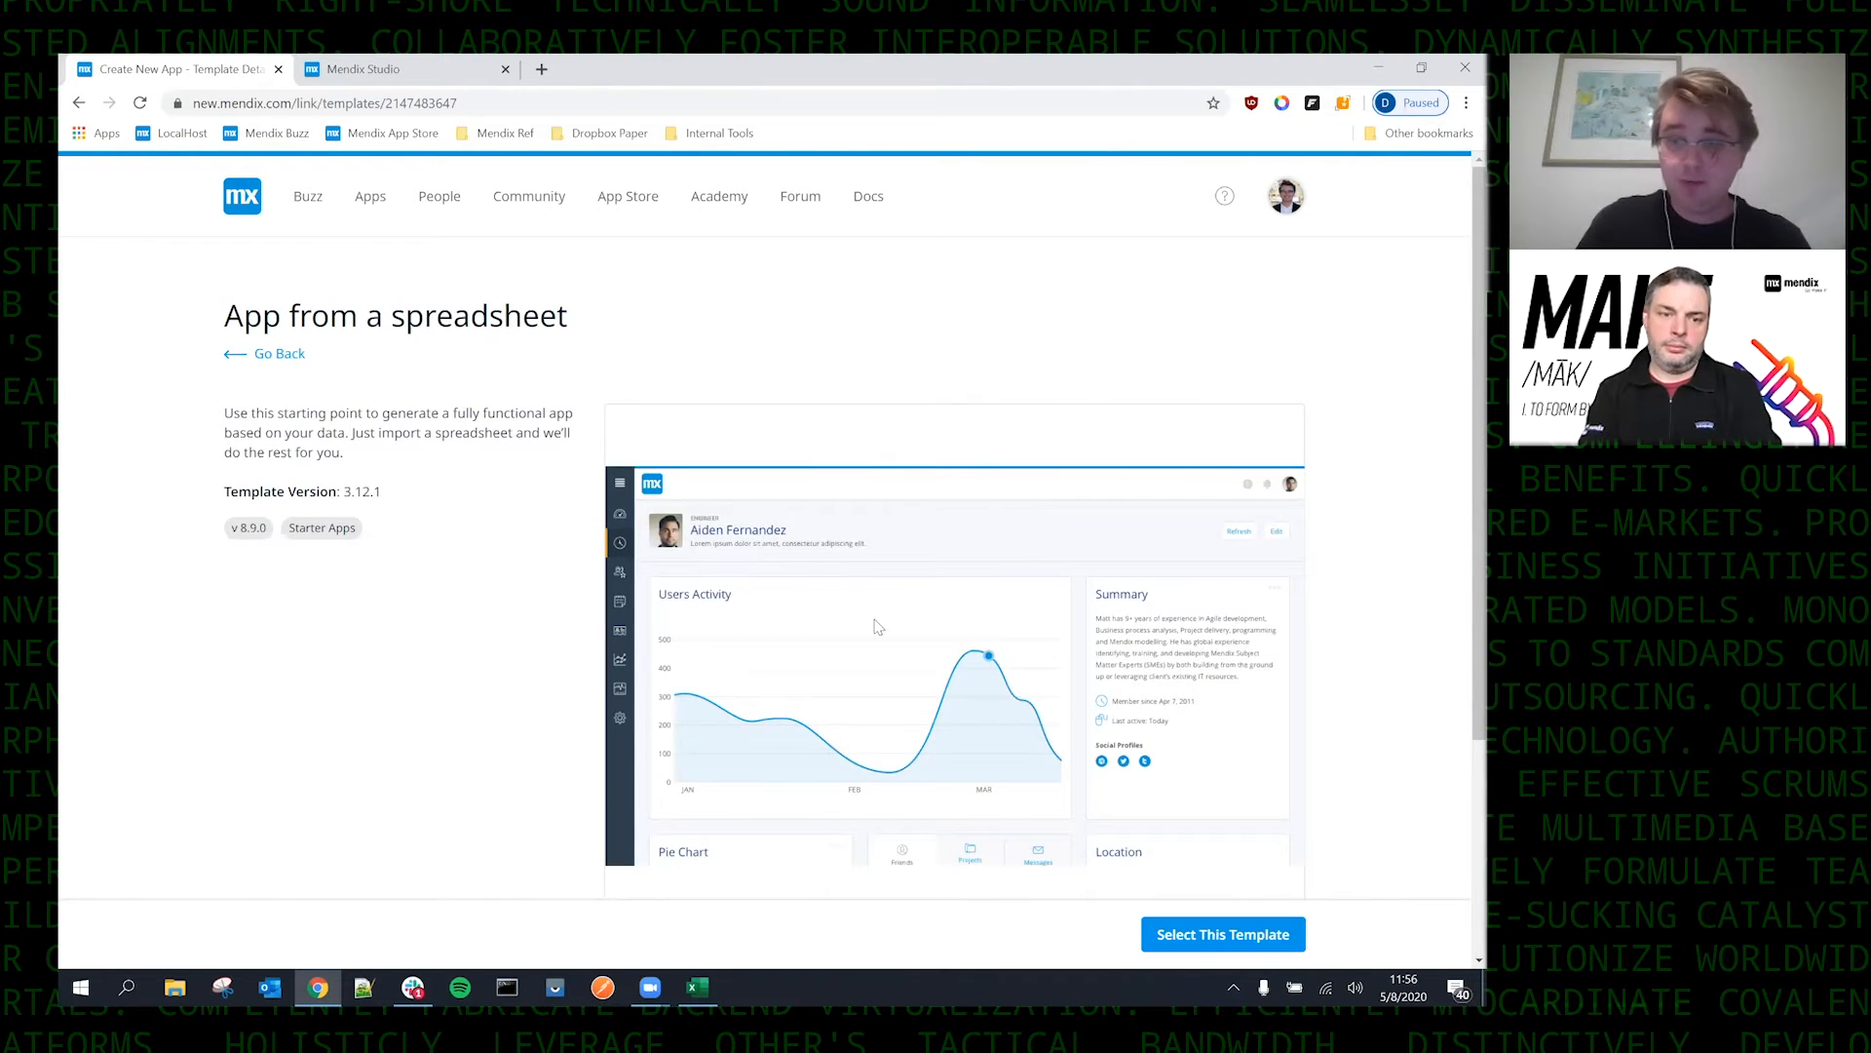
left_click(1222, 934)
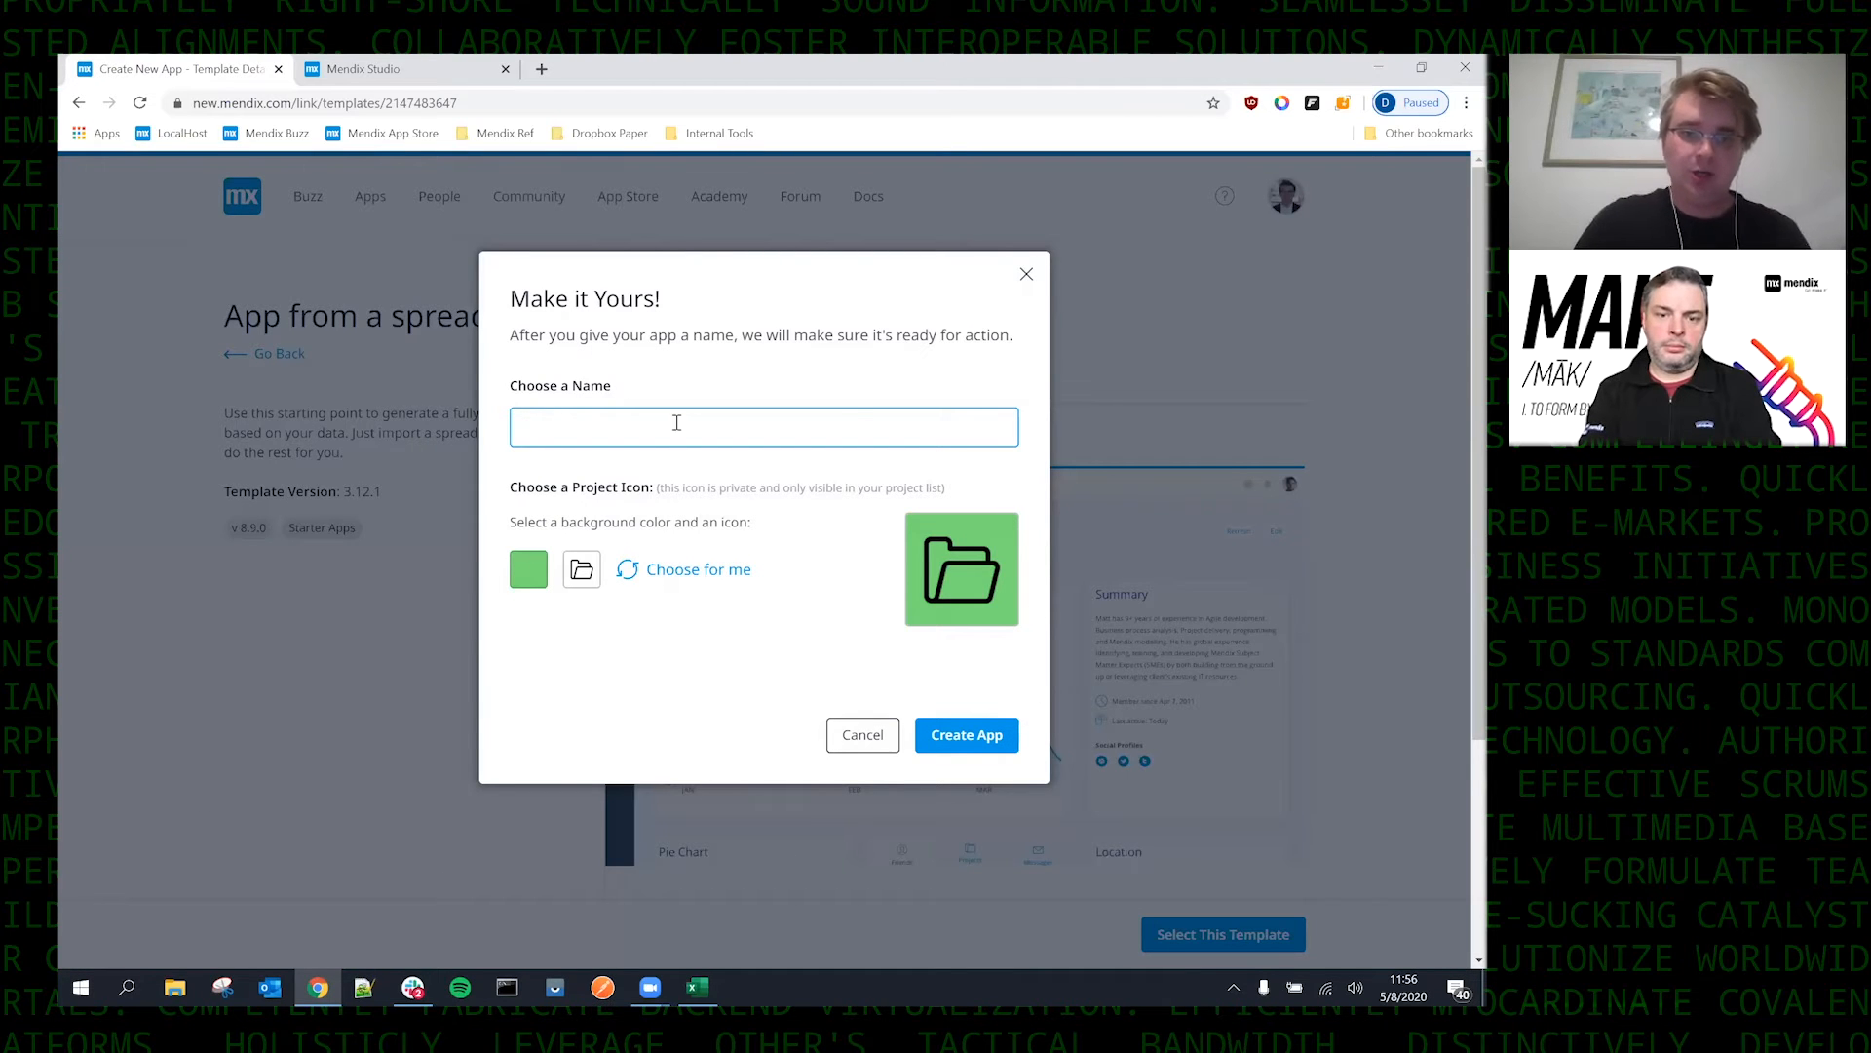
Create the app named candid_lowcode with a randomly chosen project icon.
type("candid_lowcode")
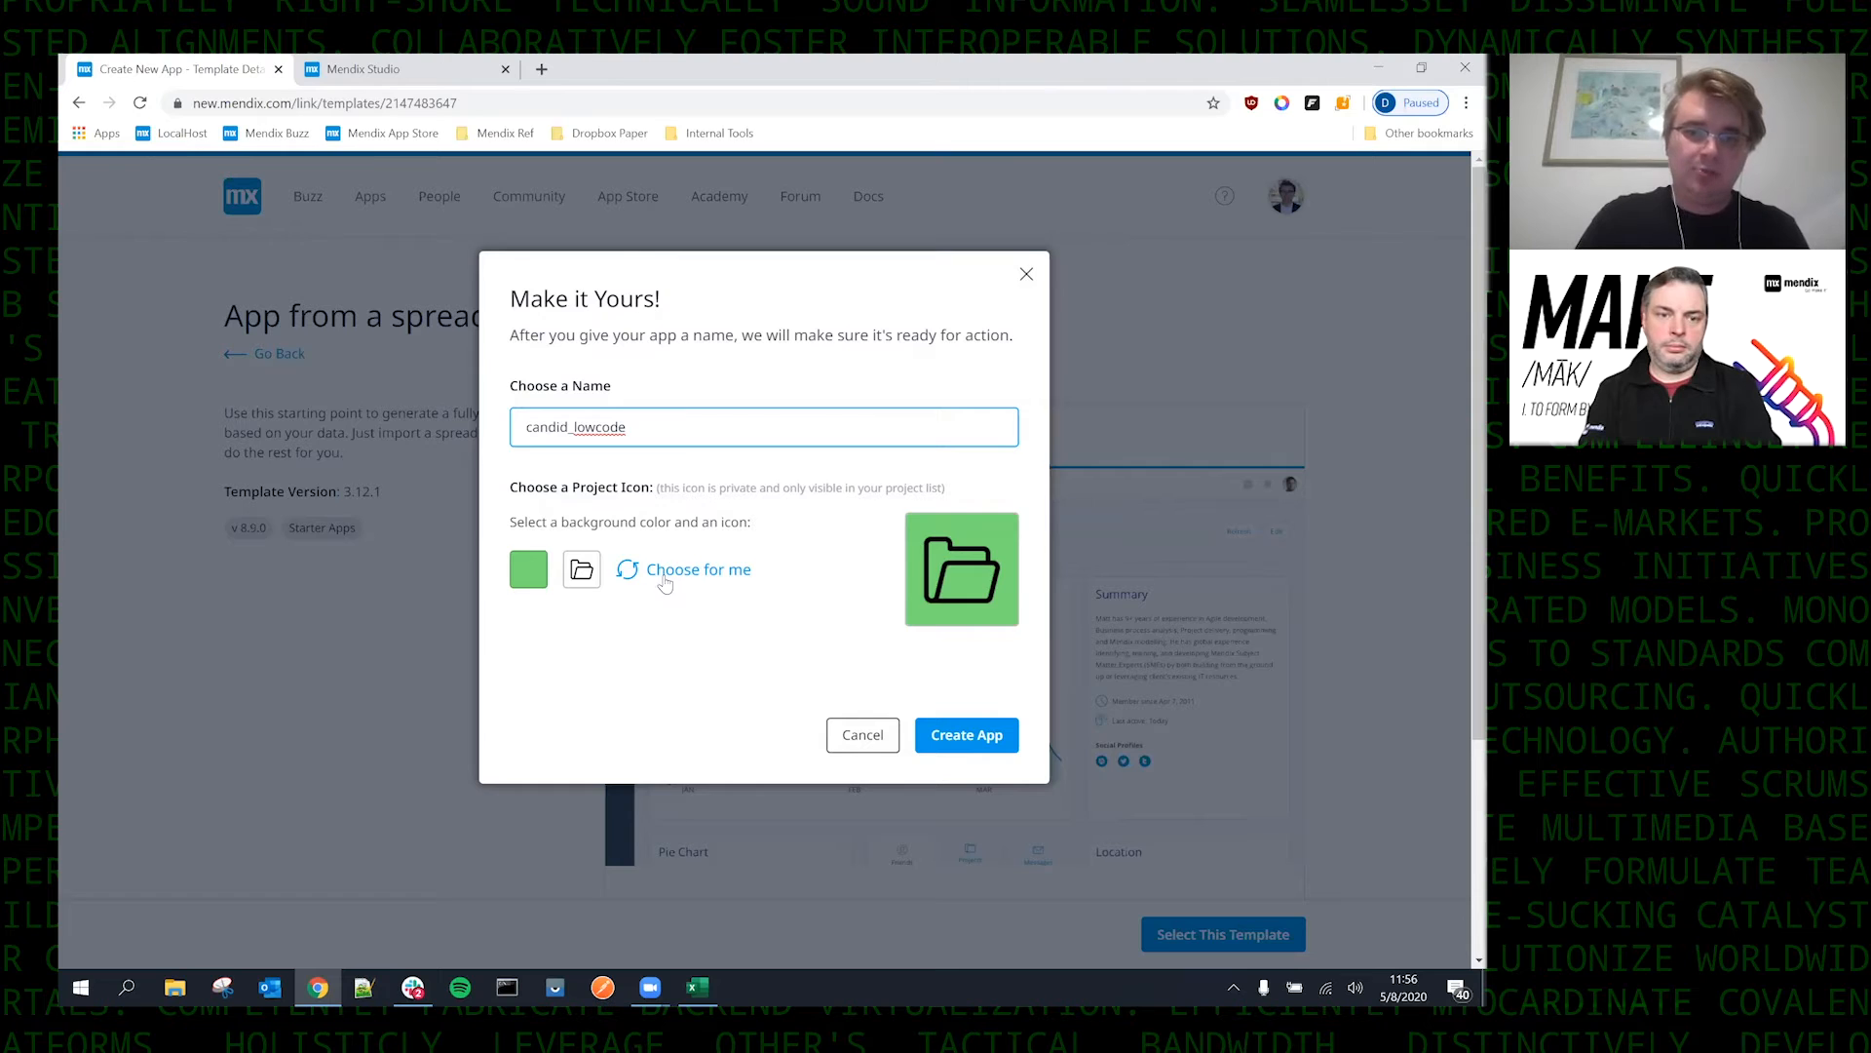
left_click(697, 568)
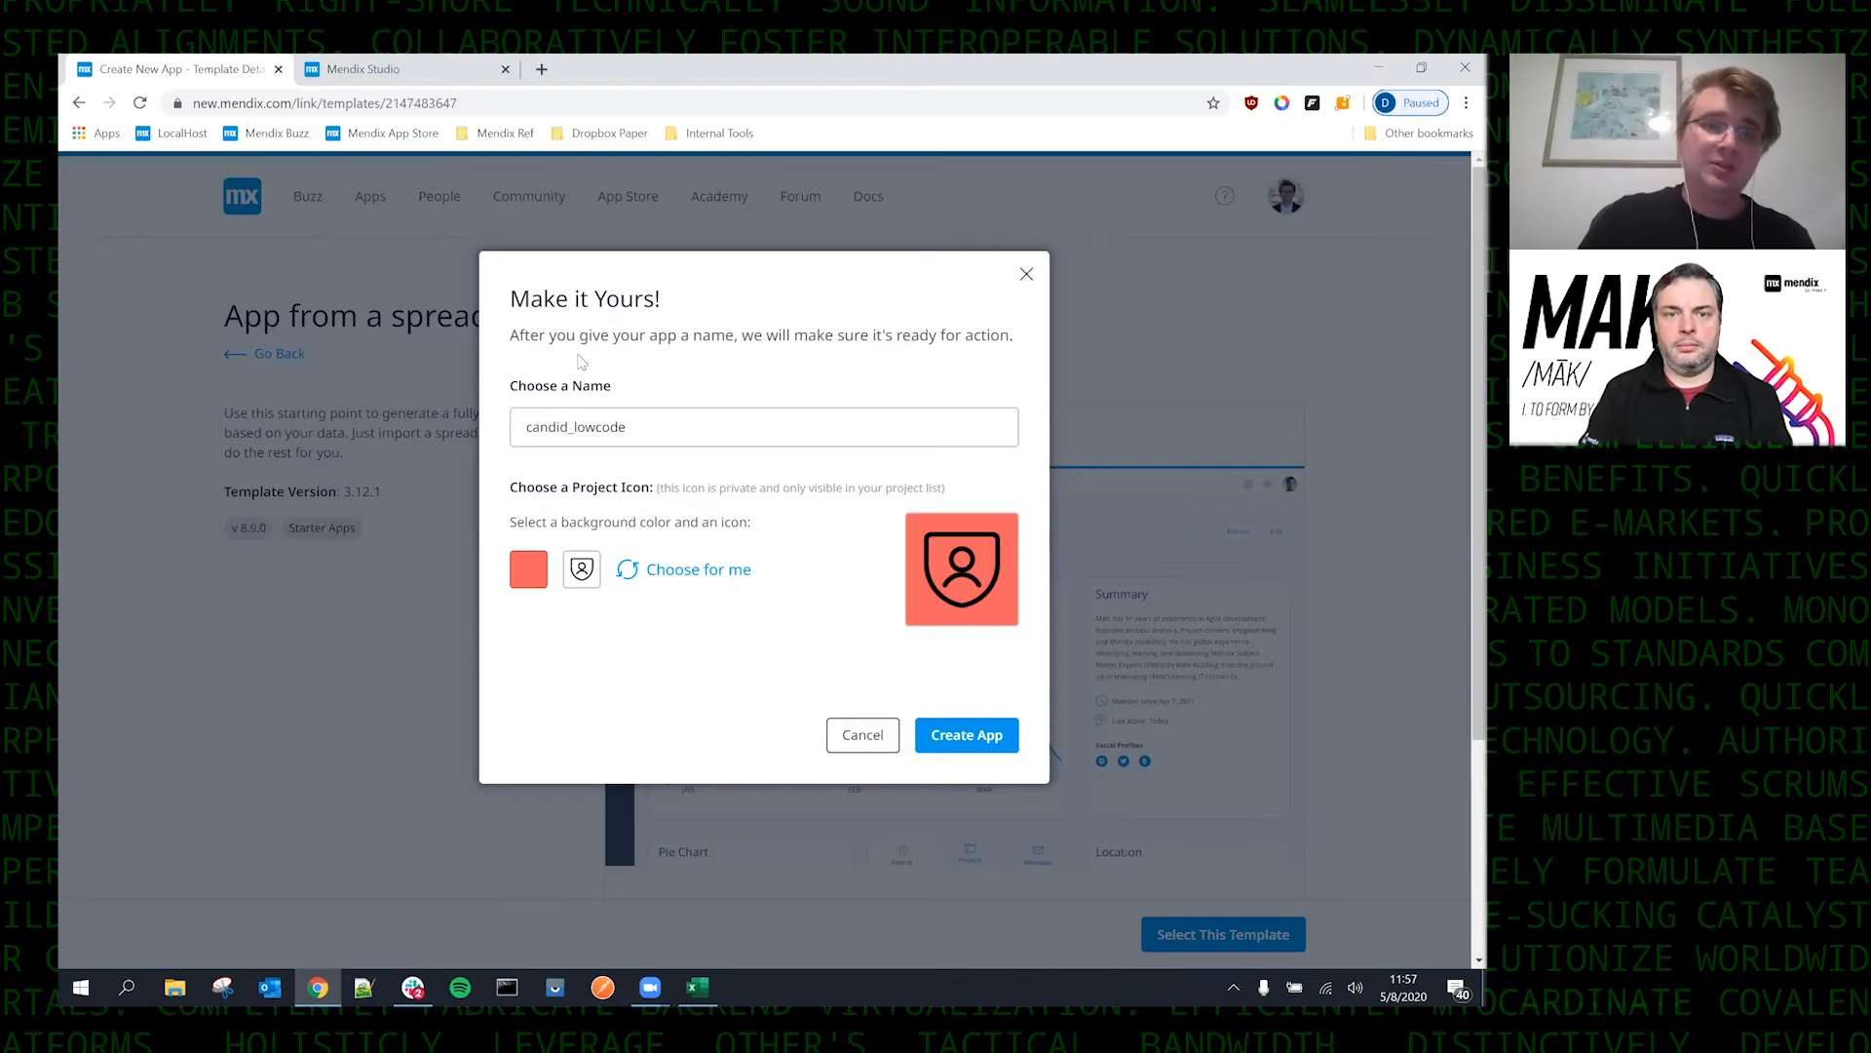
left_click(964, 735)
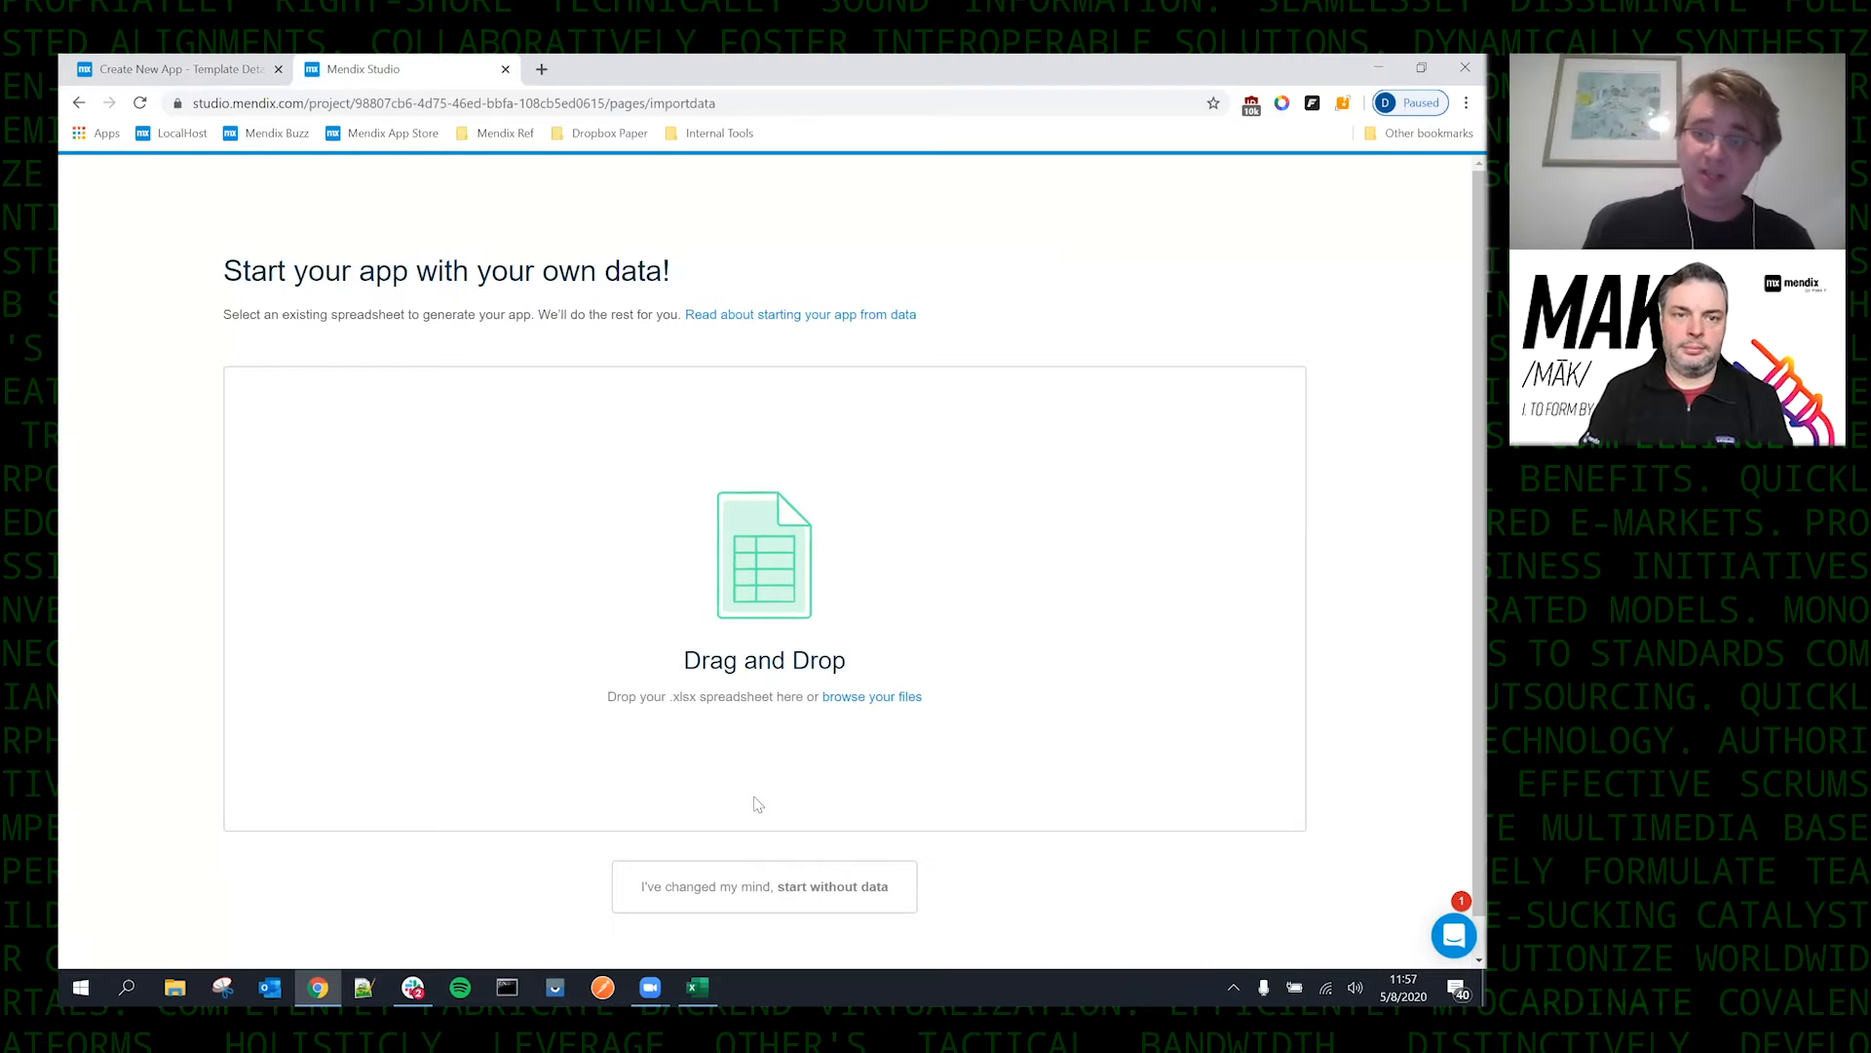
Upload the incident reporting spreadsheet for data import.
left_click(871, 696)
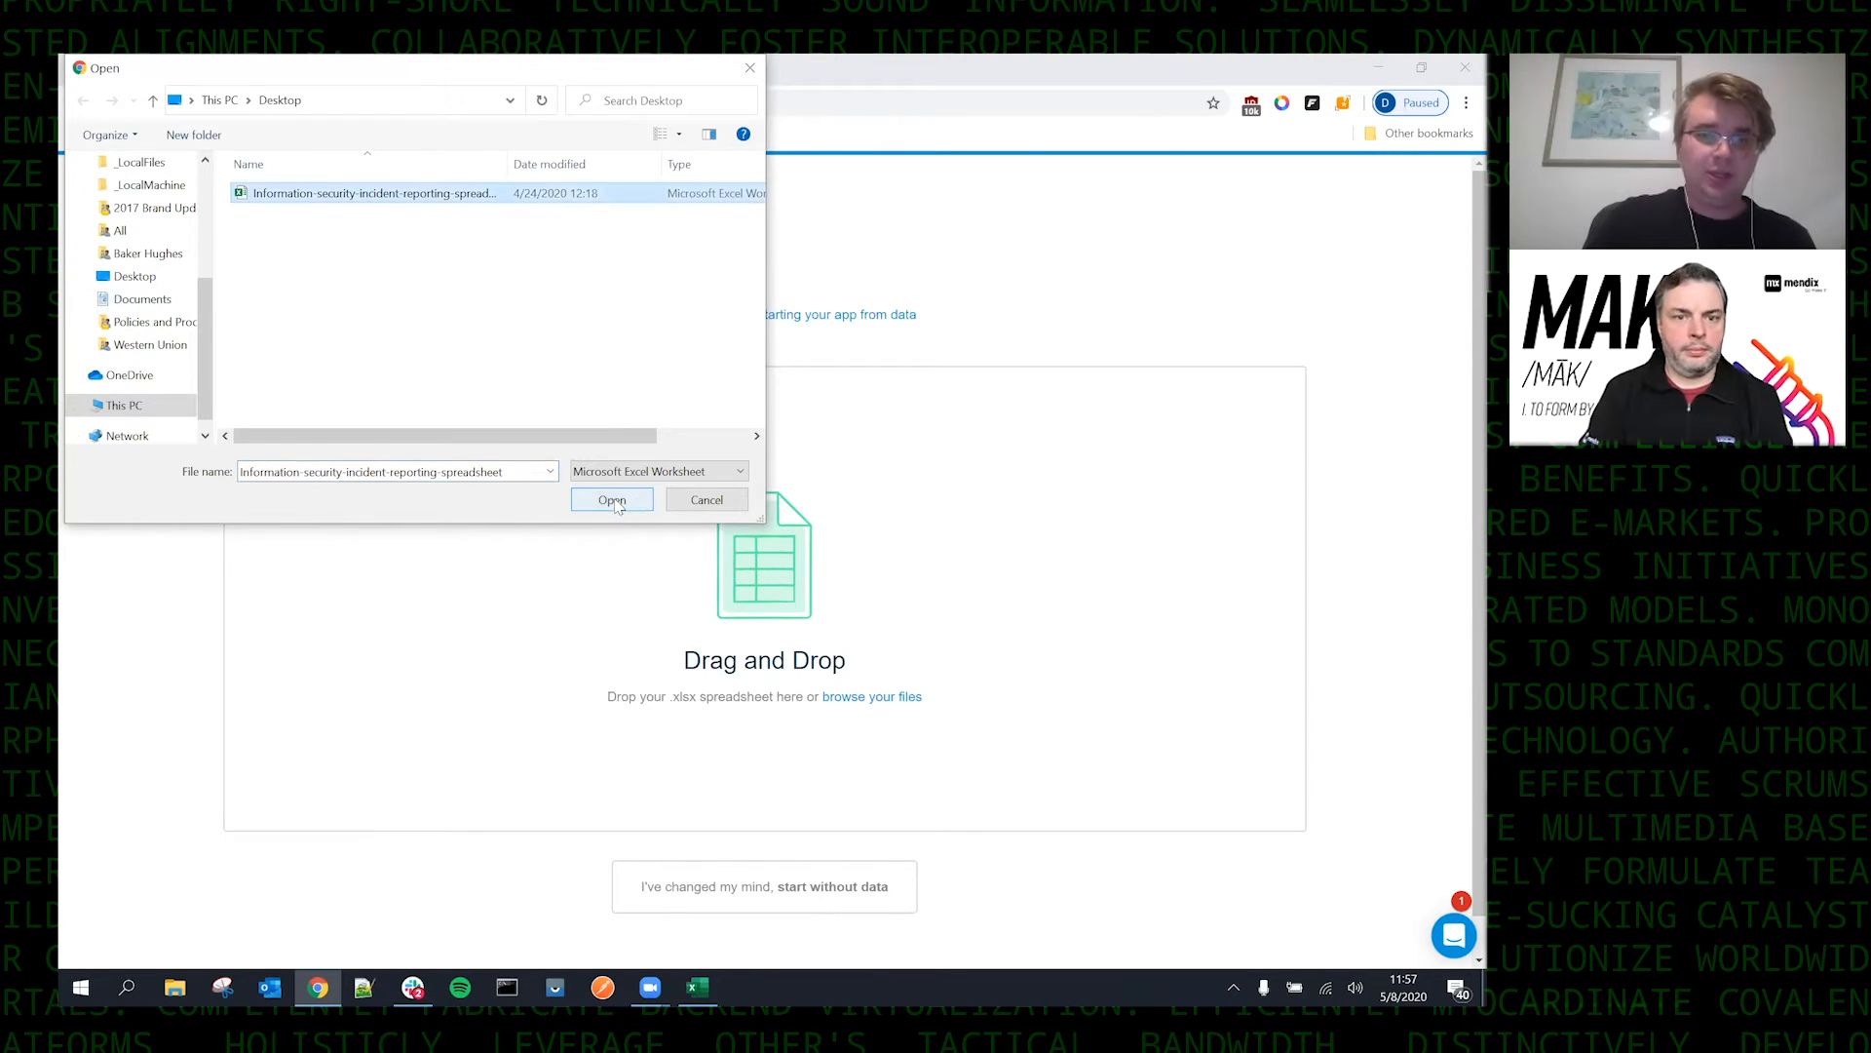
left_click(610, 499)
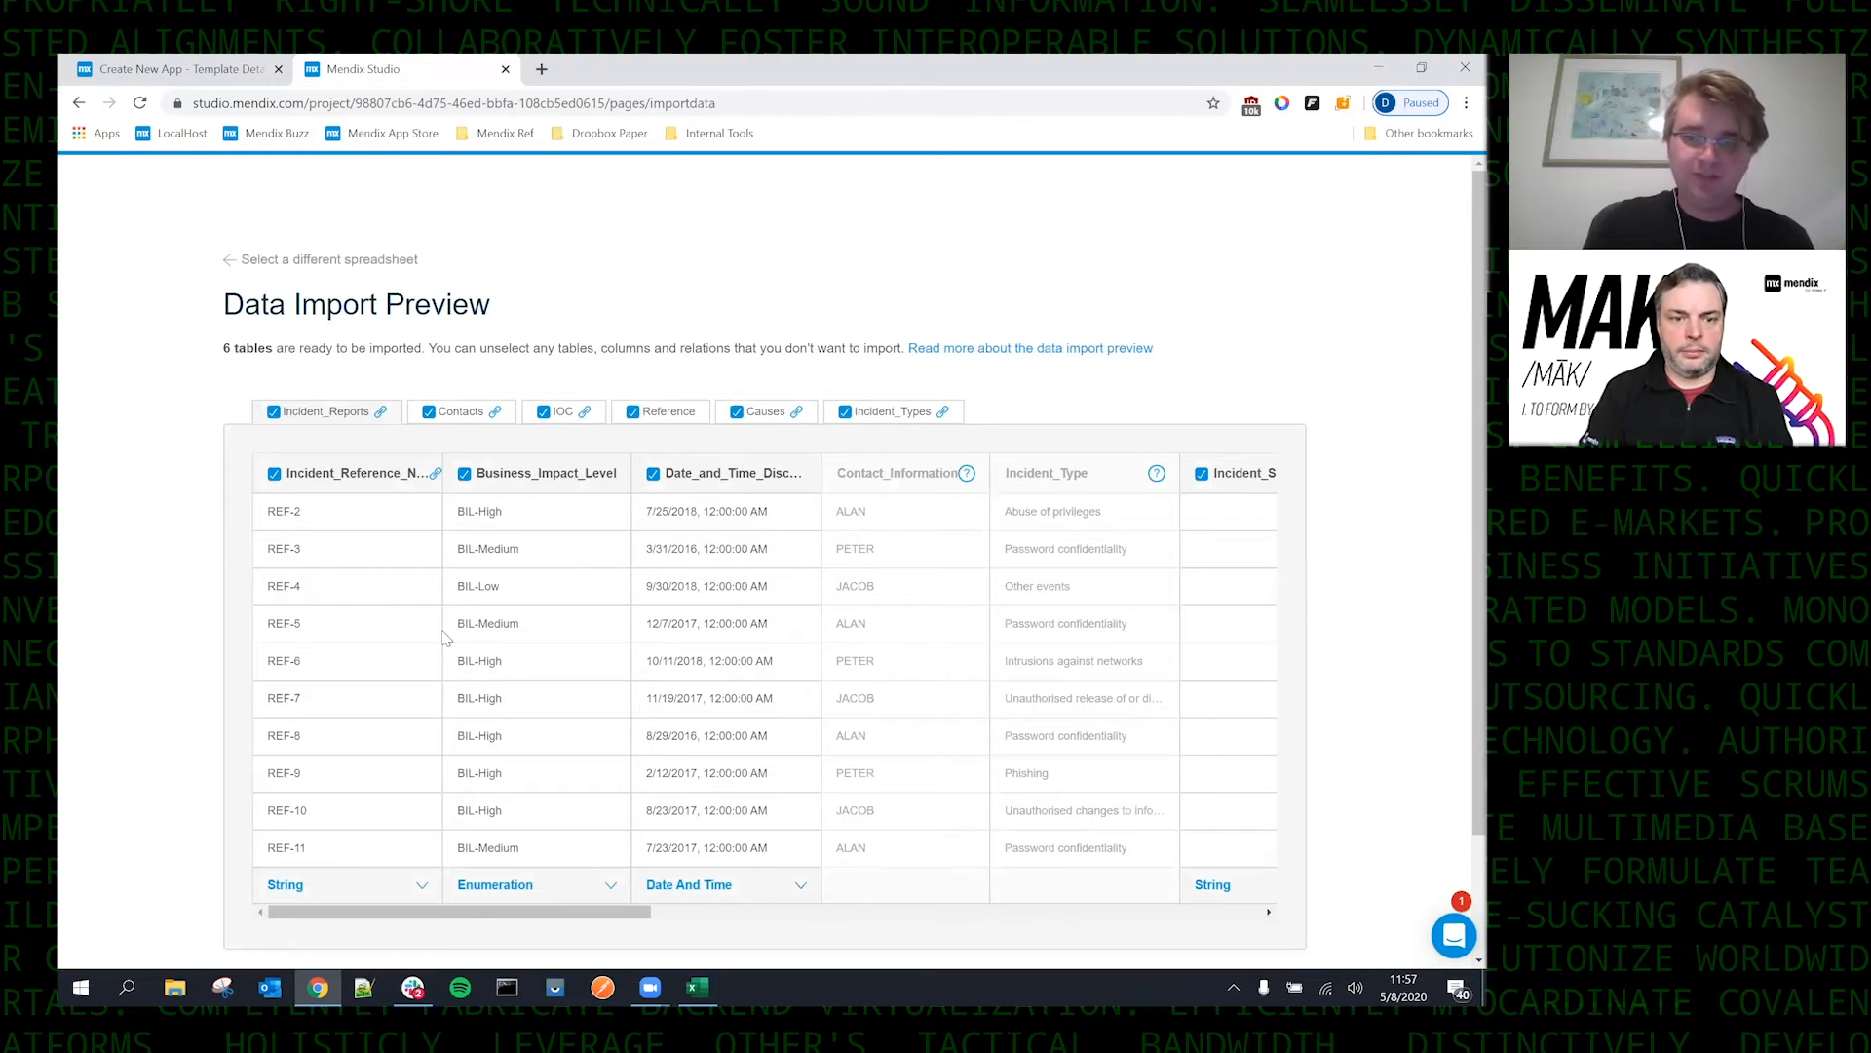
mouse_move(448, 684)
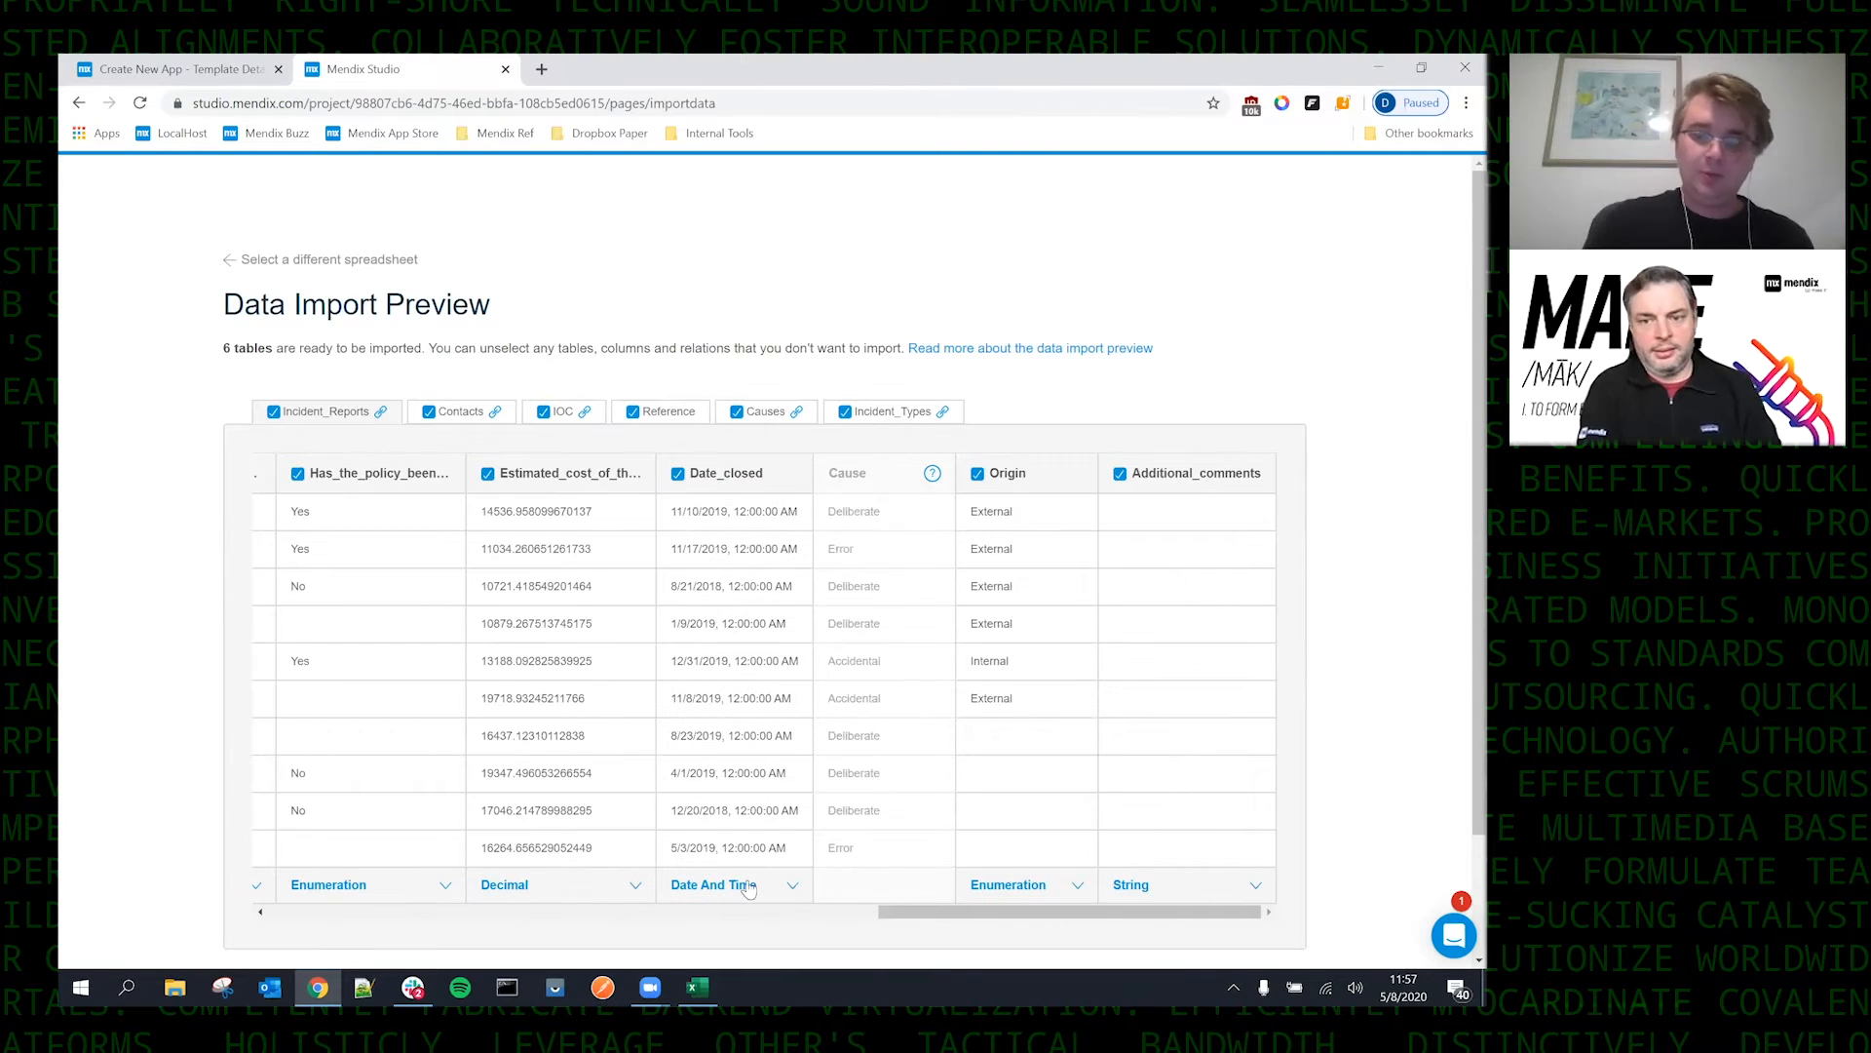
mouse_move(734, 860)
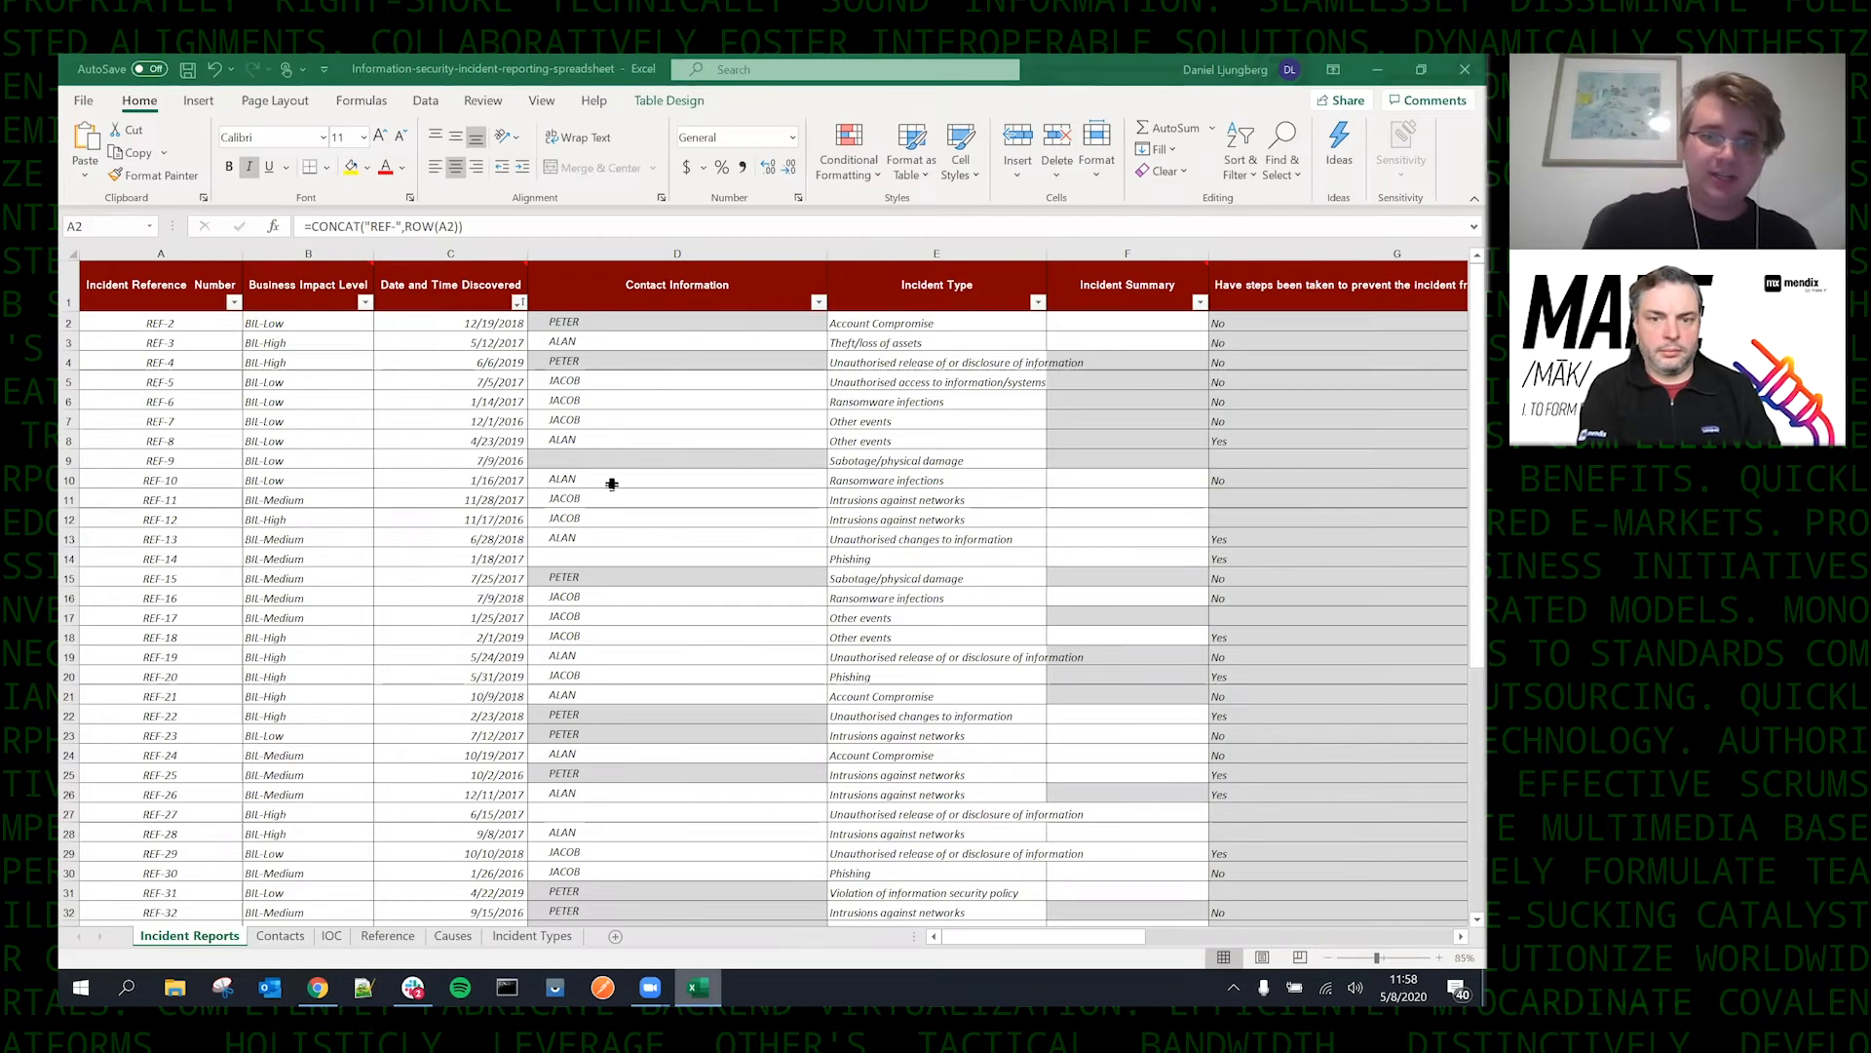
left_click(278, 934)
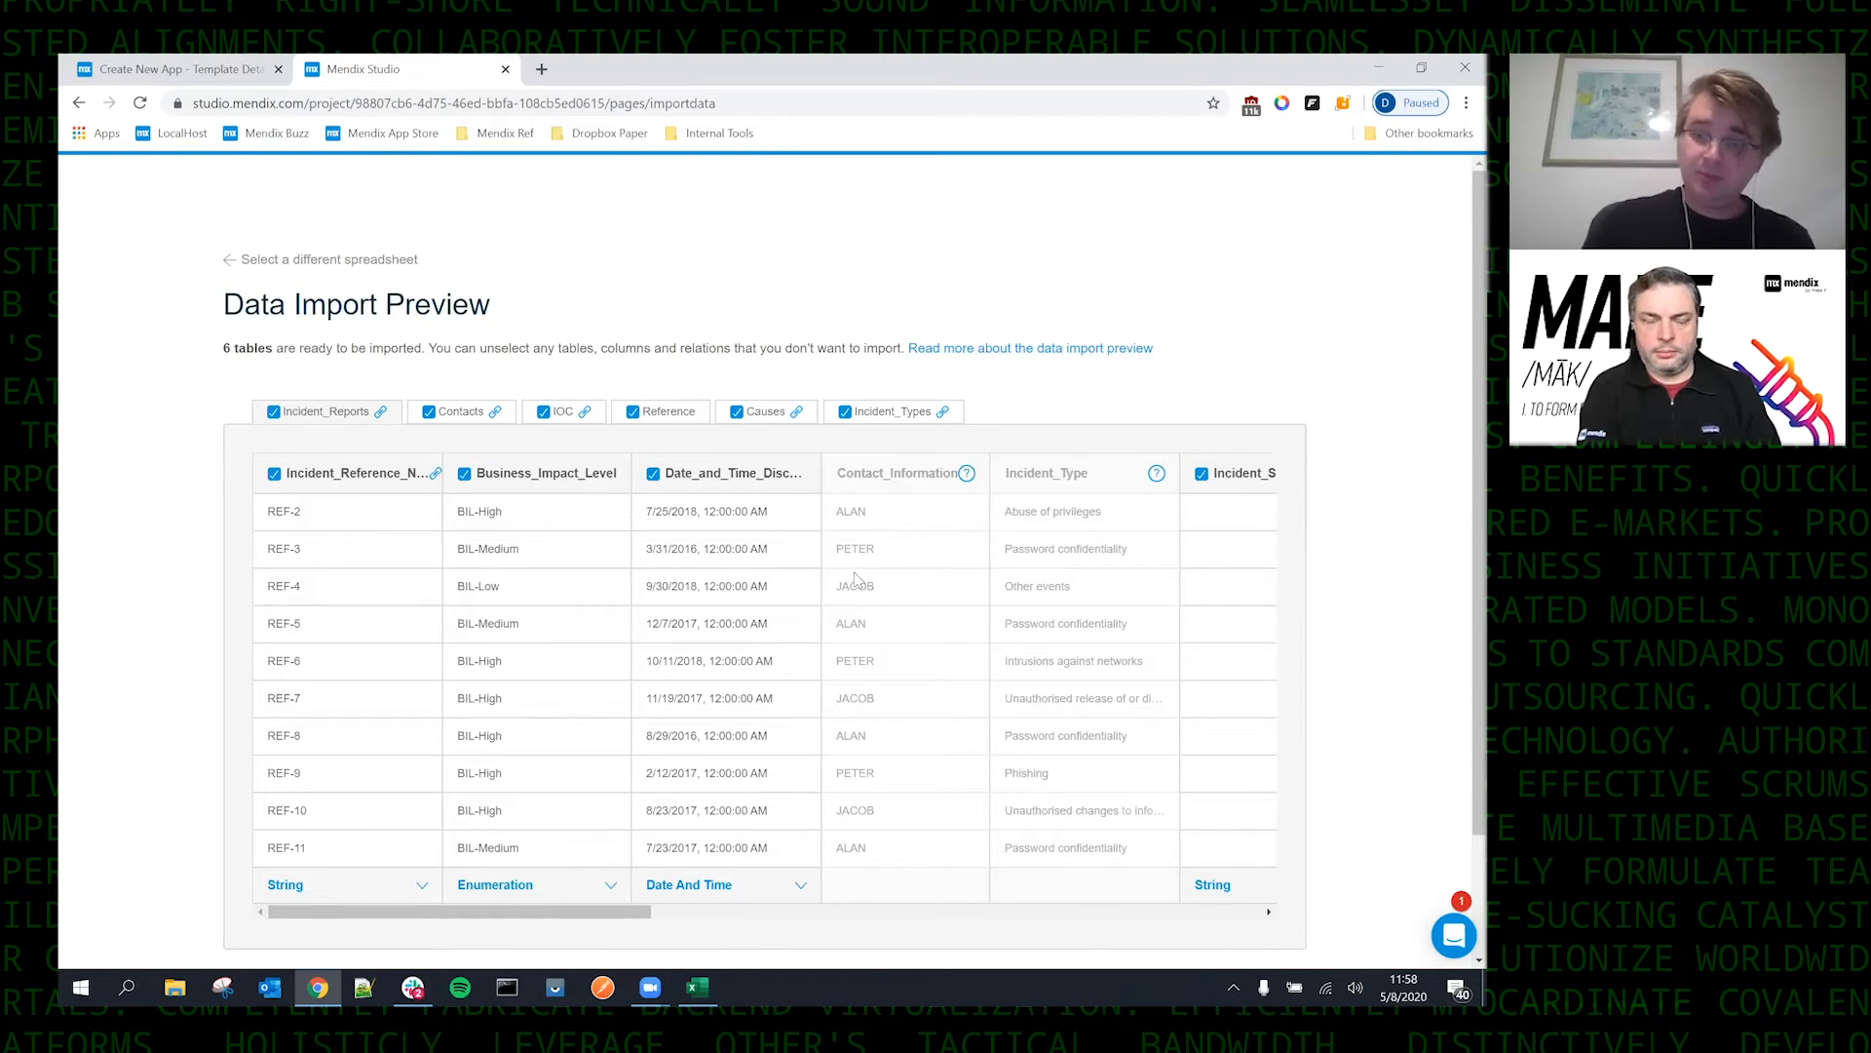
mouse_move(486, 440)
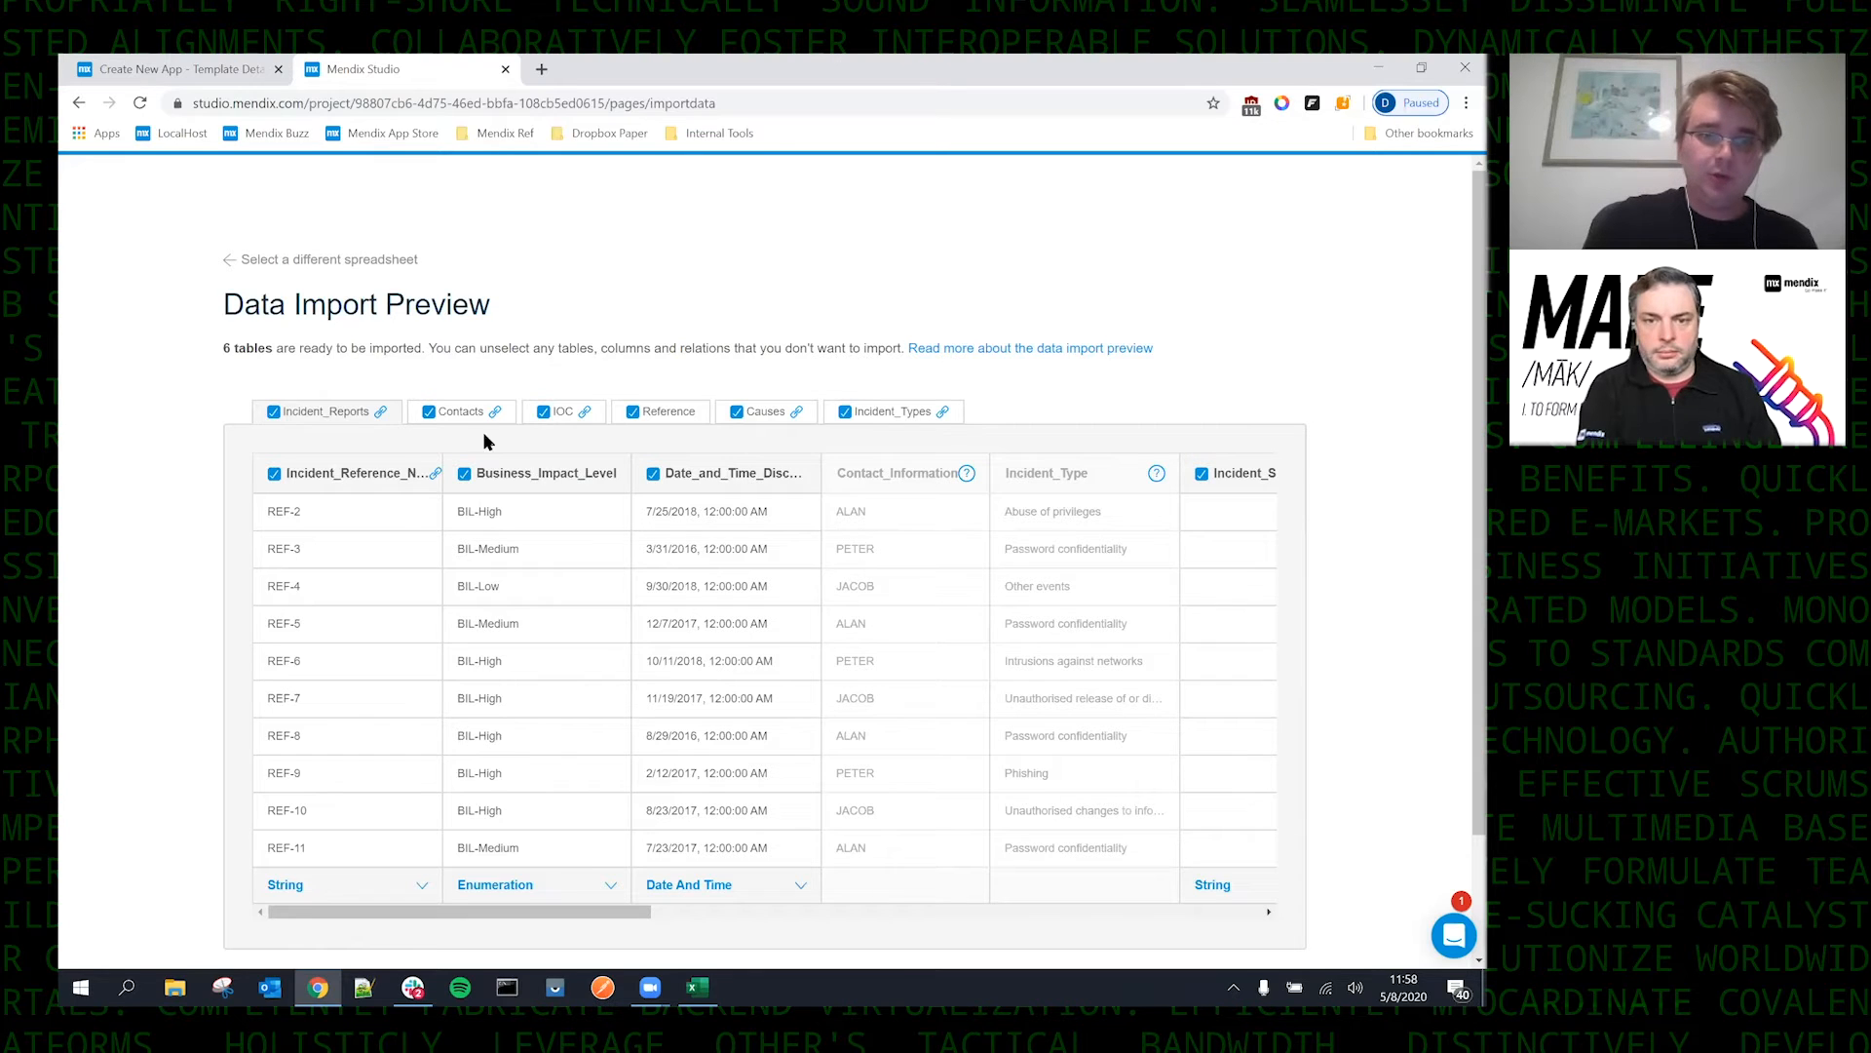
Preview the Contacts table, then review the four relations found between tables.
left_click(460, 412)
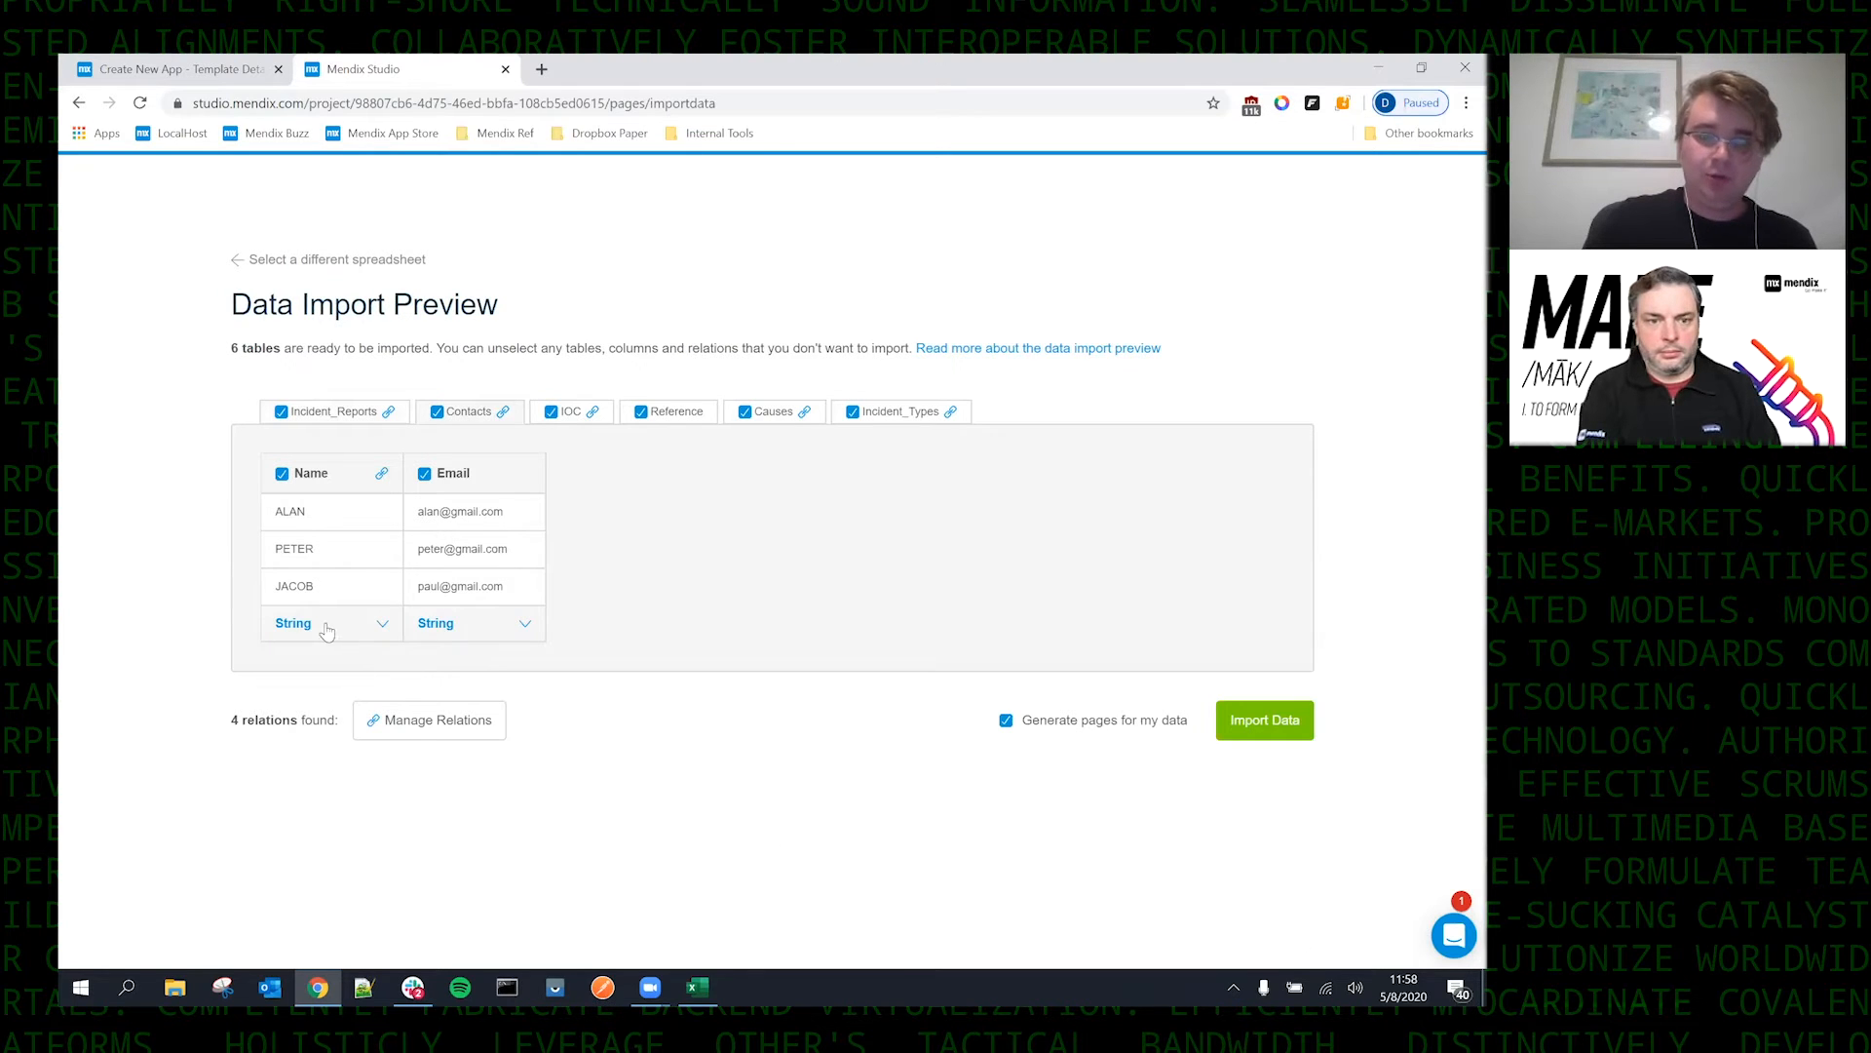
mouse_move(322, 626)
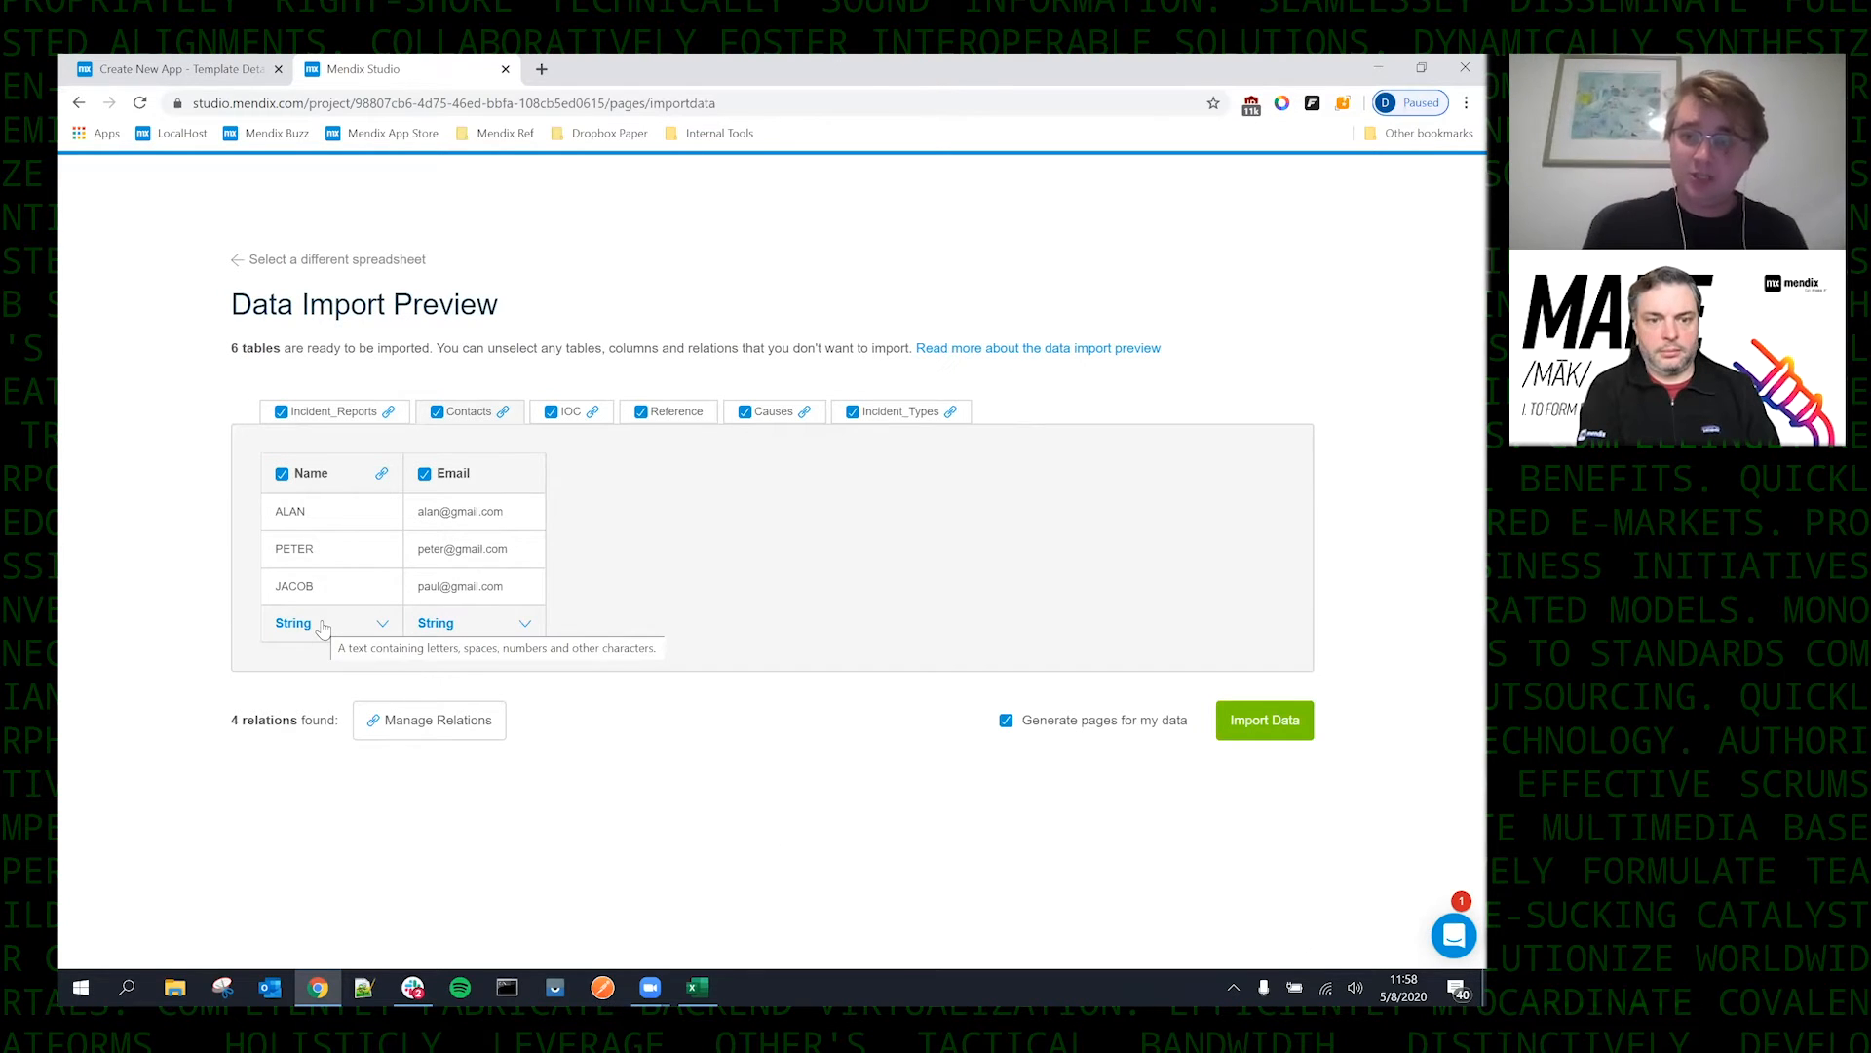
mouse_move(404, 512)
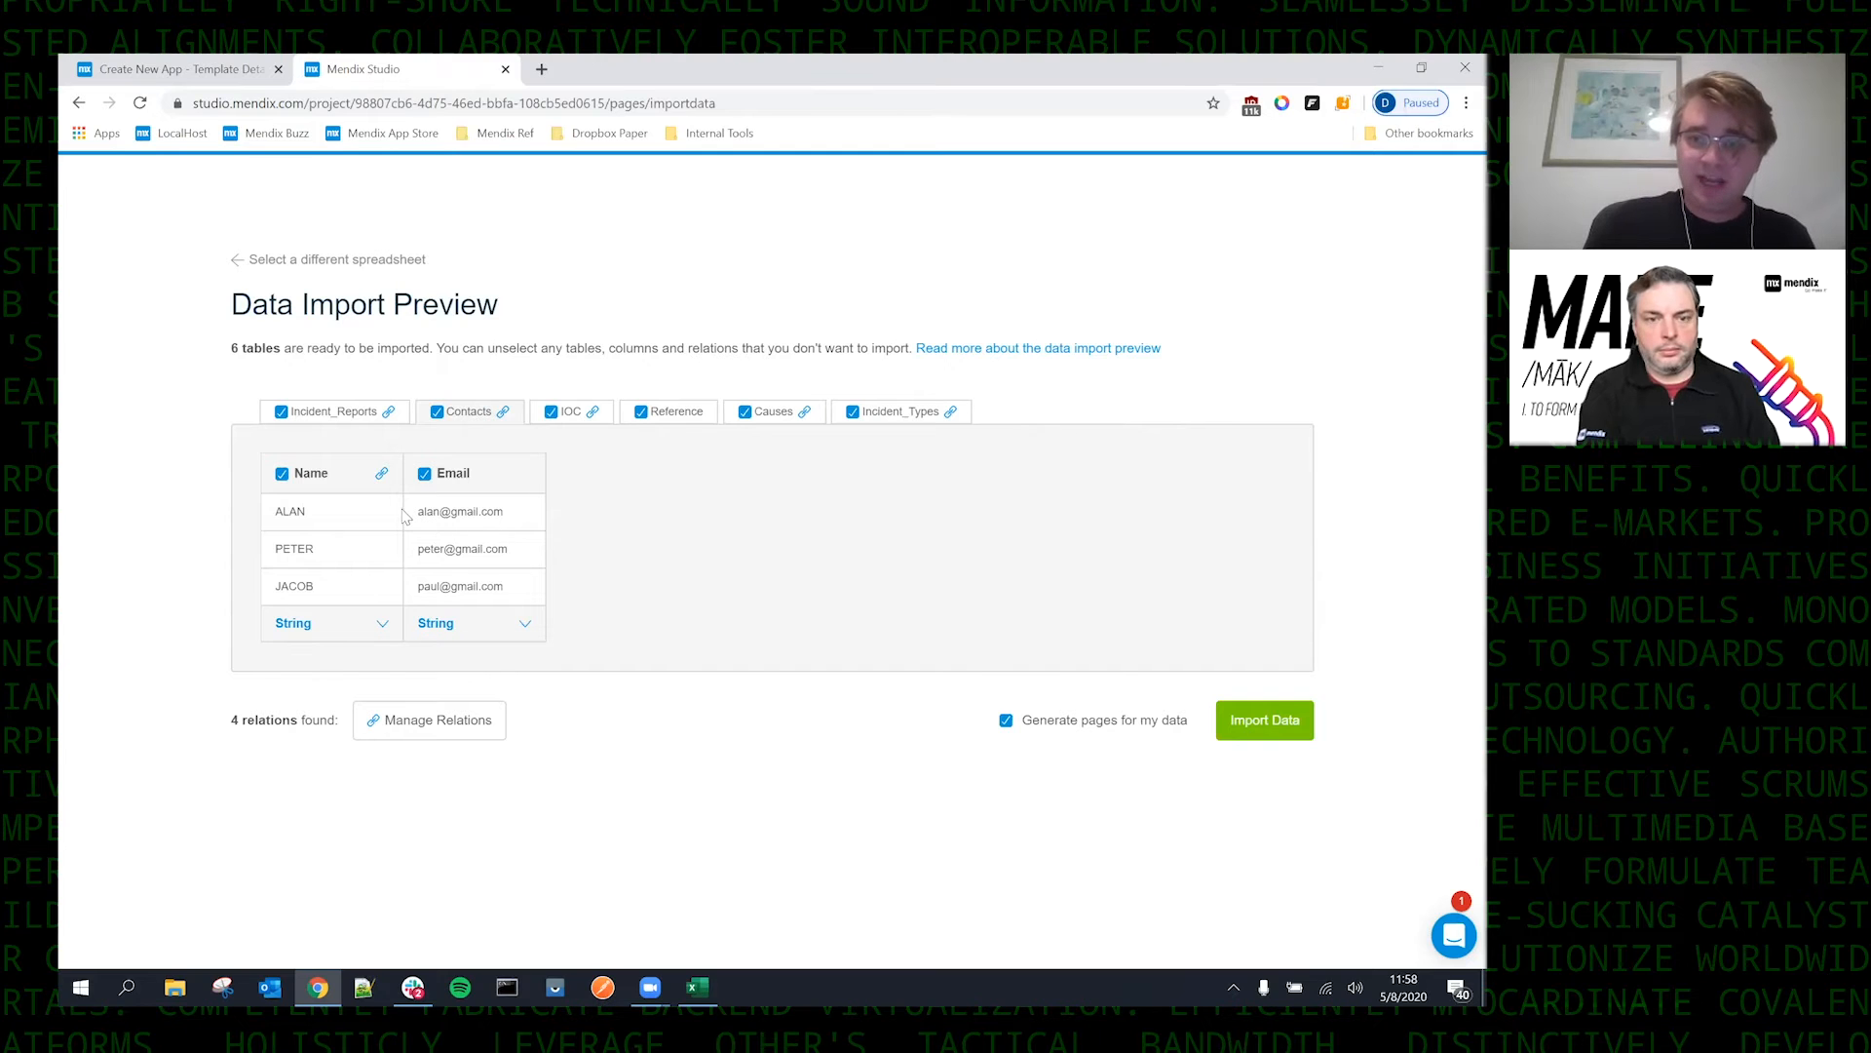
left_click(429, 719)
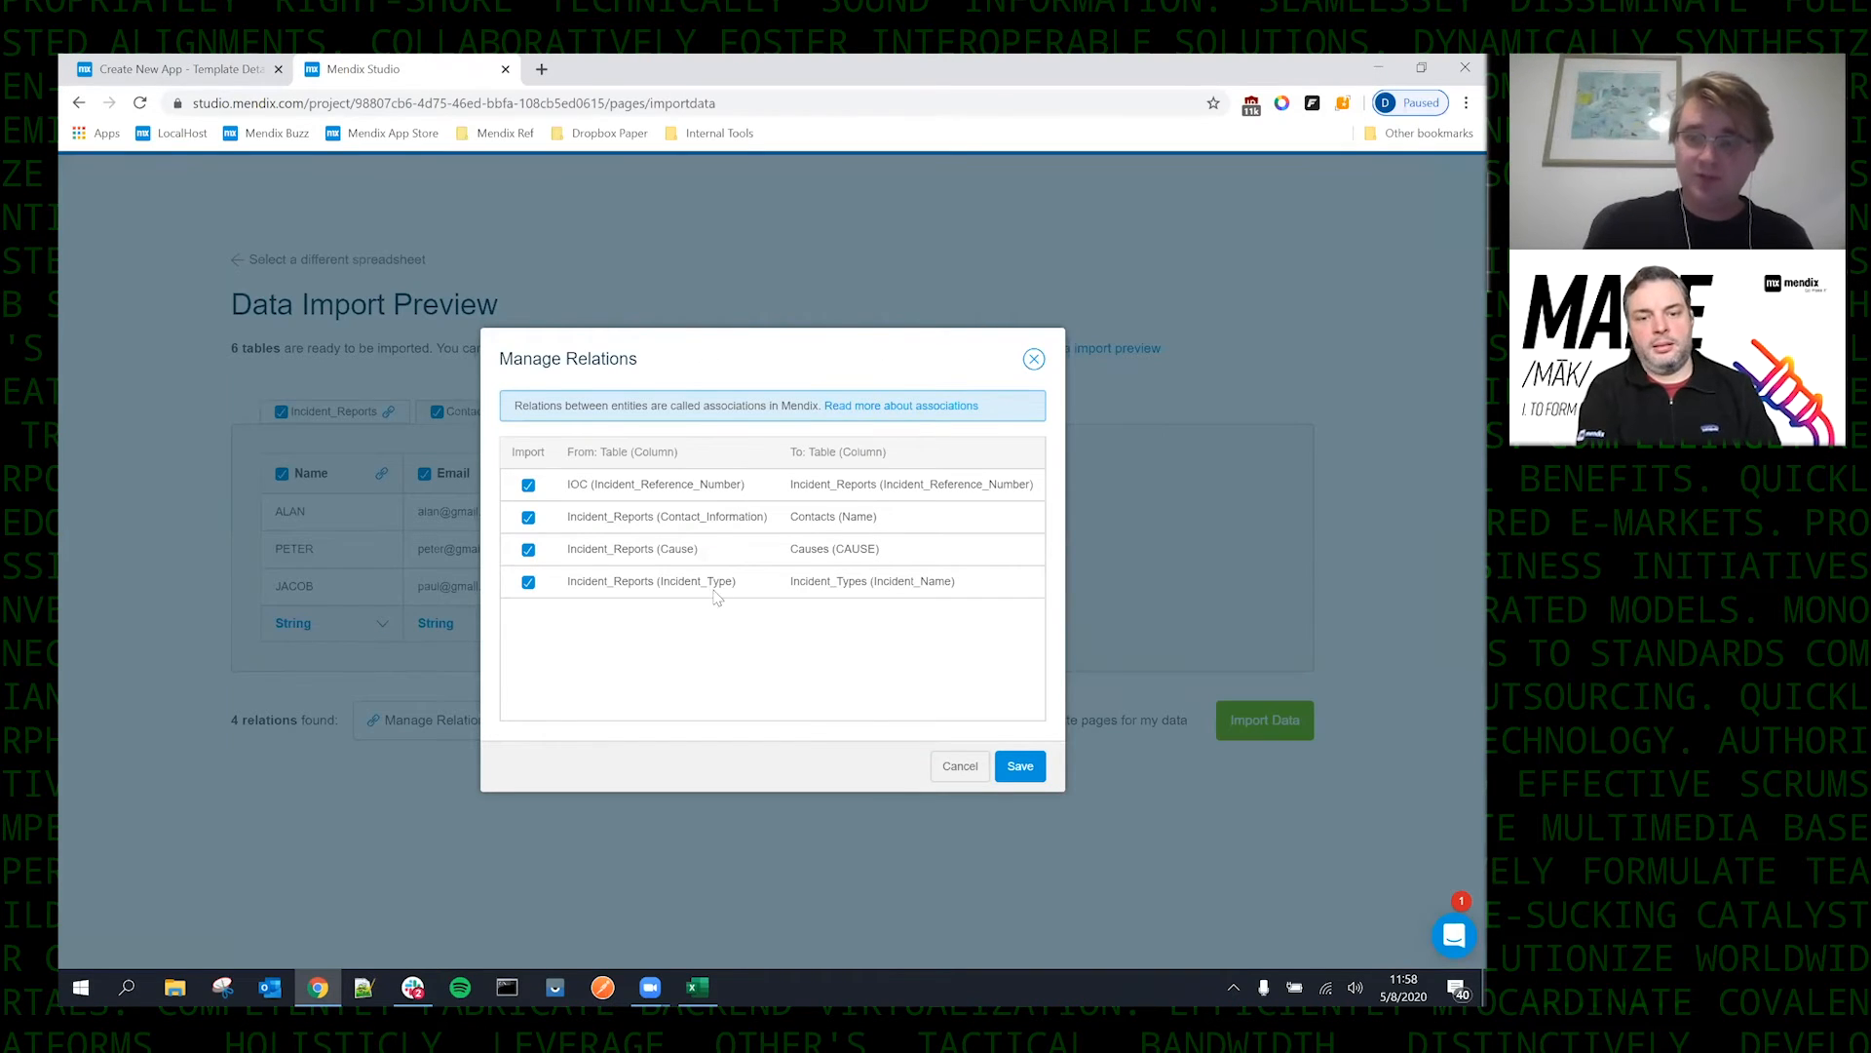
mouse_move(702, 608)
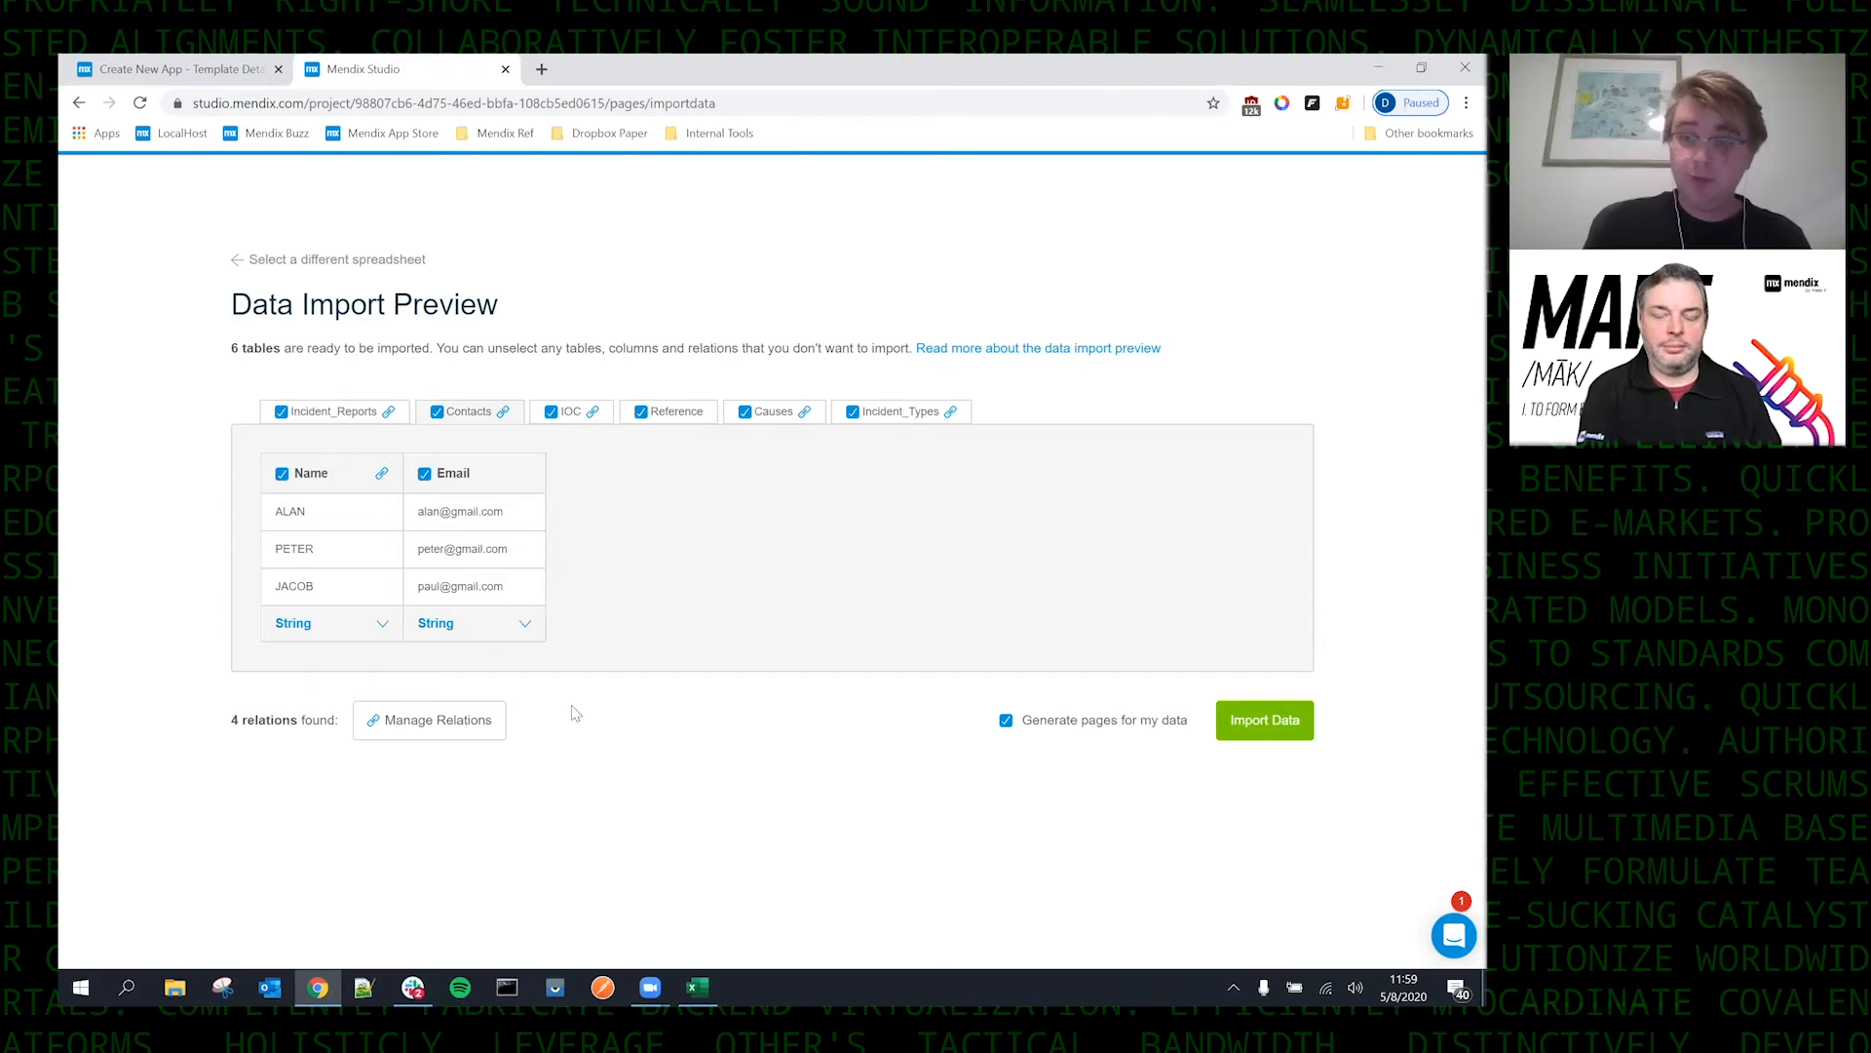
mouse_move(1265, 793)
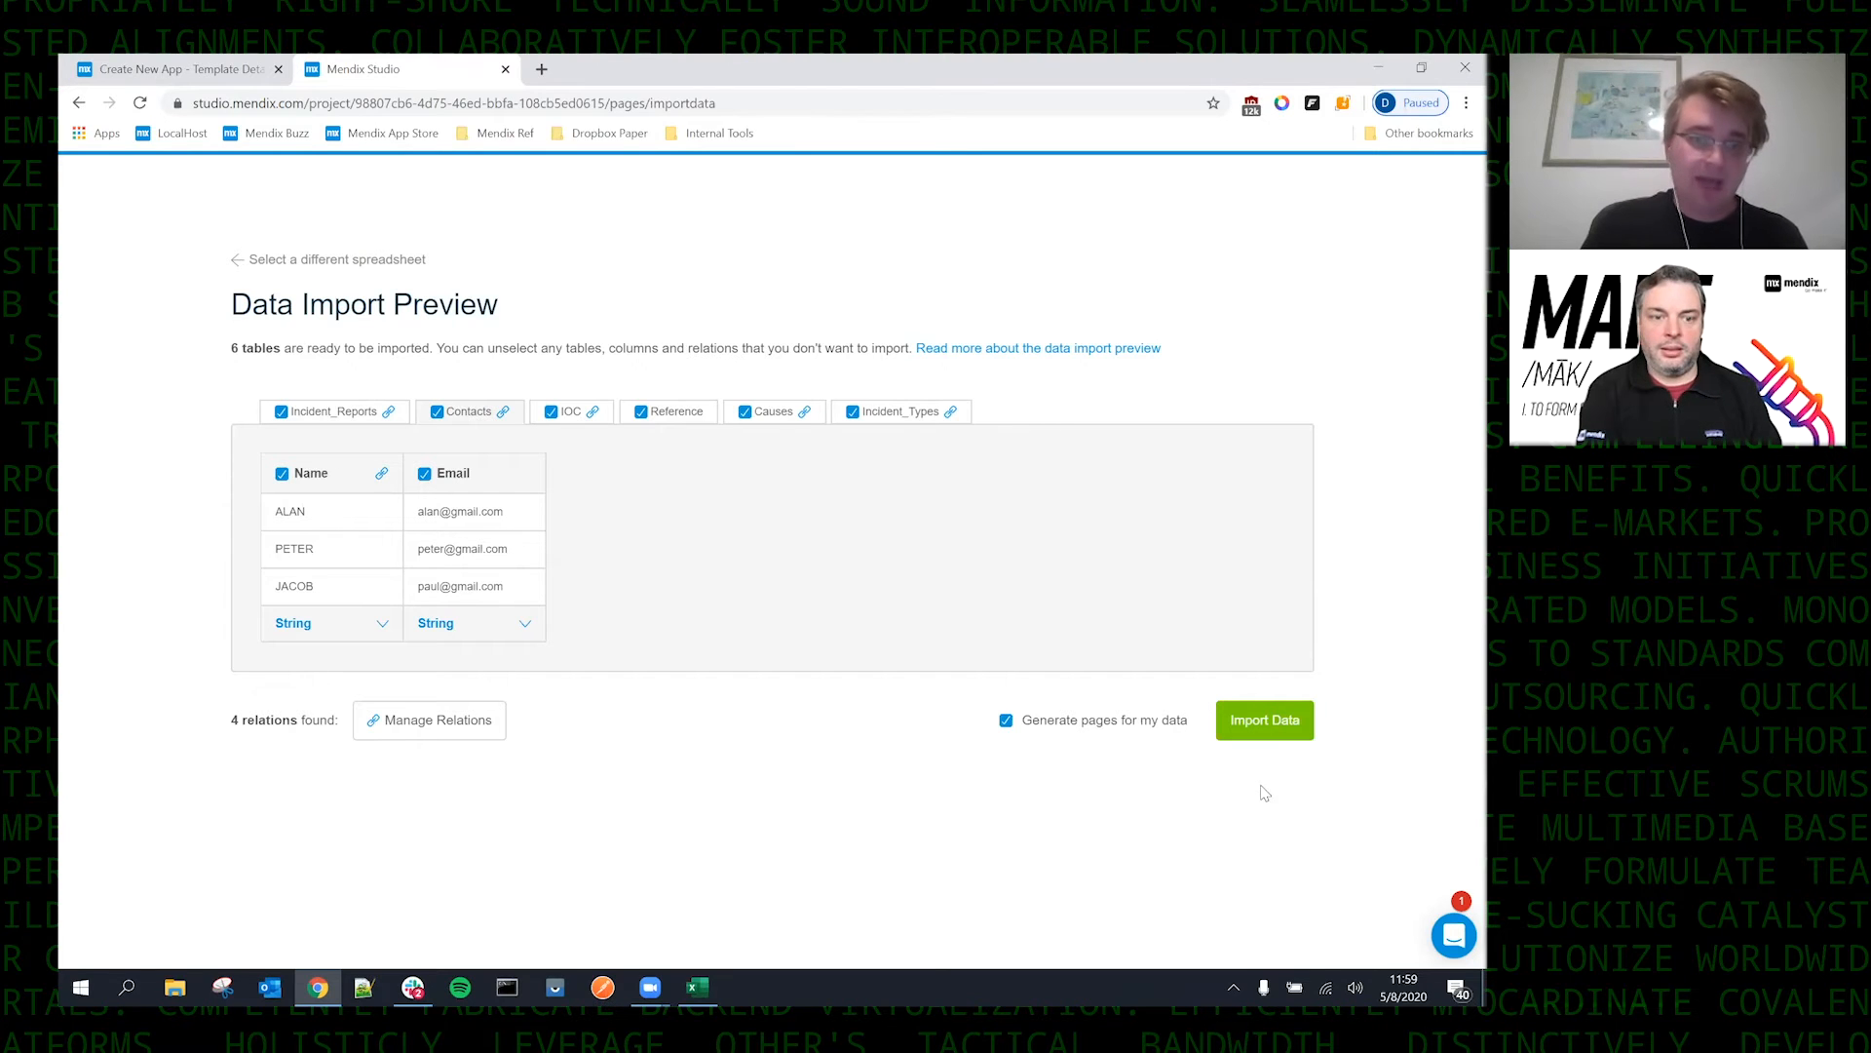
mouse_move(618, 545)
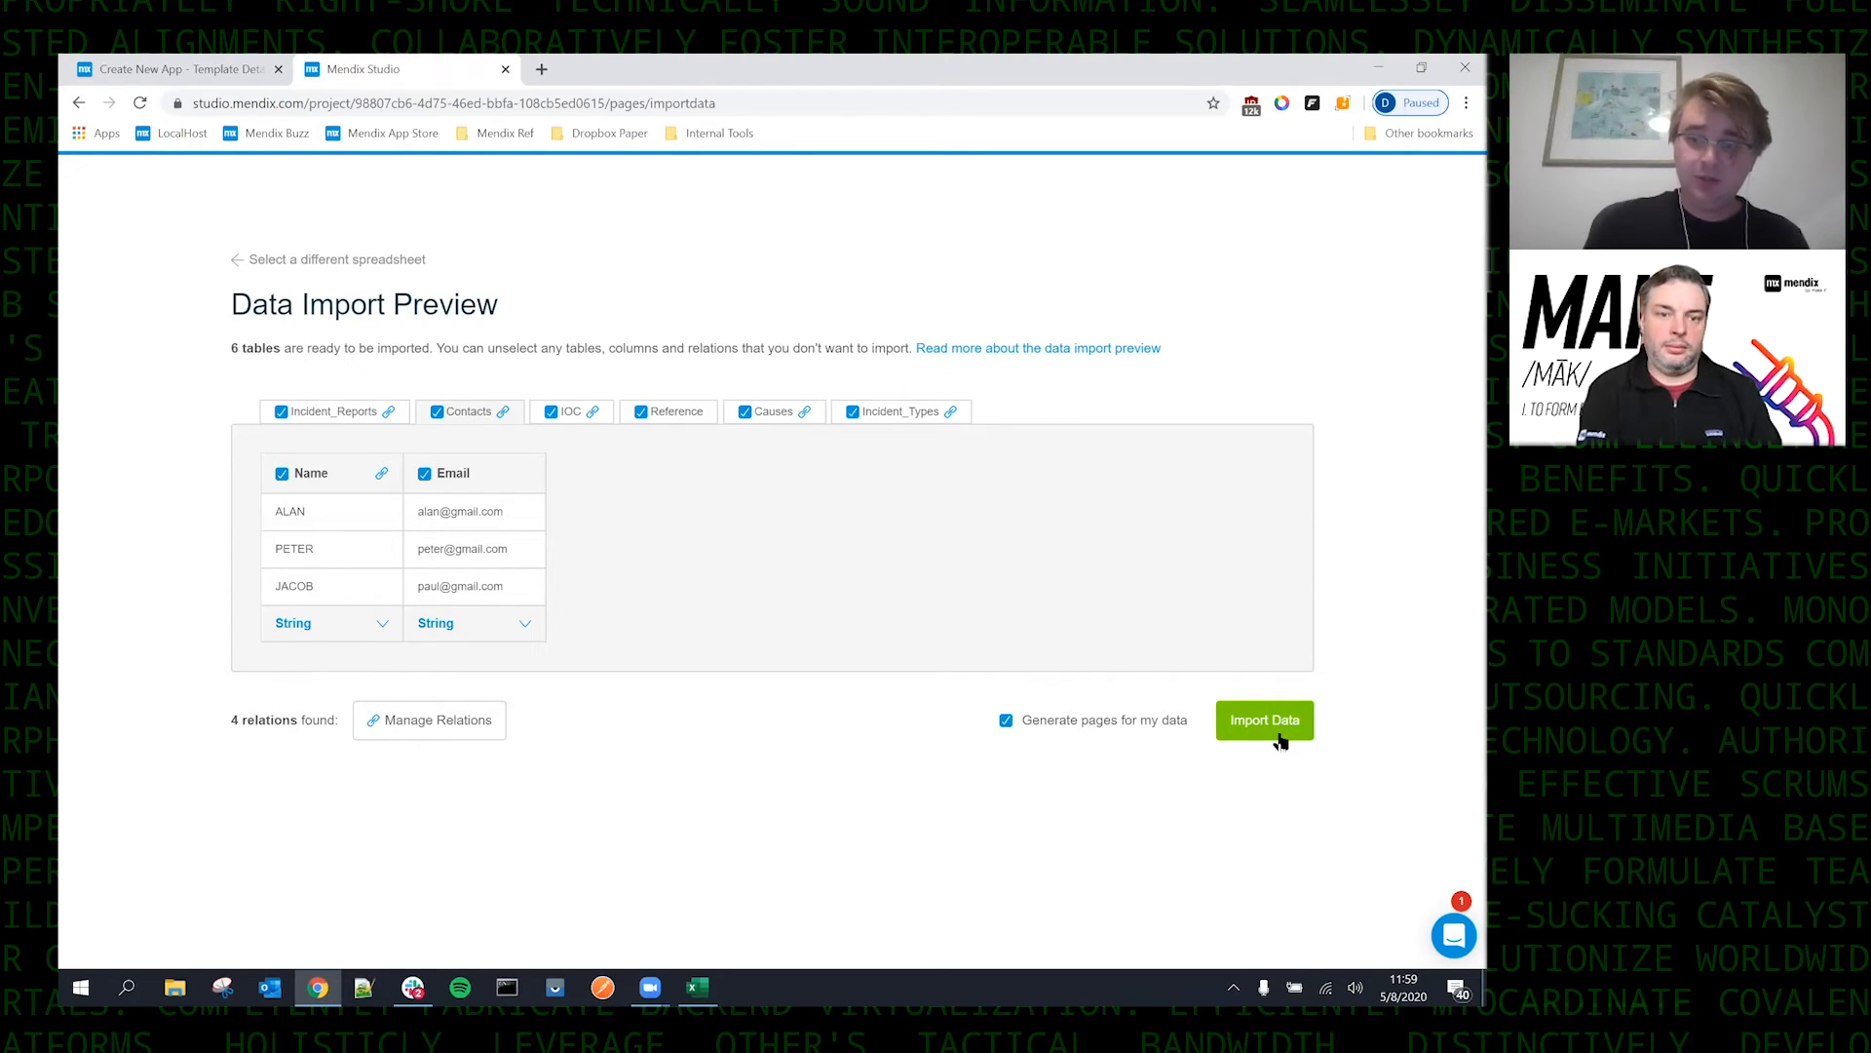
Import the previewed data with pages generated, producing the app's domain model.
left_click(1263, 720)
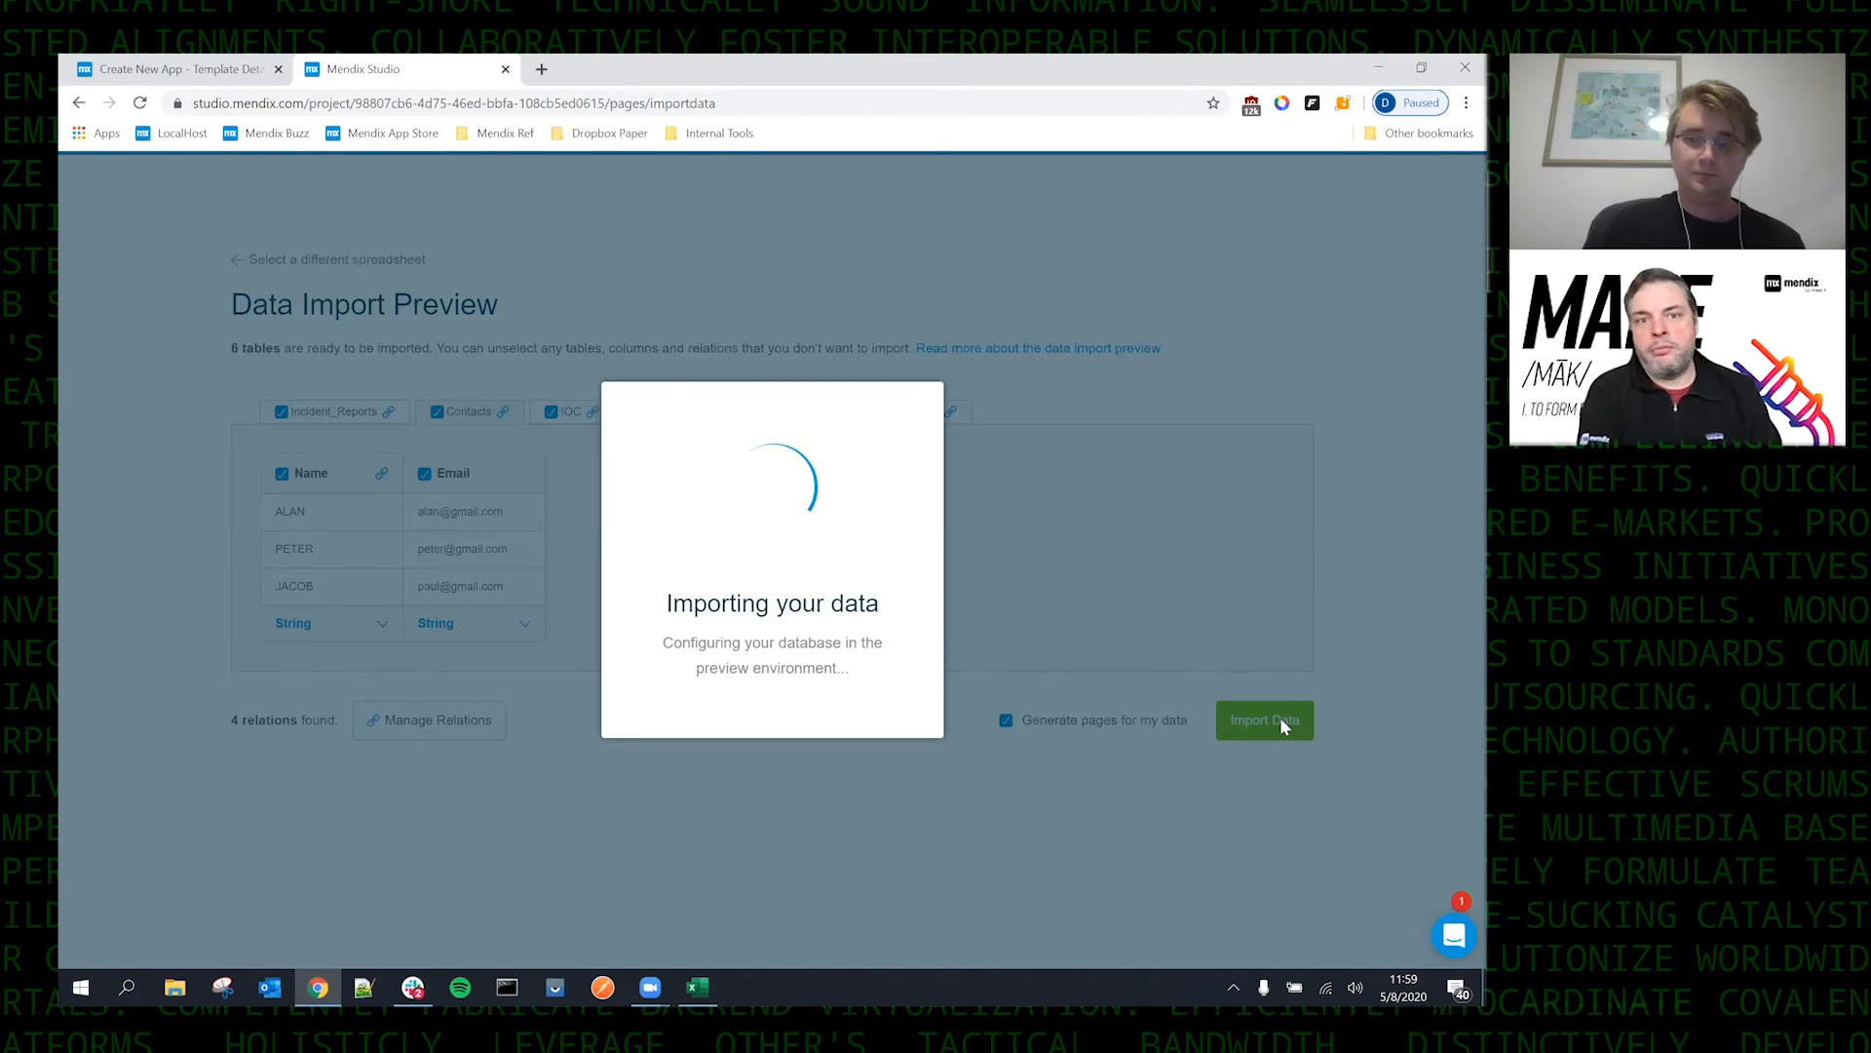
left_click(1263, 719)
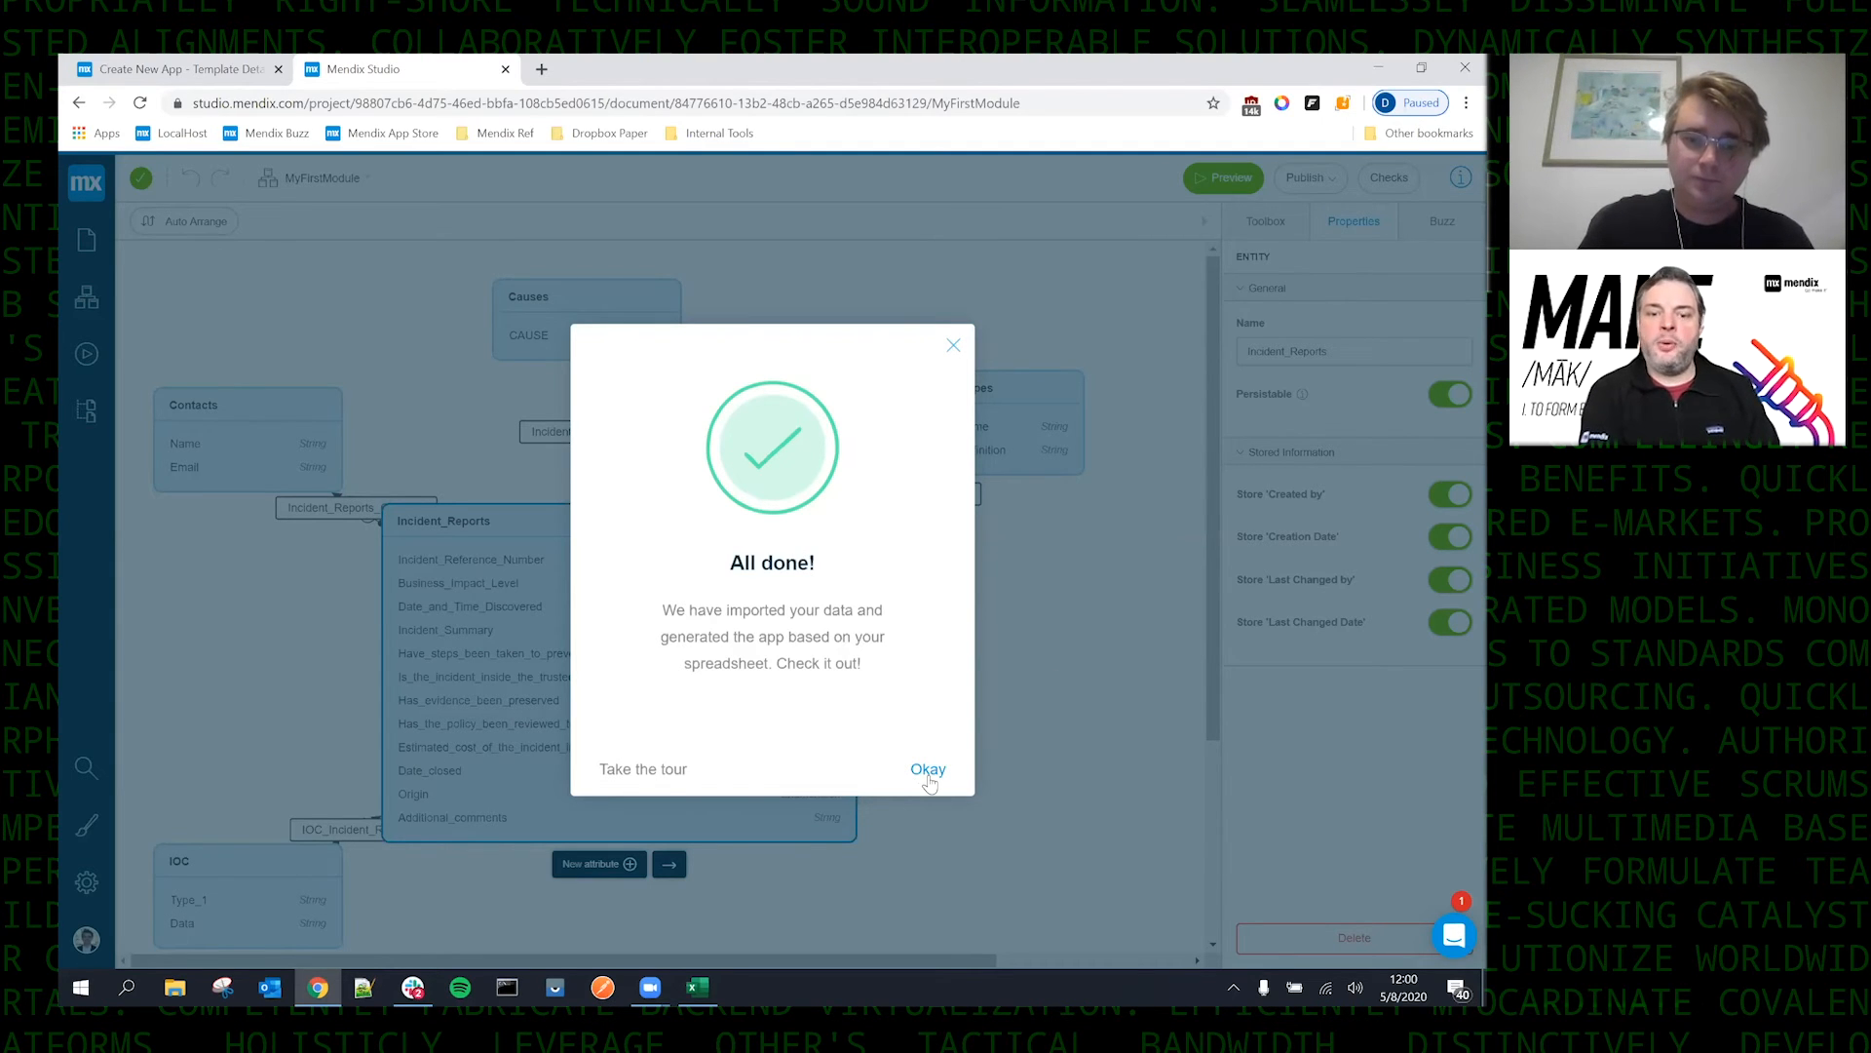
Dismiss the All done message and go to the generated app's Home_Web page.
left_click(928, 768)
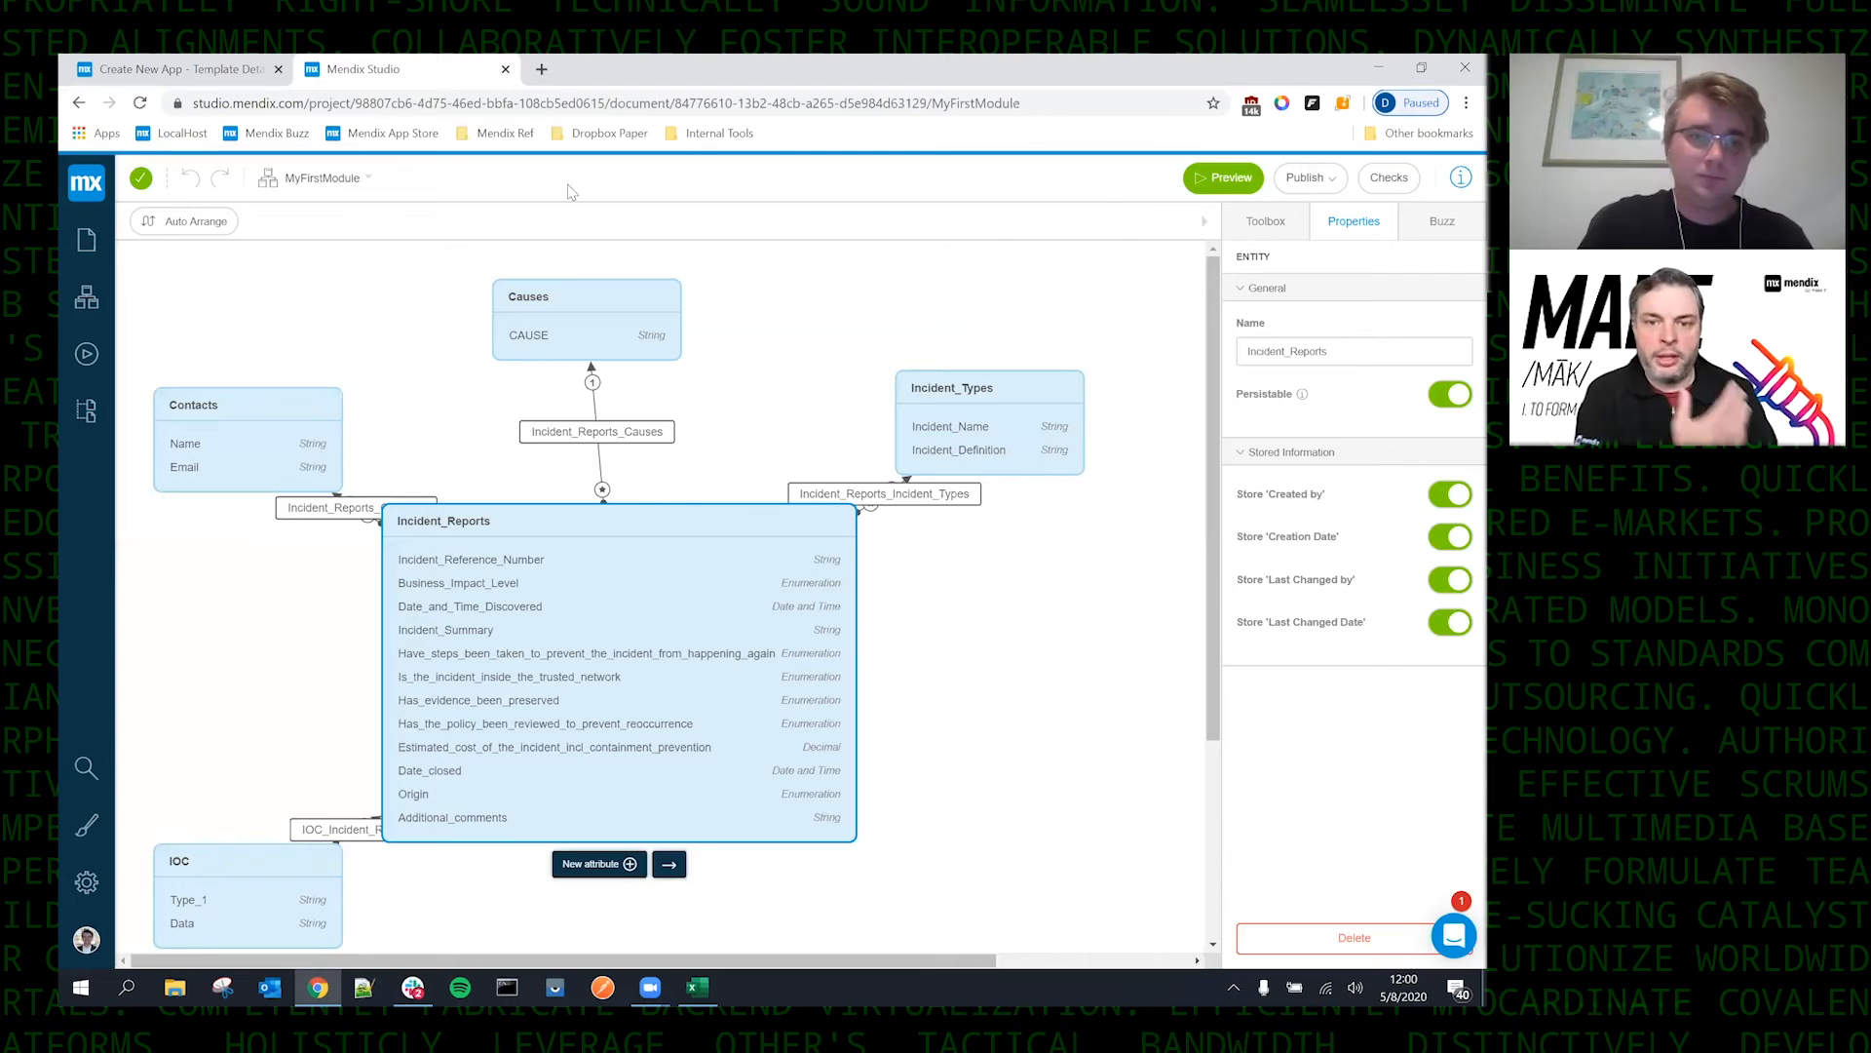
left_click(86, 238)
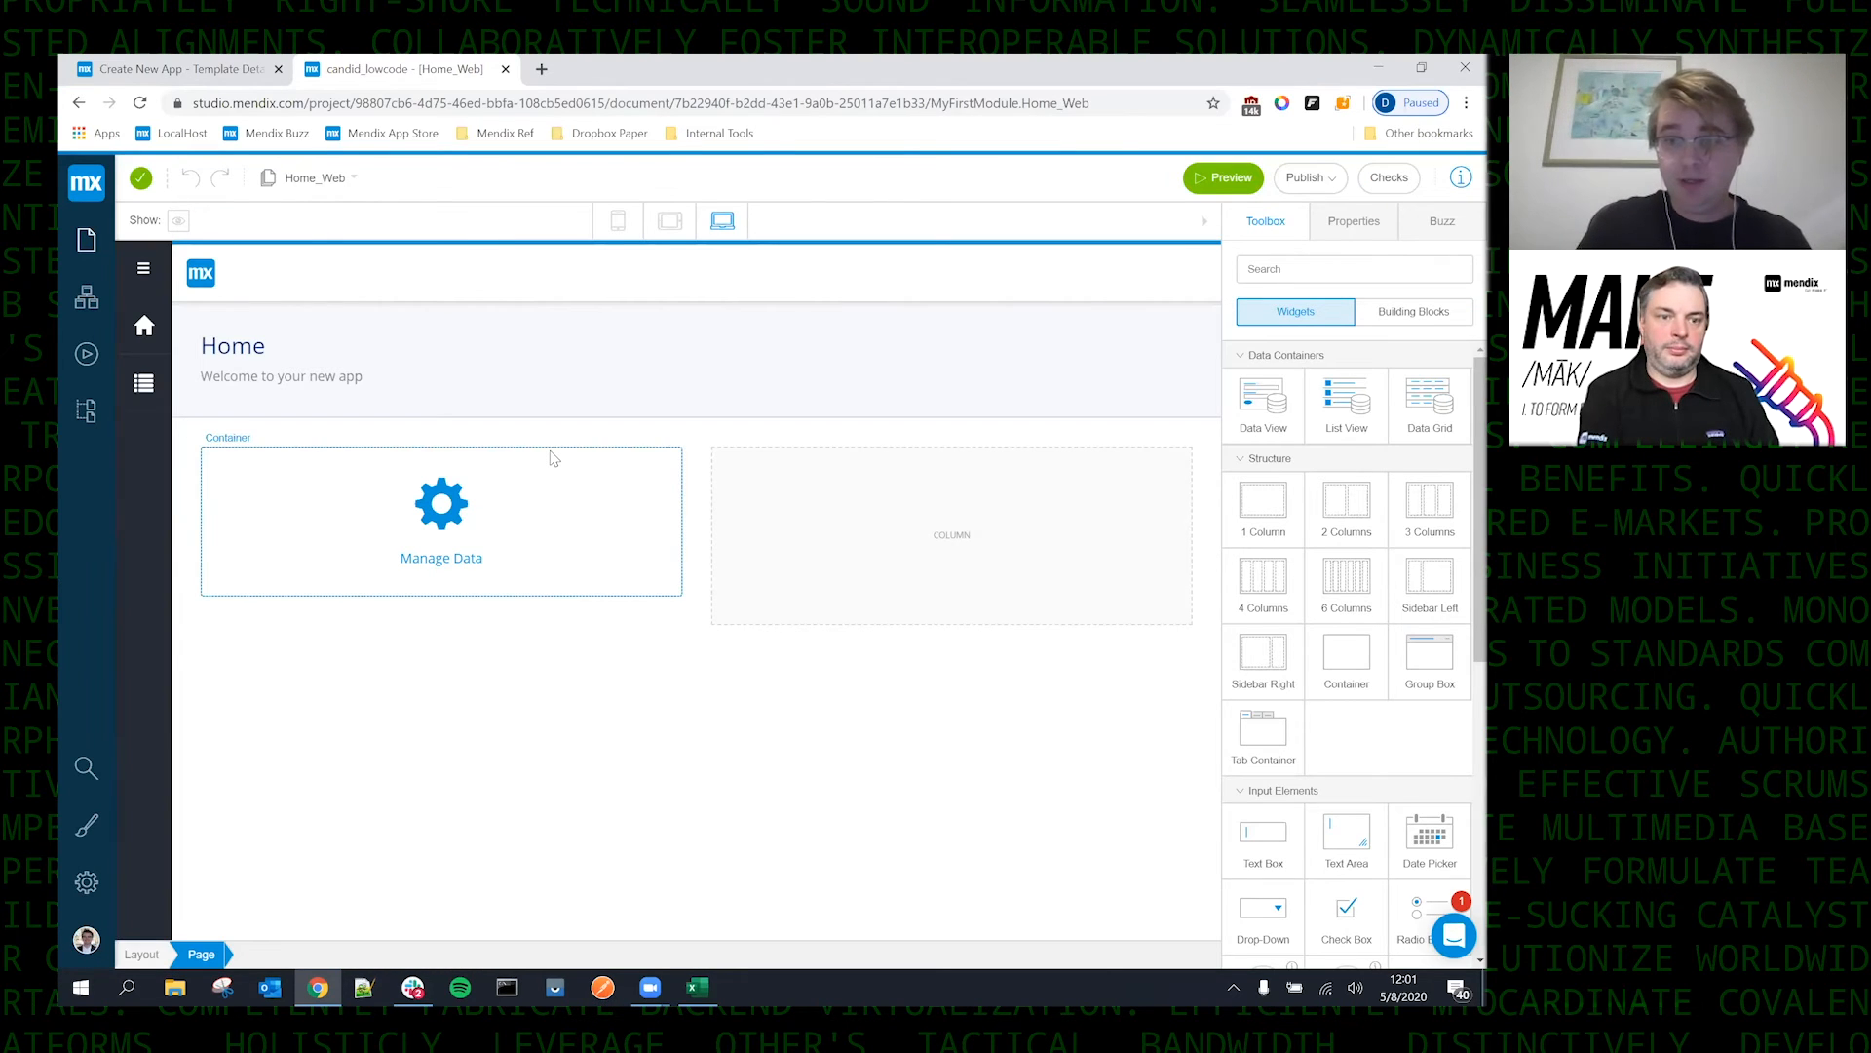
mouse_move(421, 587)
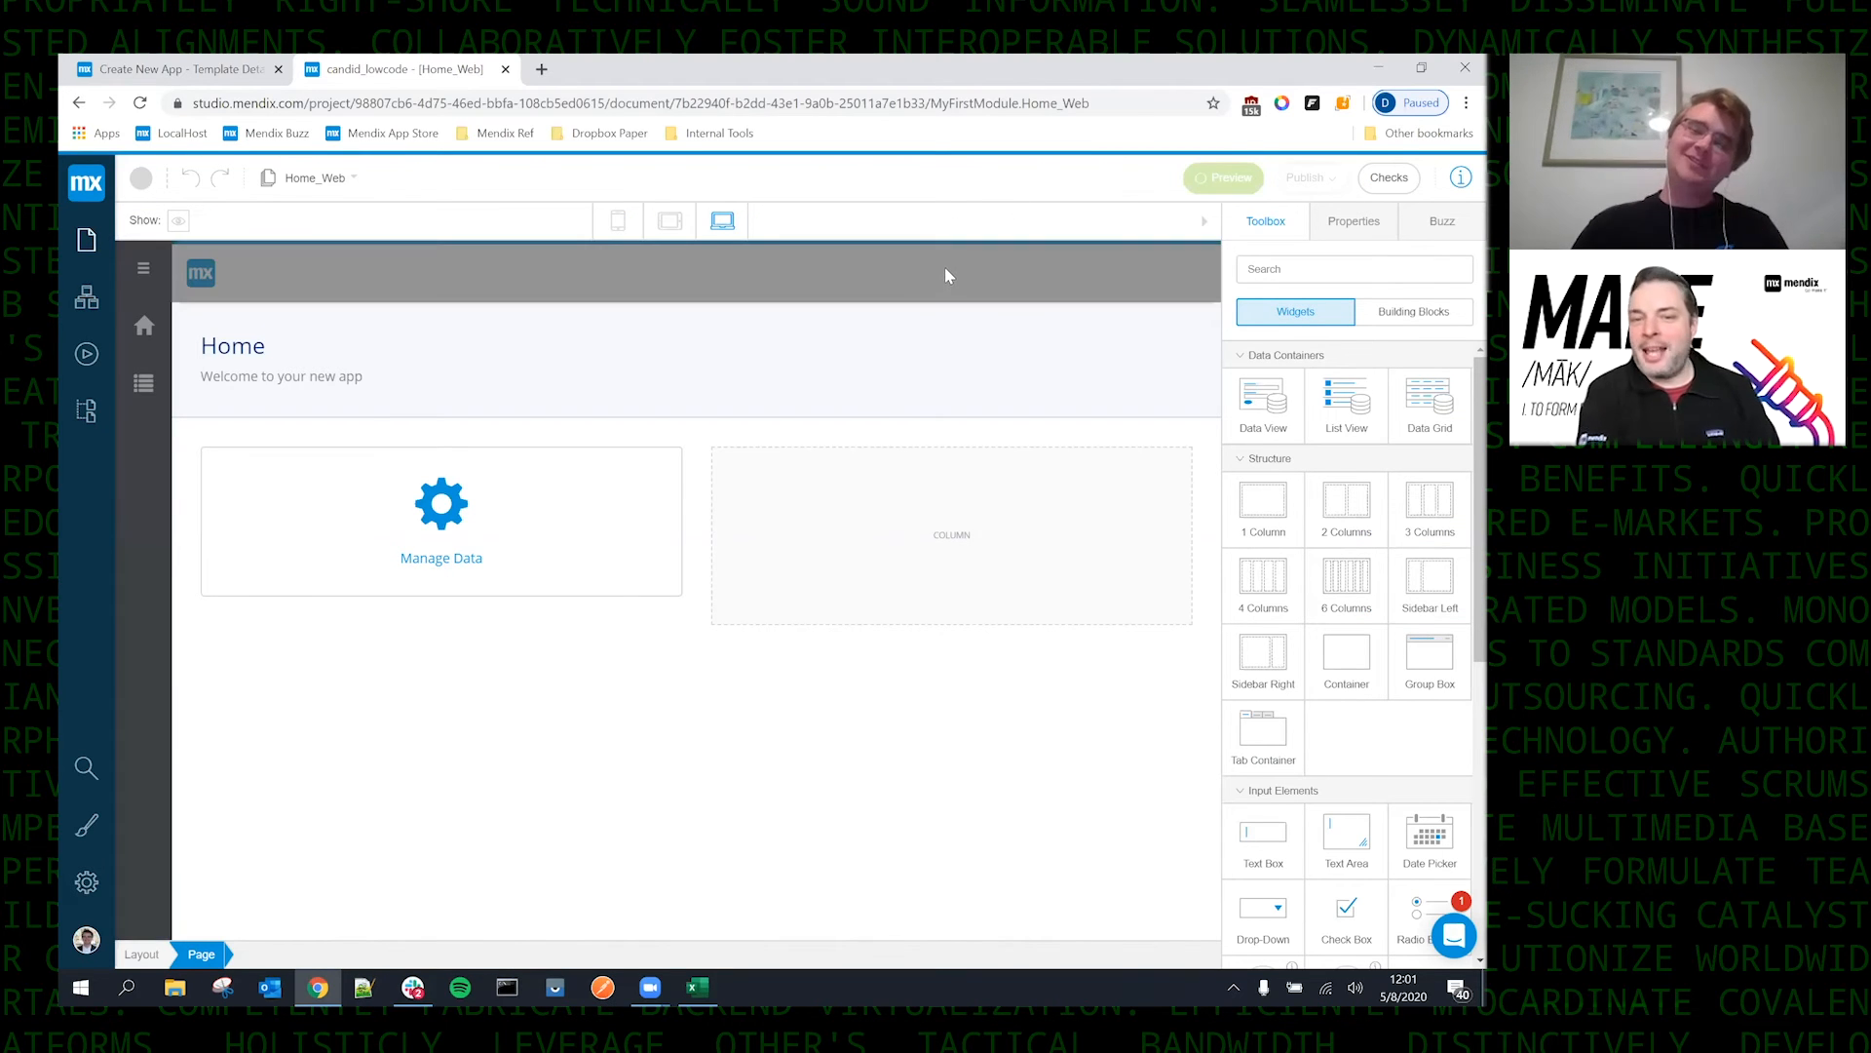
mouse_move(1224, 191)
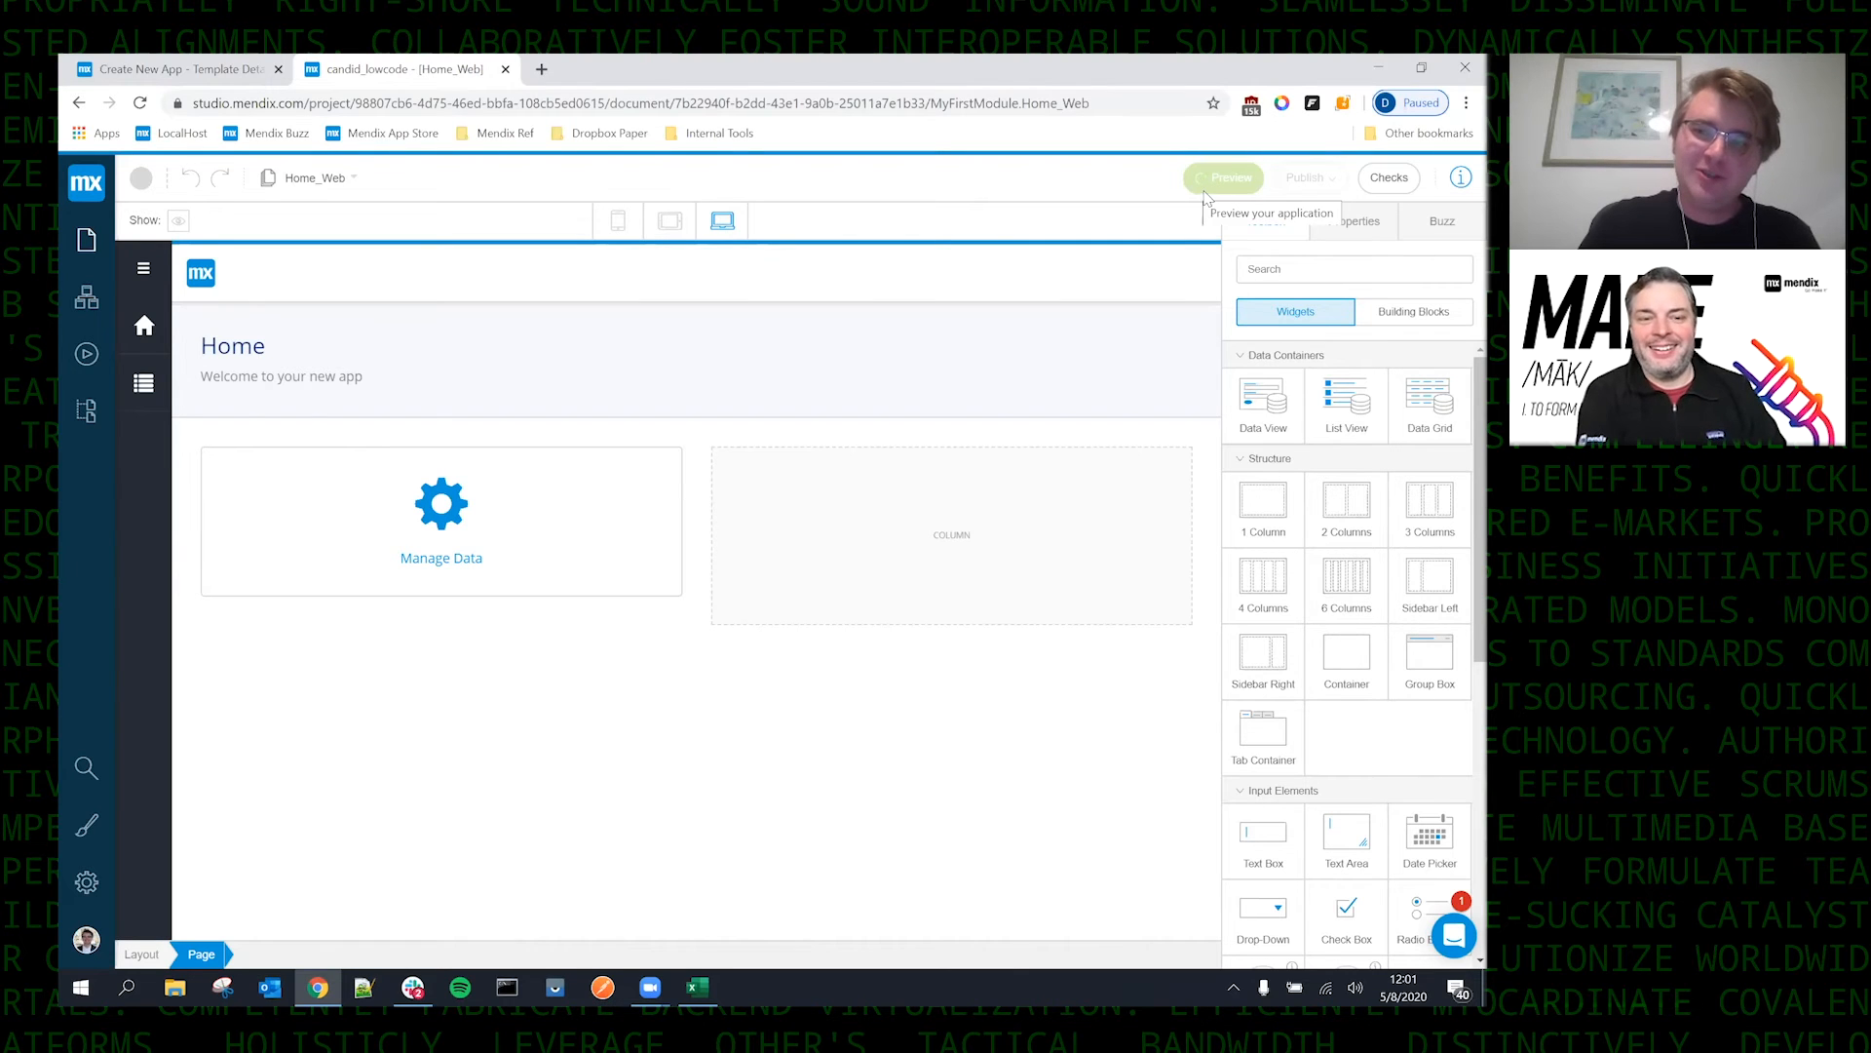
mouse_move(1230, 201)
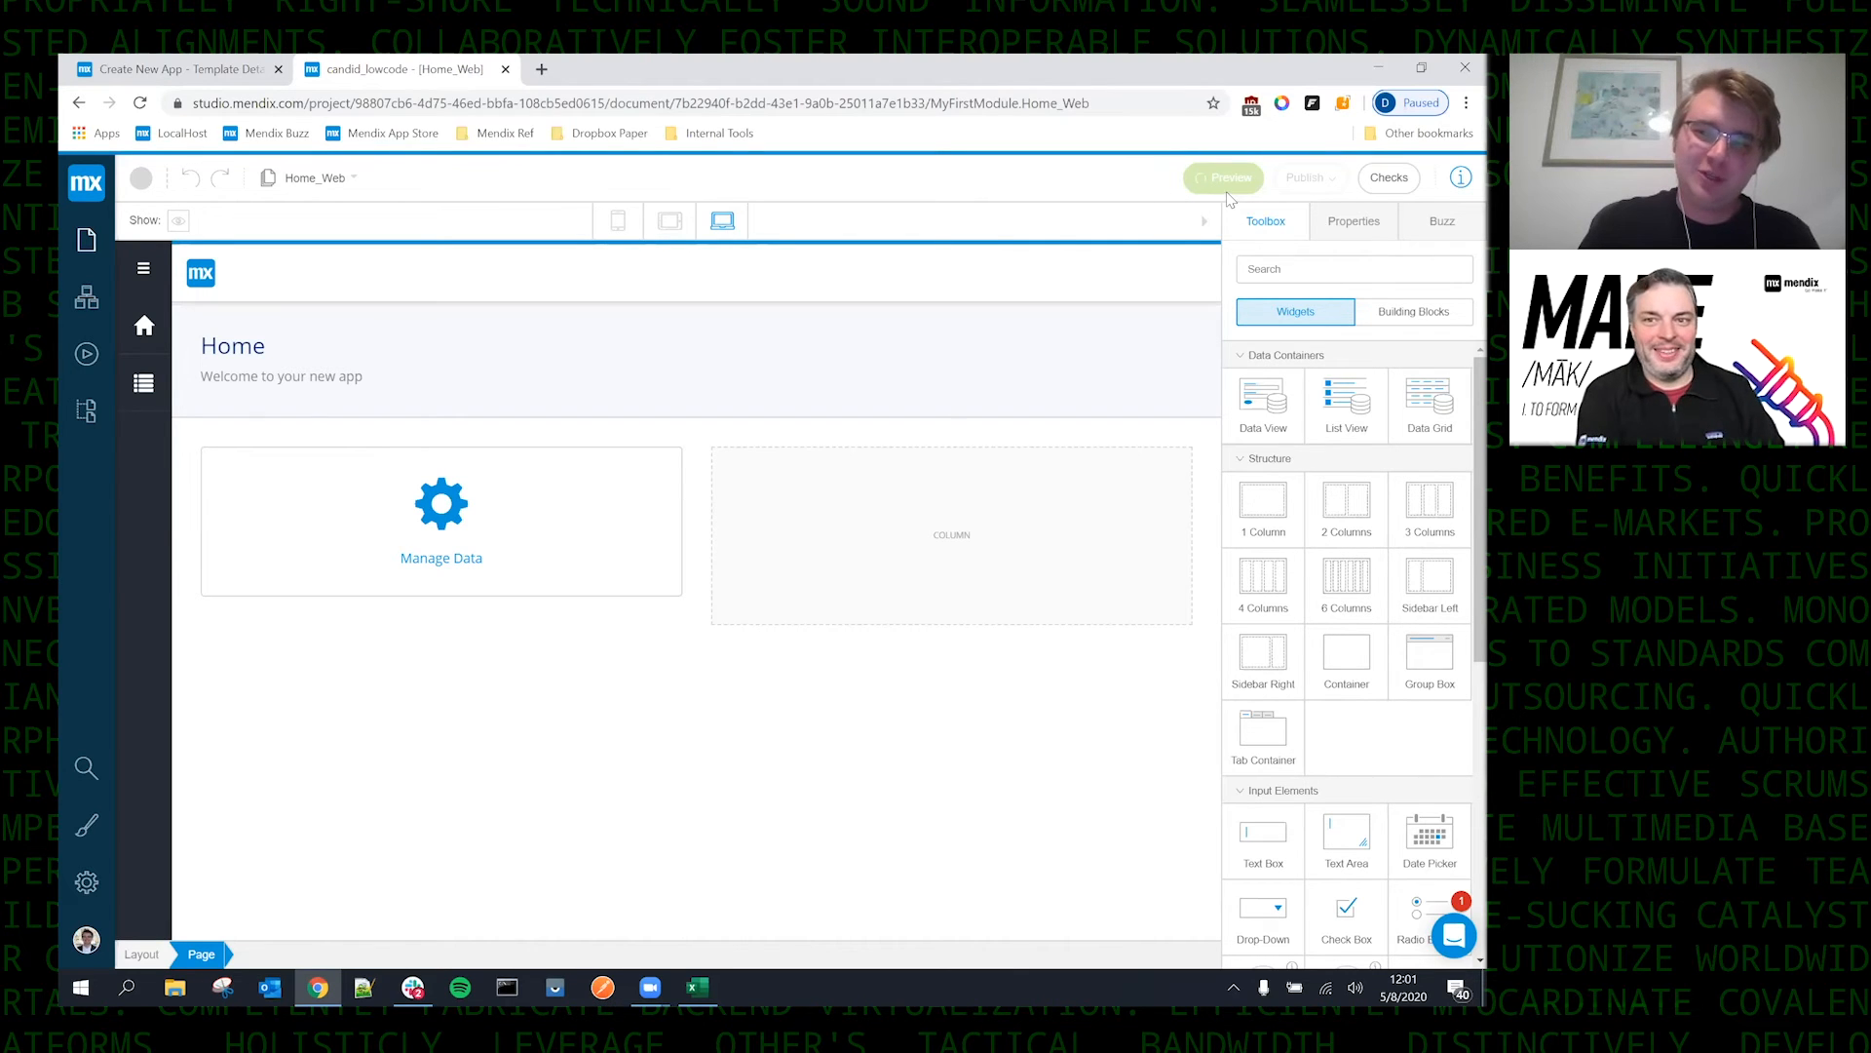
mouse_move(1224, 177)
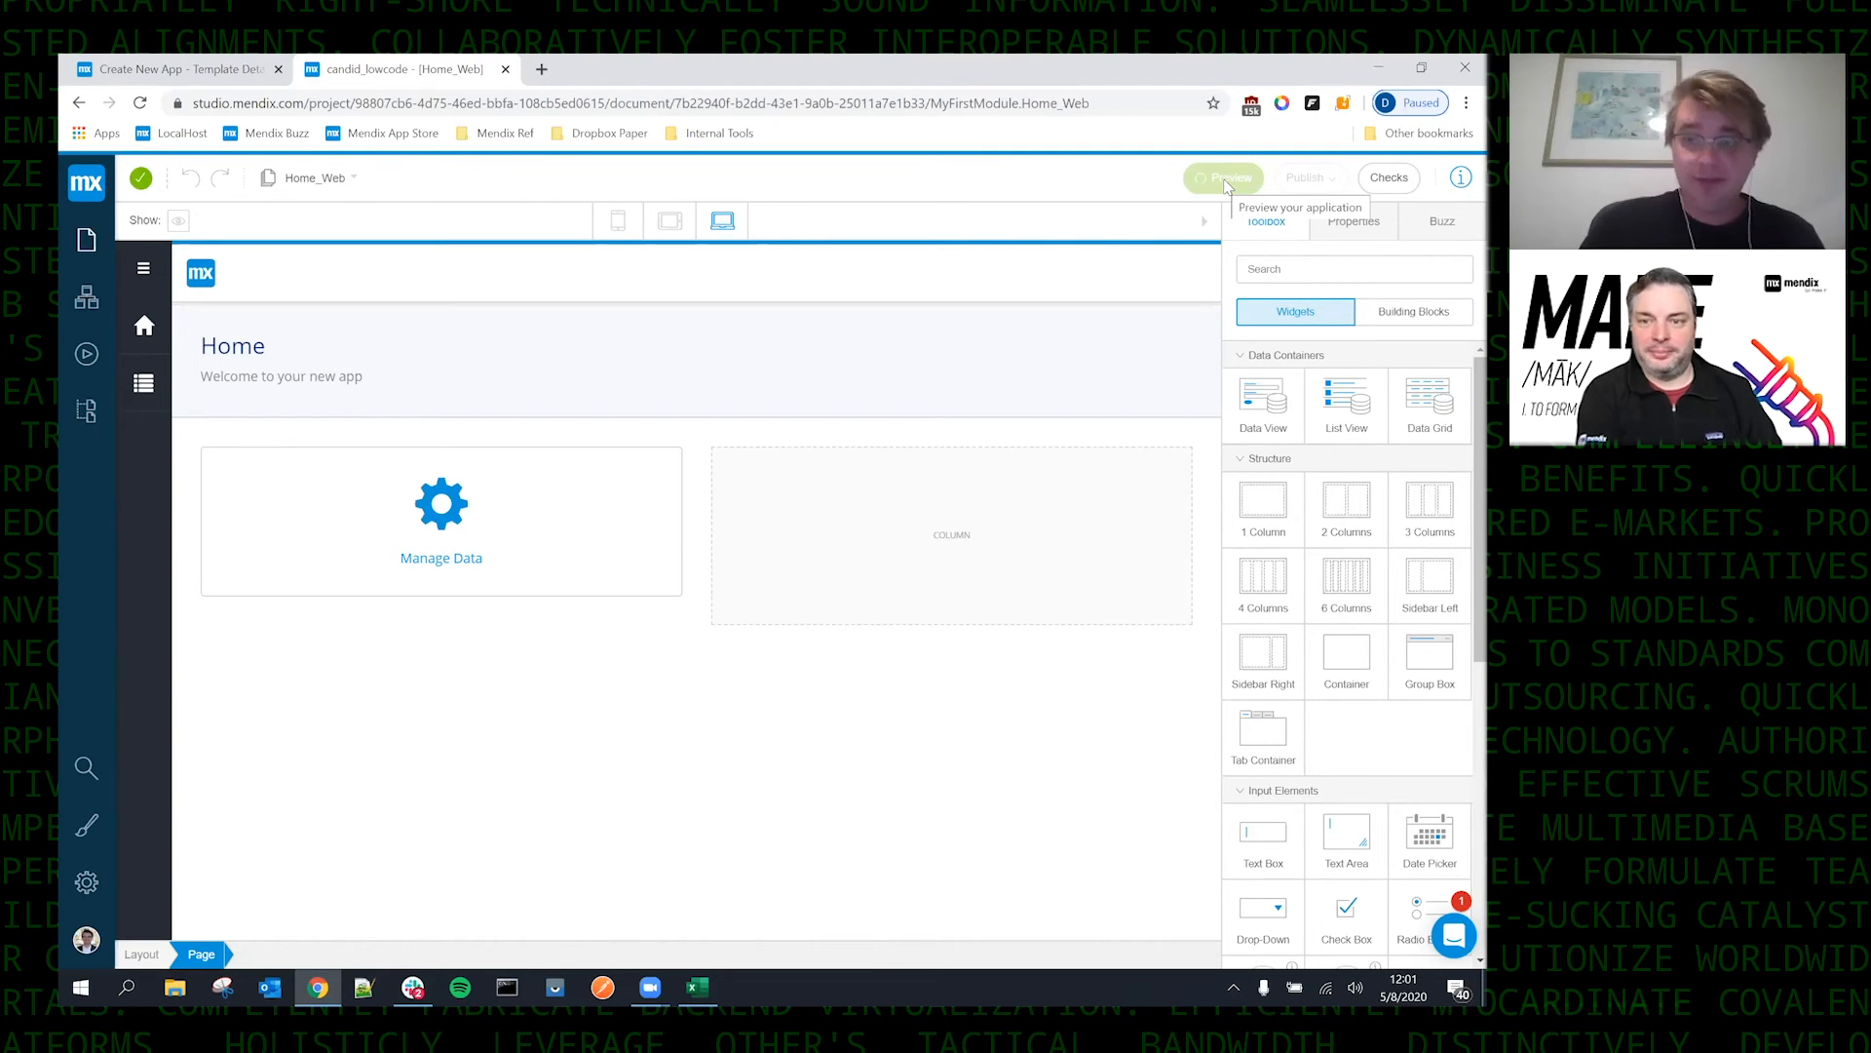
Preview the running app and show the Manage Your Data page with 49 incident reports.
left_click(1222, 178)
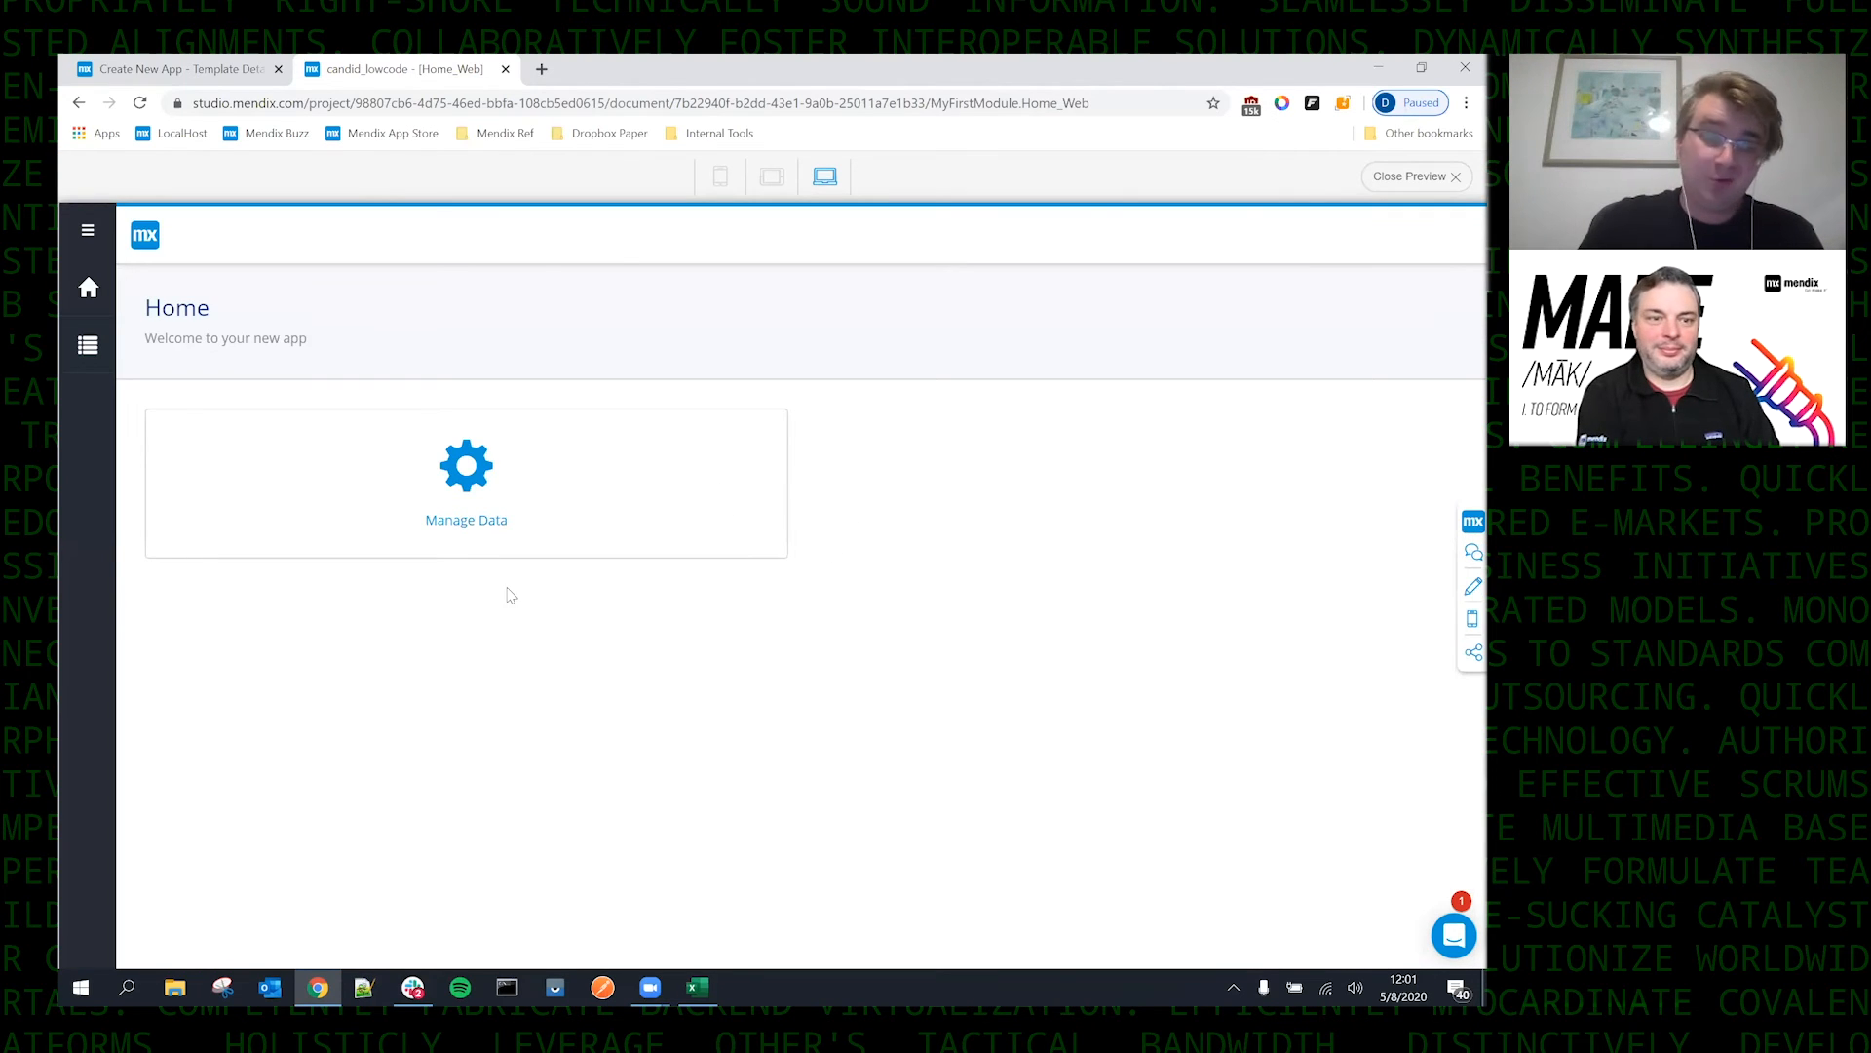
mouse_move(530, 581)
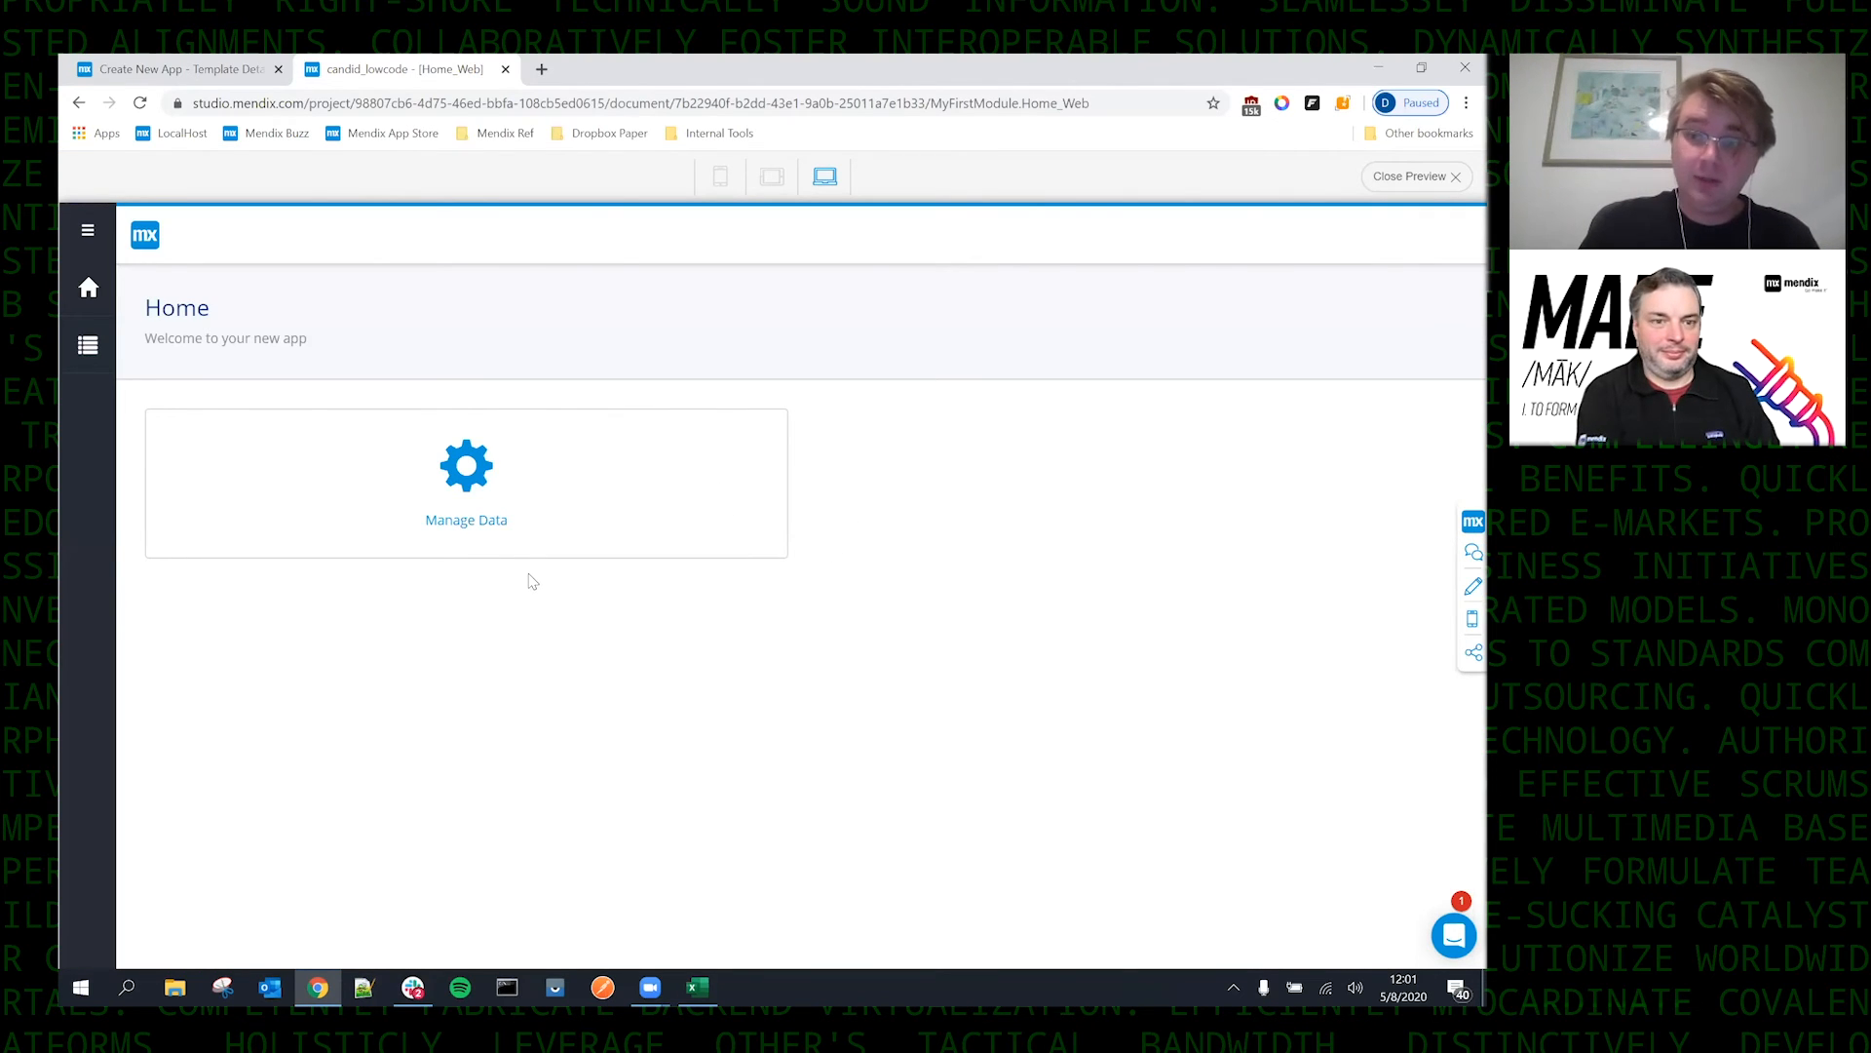
left_click(466, 481)
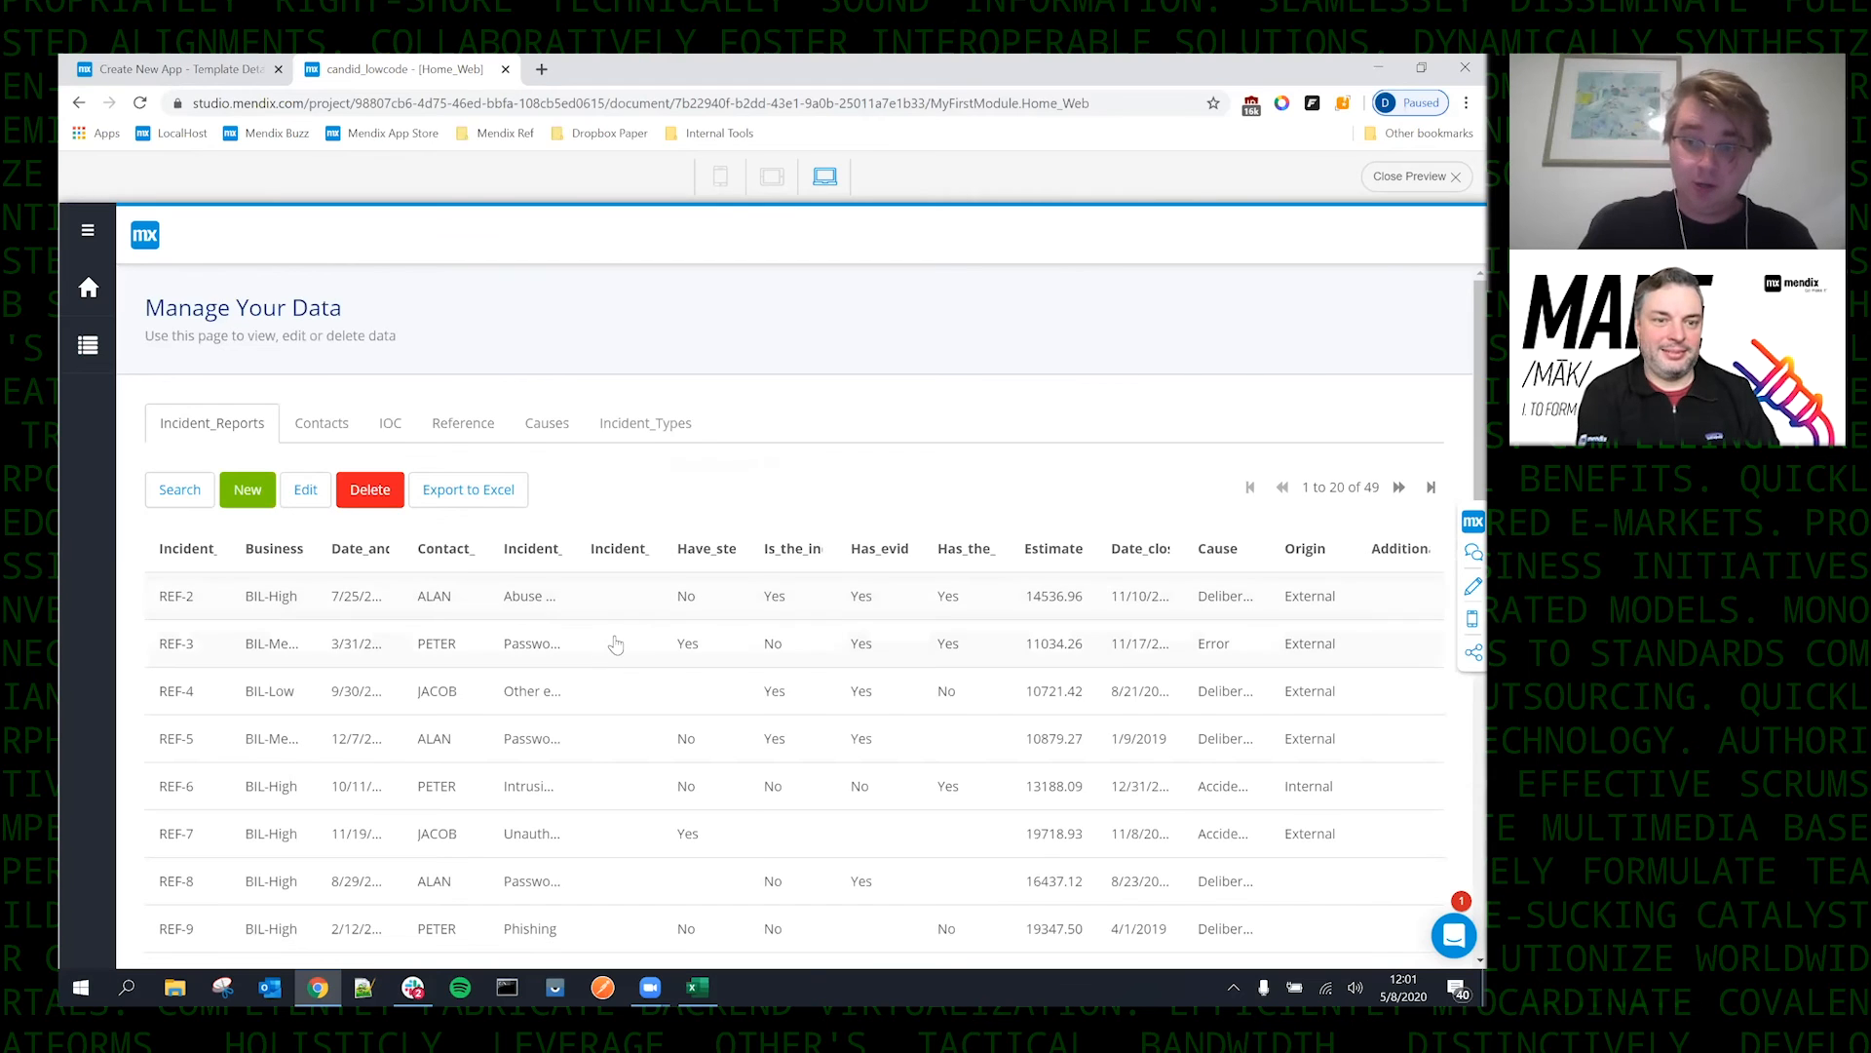
mouse_move(242, 598)
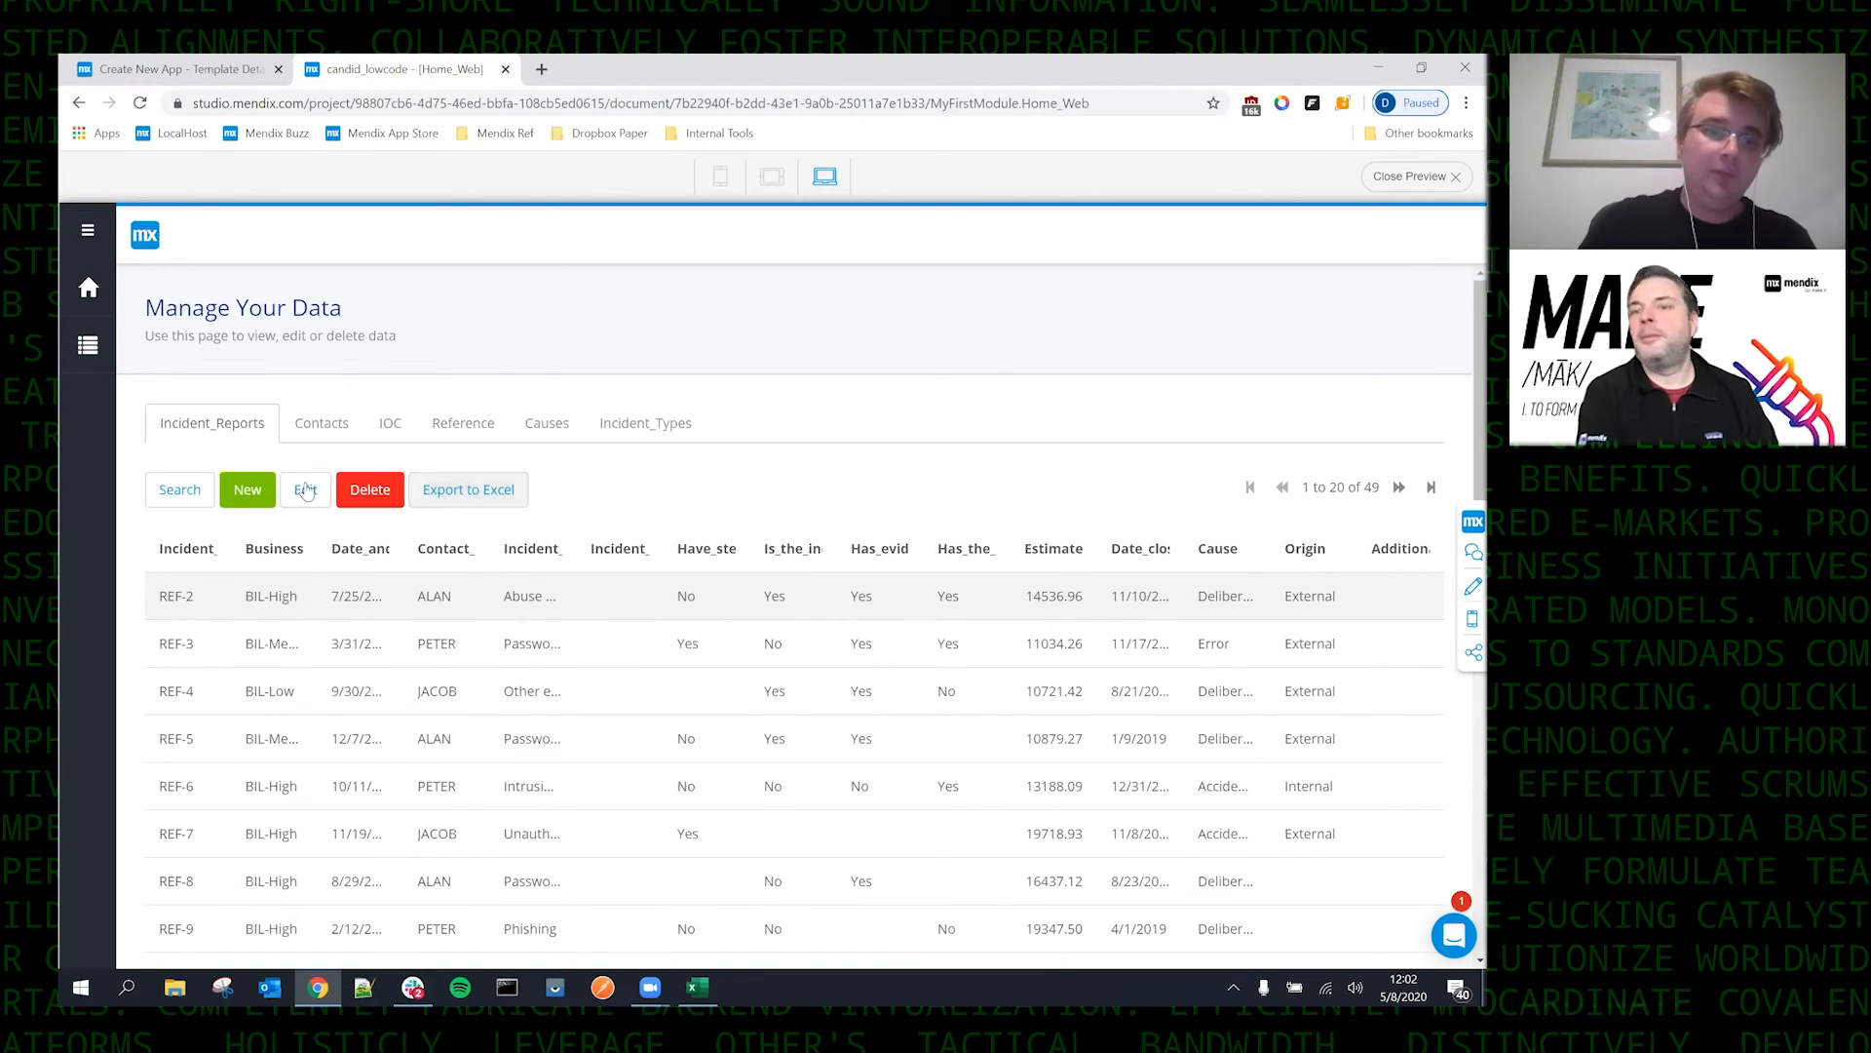
Edit incident REF-2, checking the contact choices and keeping ALAN assigned.
left_click(306, 490)
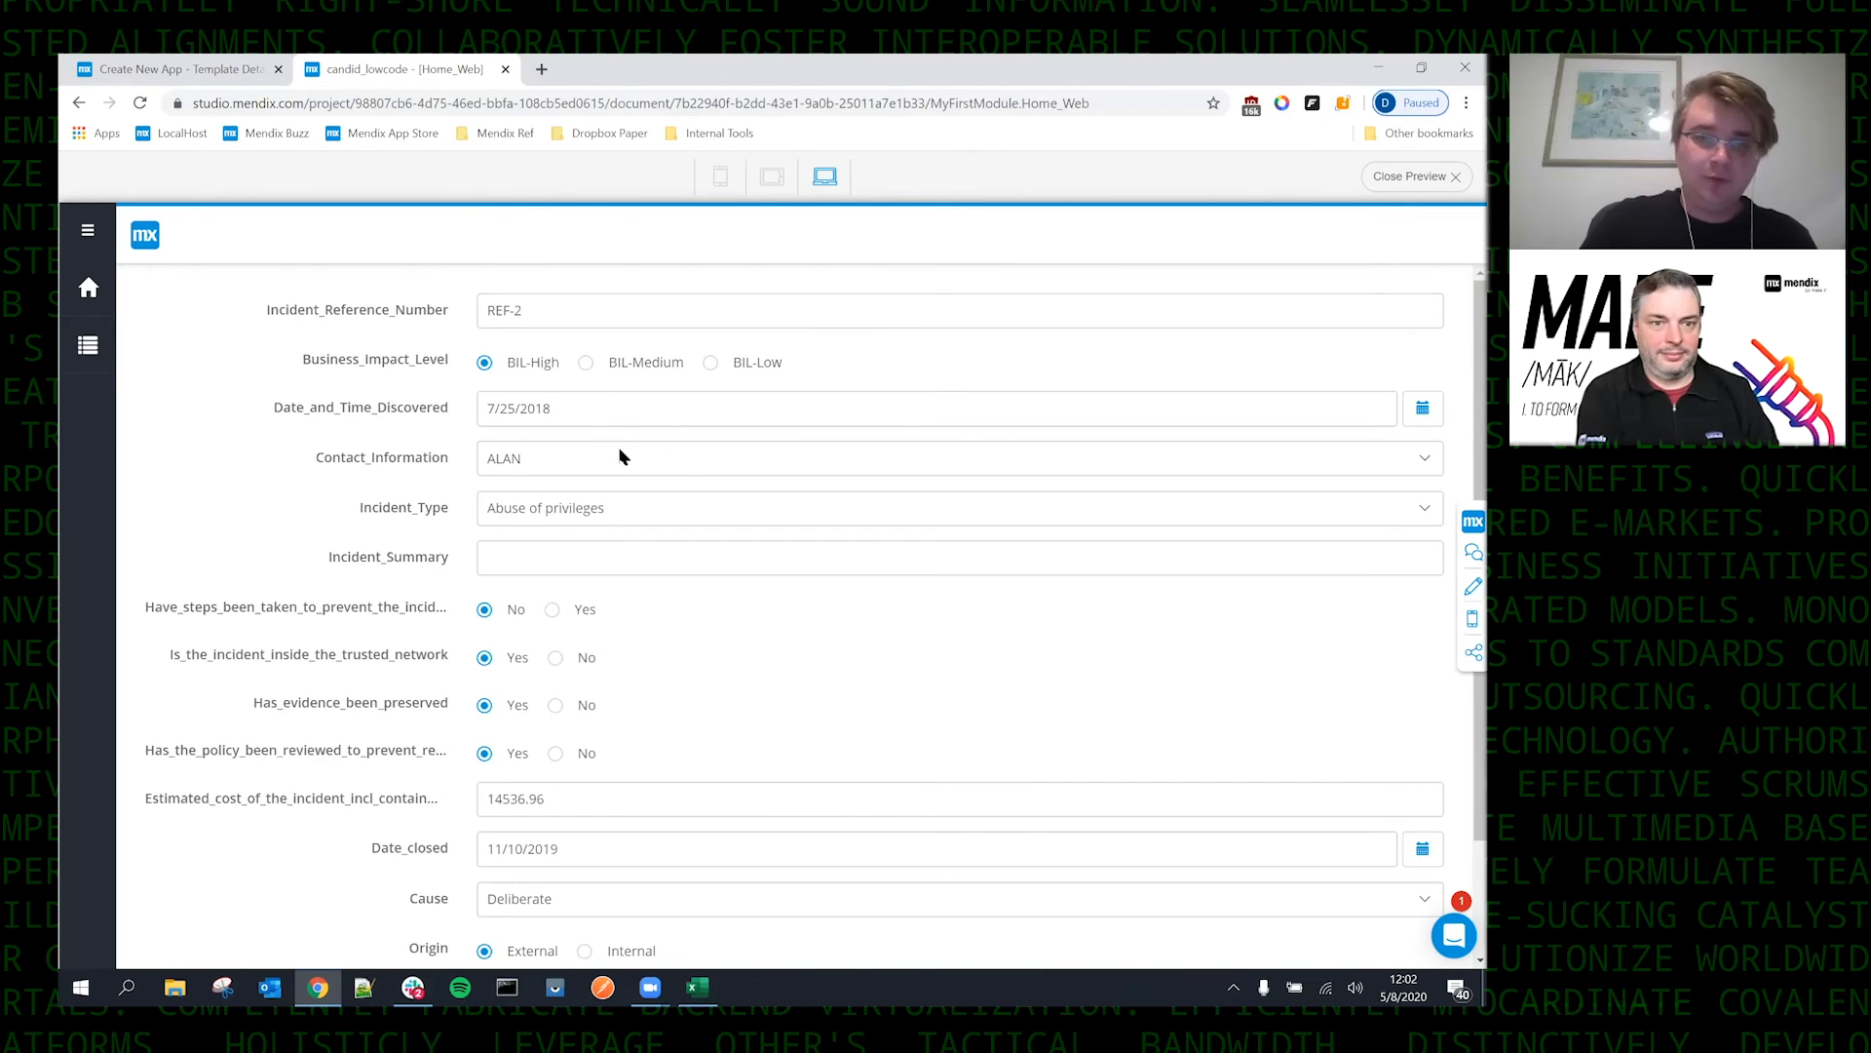
left_click(959, 456)
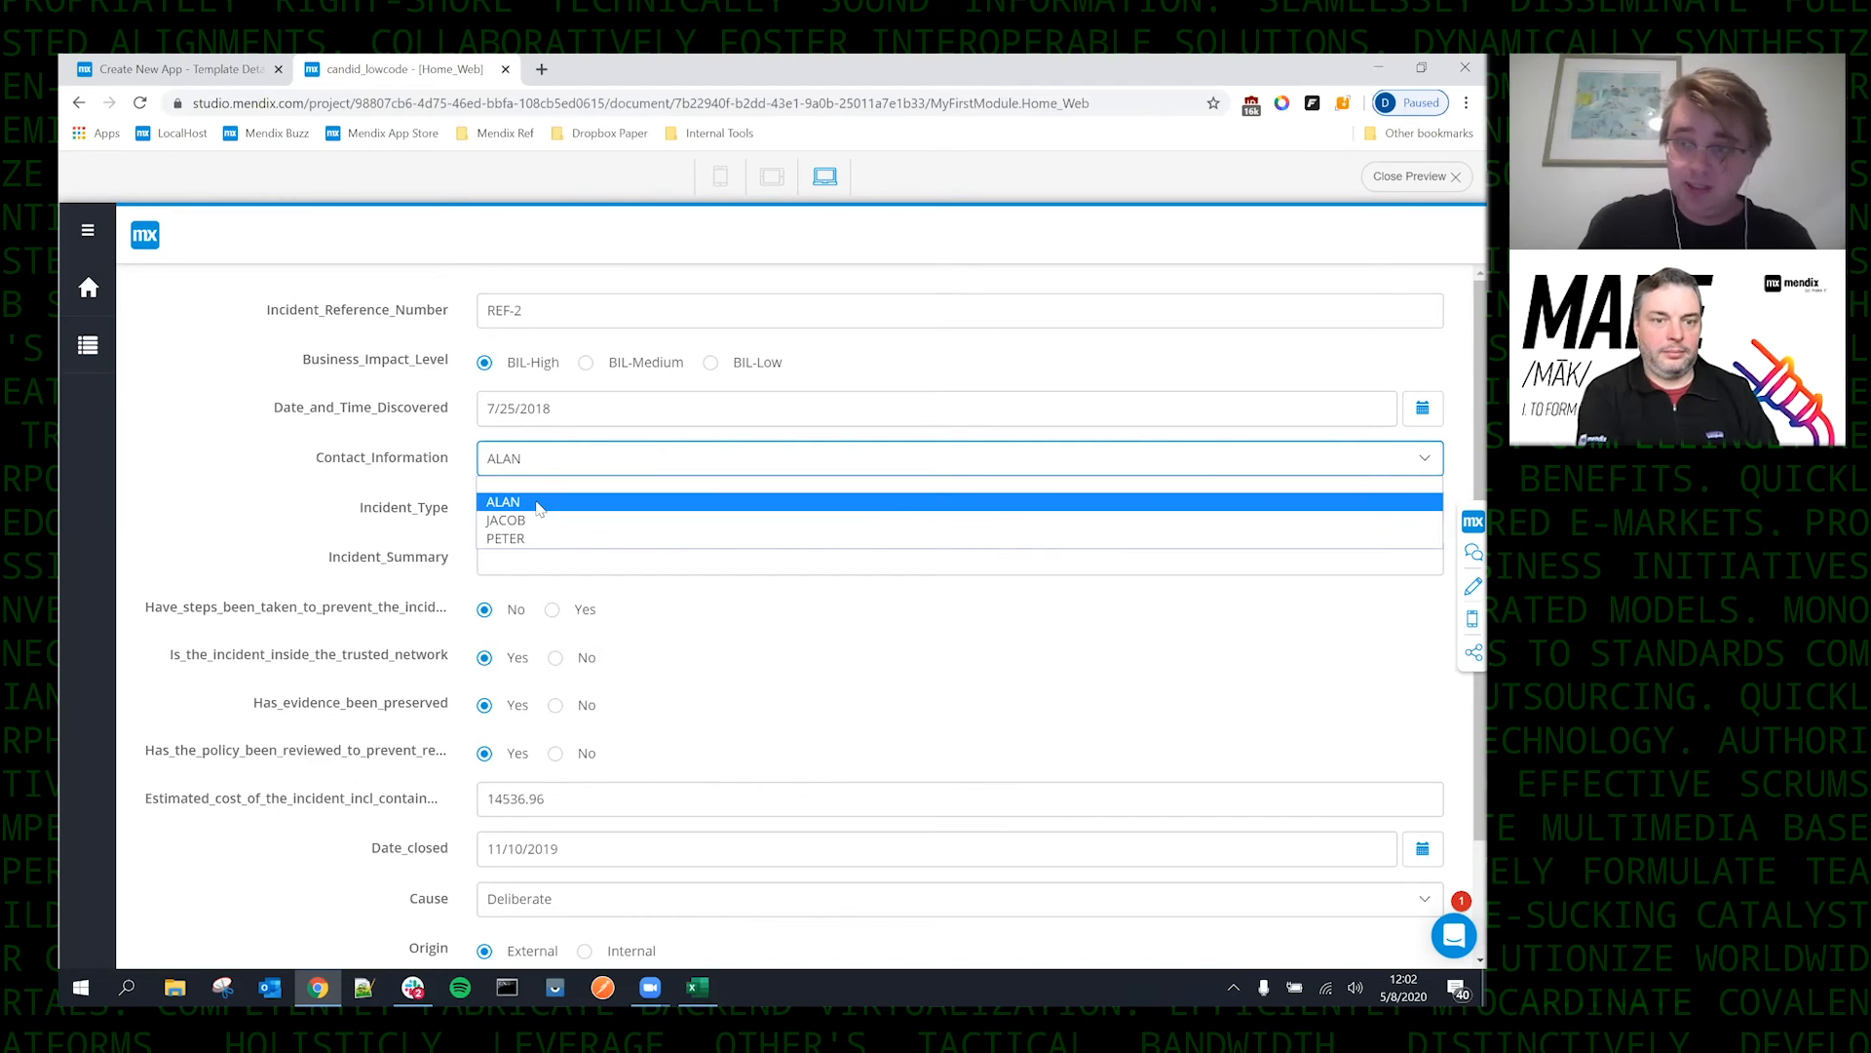
left_click(503, 501)
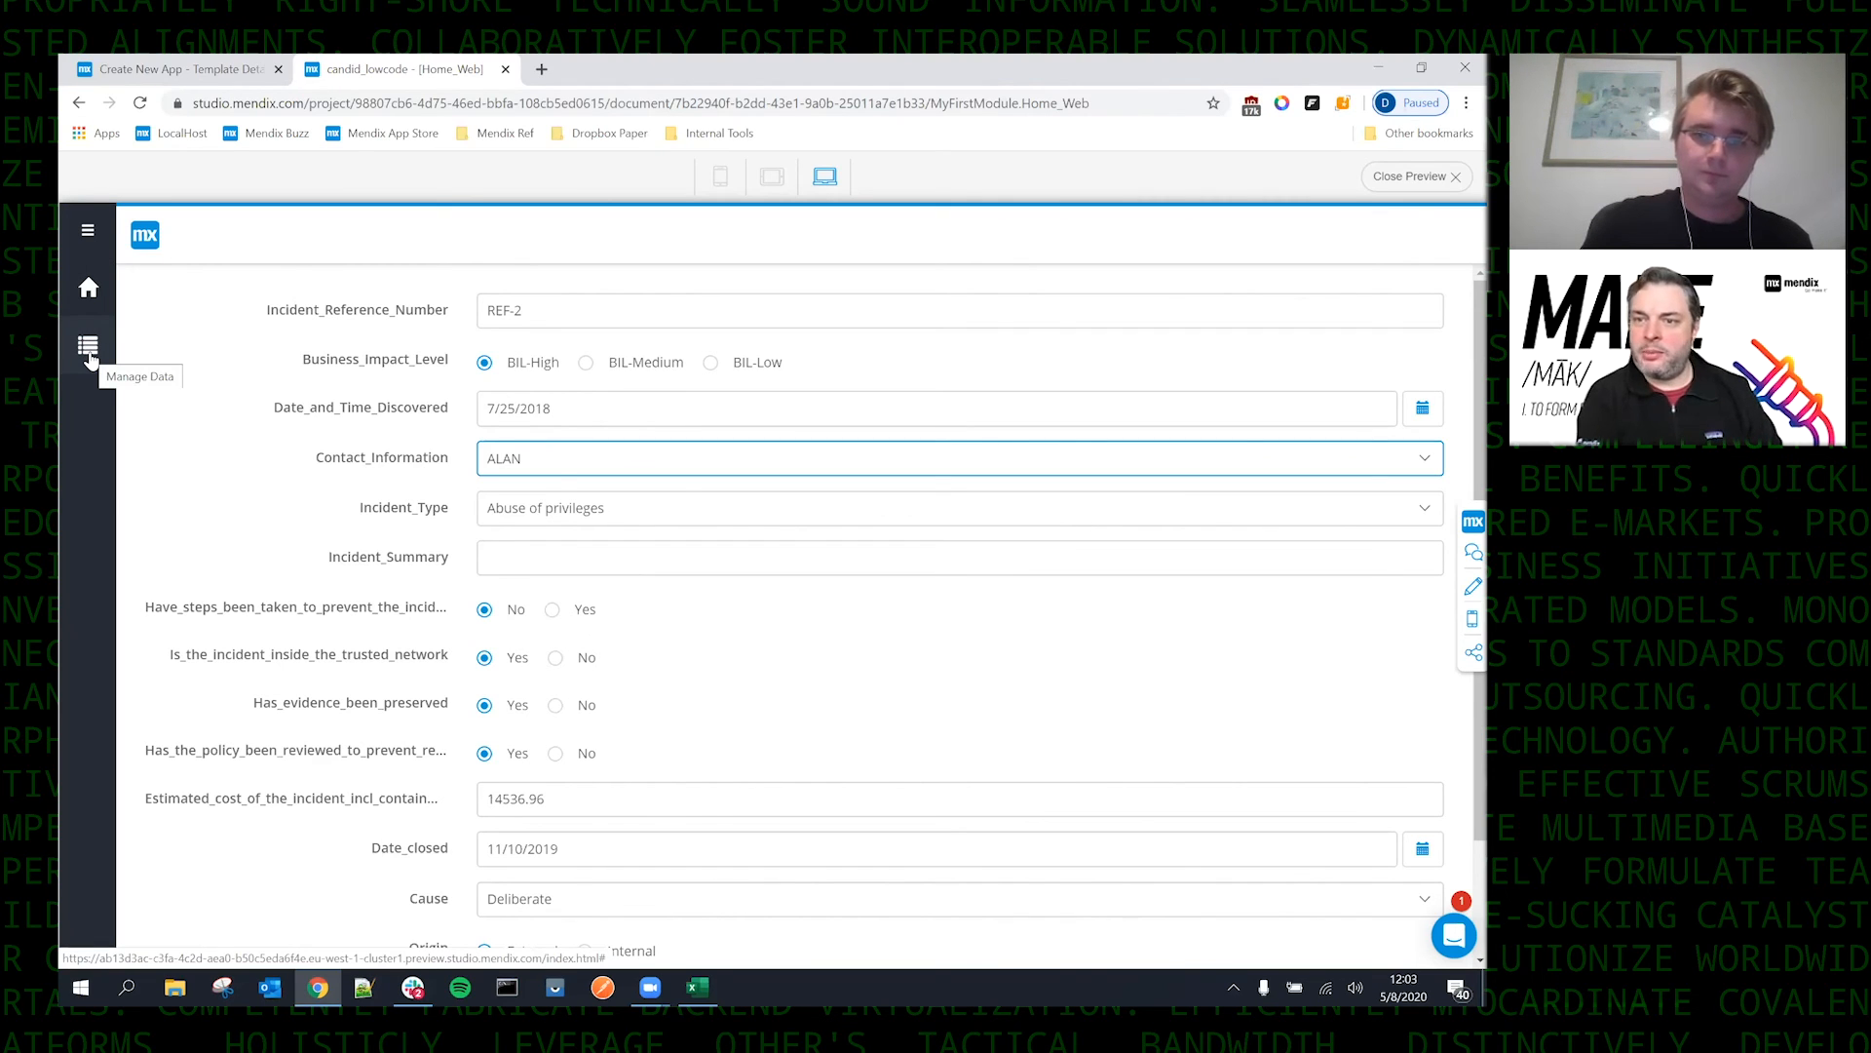
mouse_move(1133, 433)
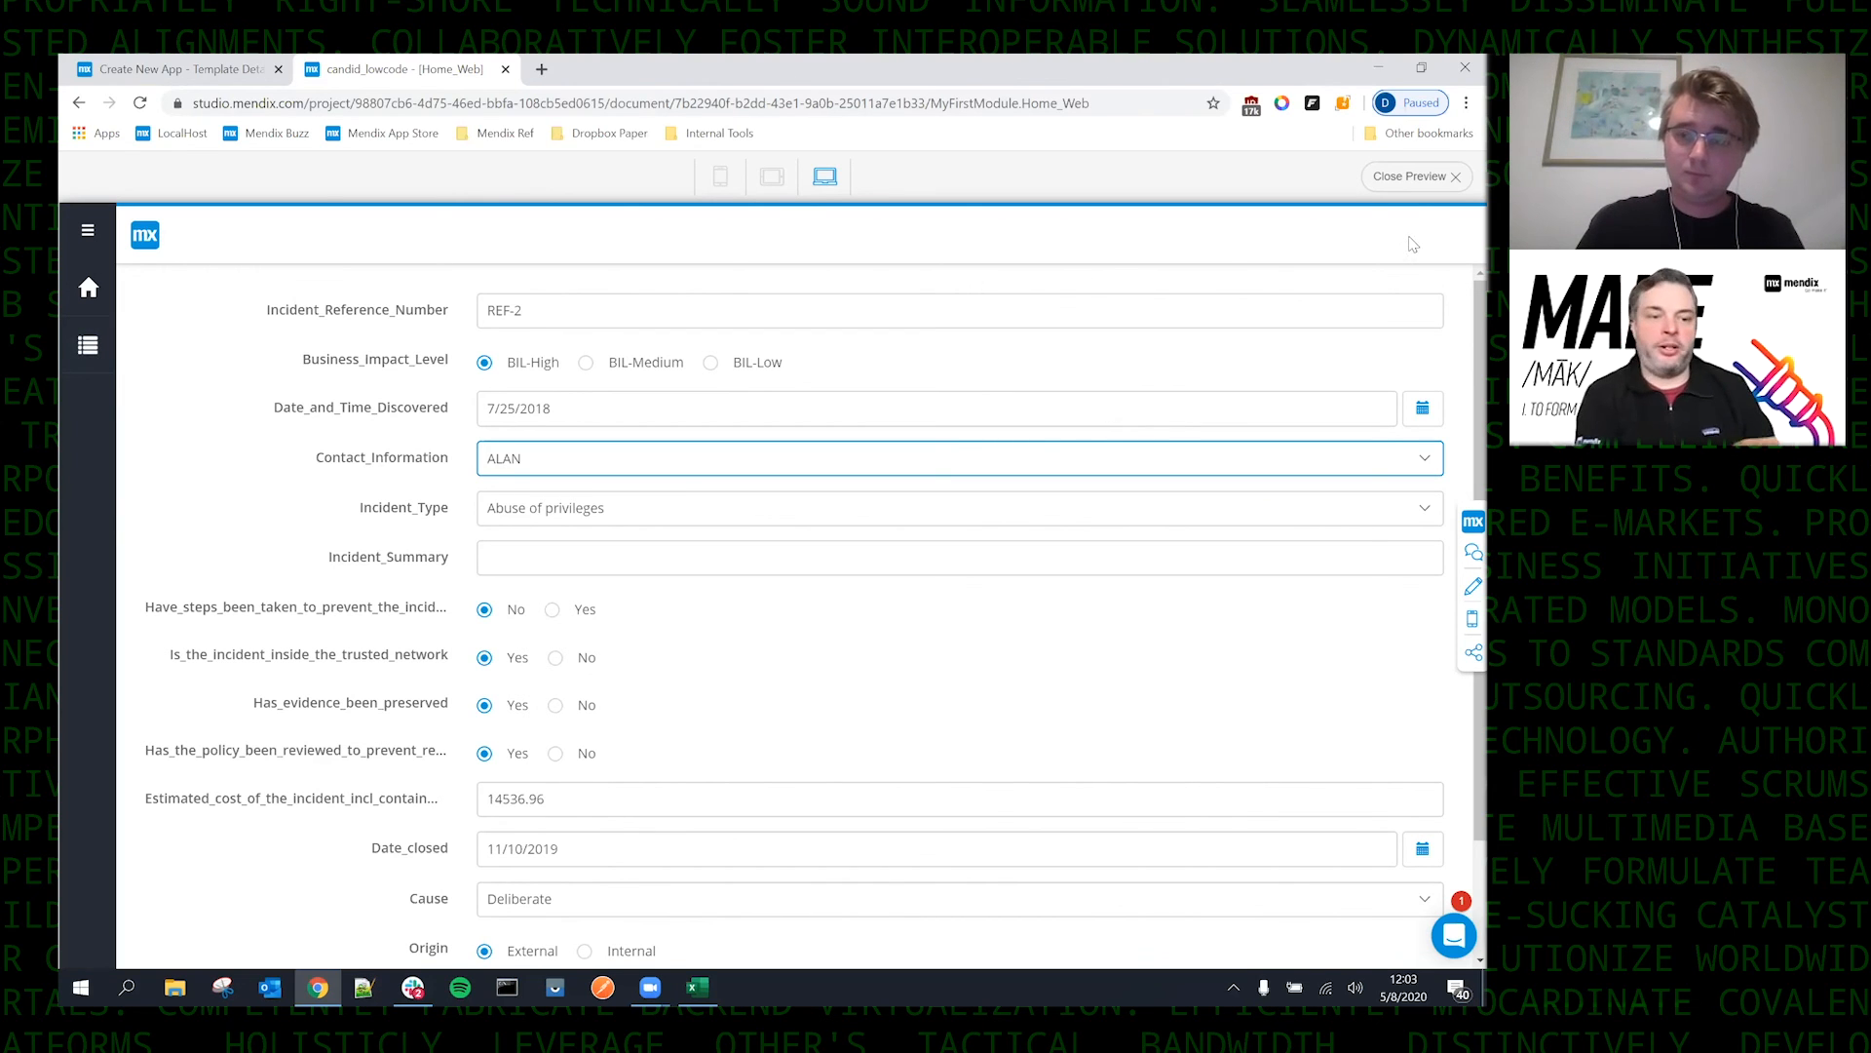
mouse_move(1417, 191)
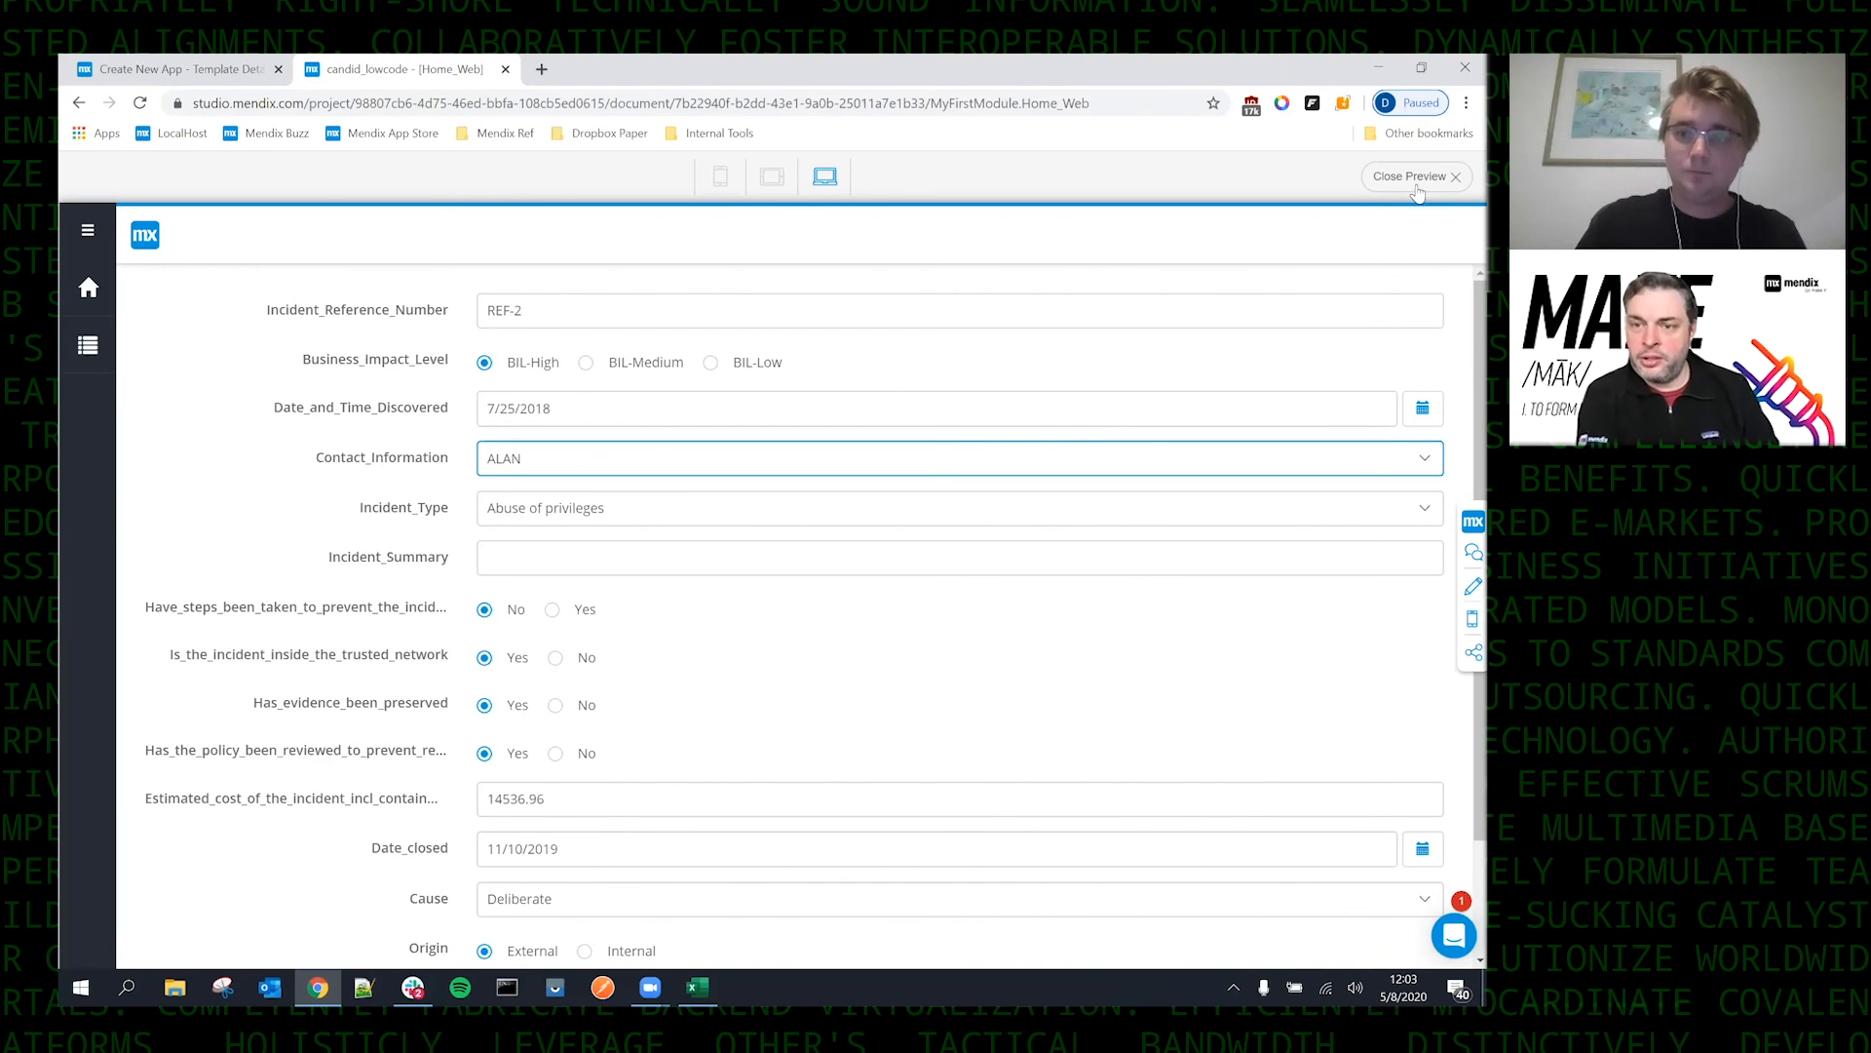
Close the preview and edit the Incident_Types_NewEdit page.
left_click(1411, 175)
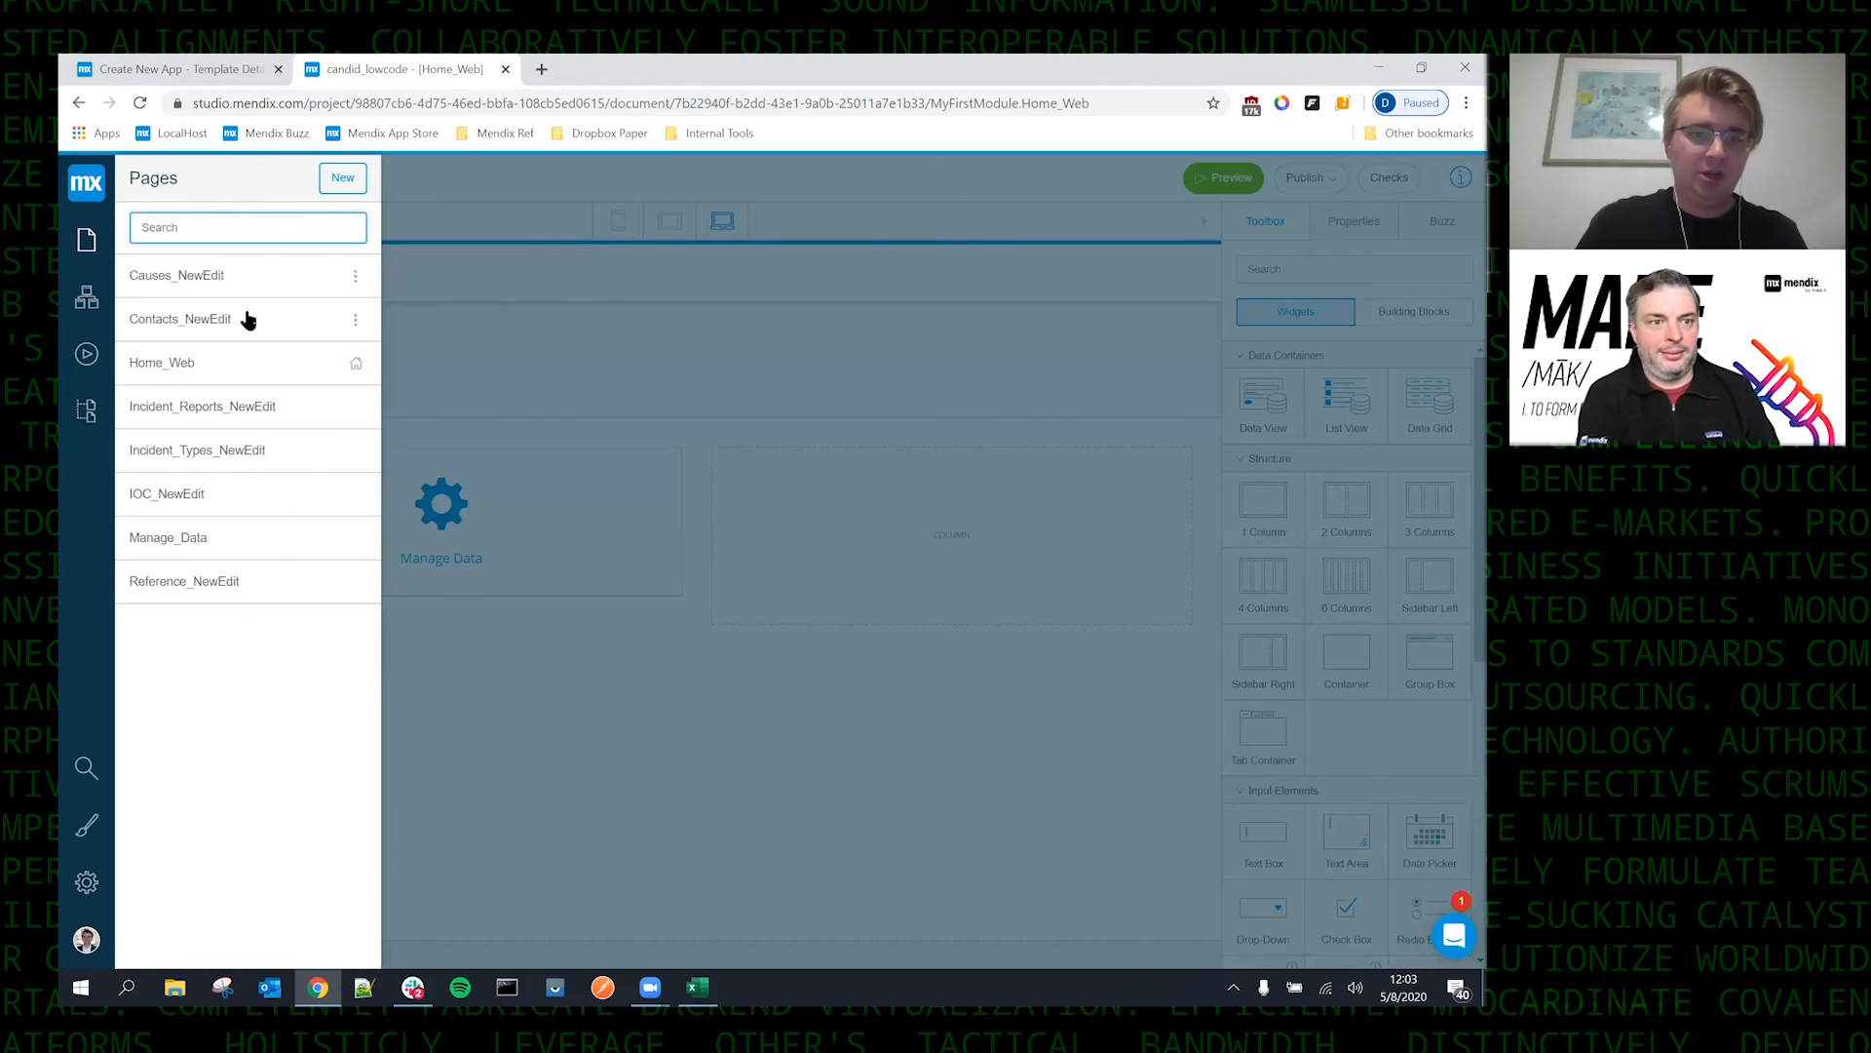
mouse_move(199, 450)
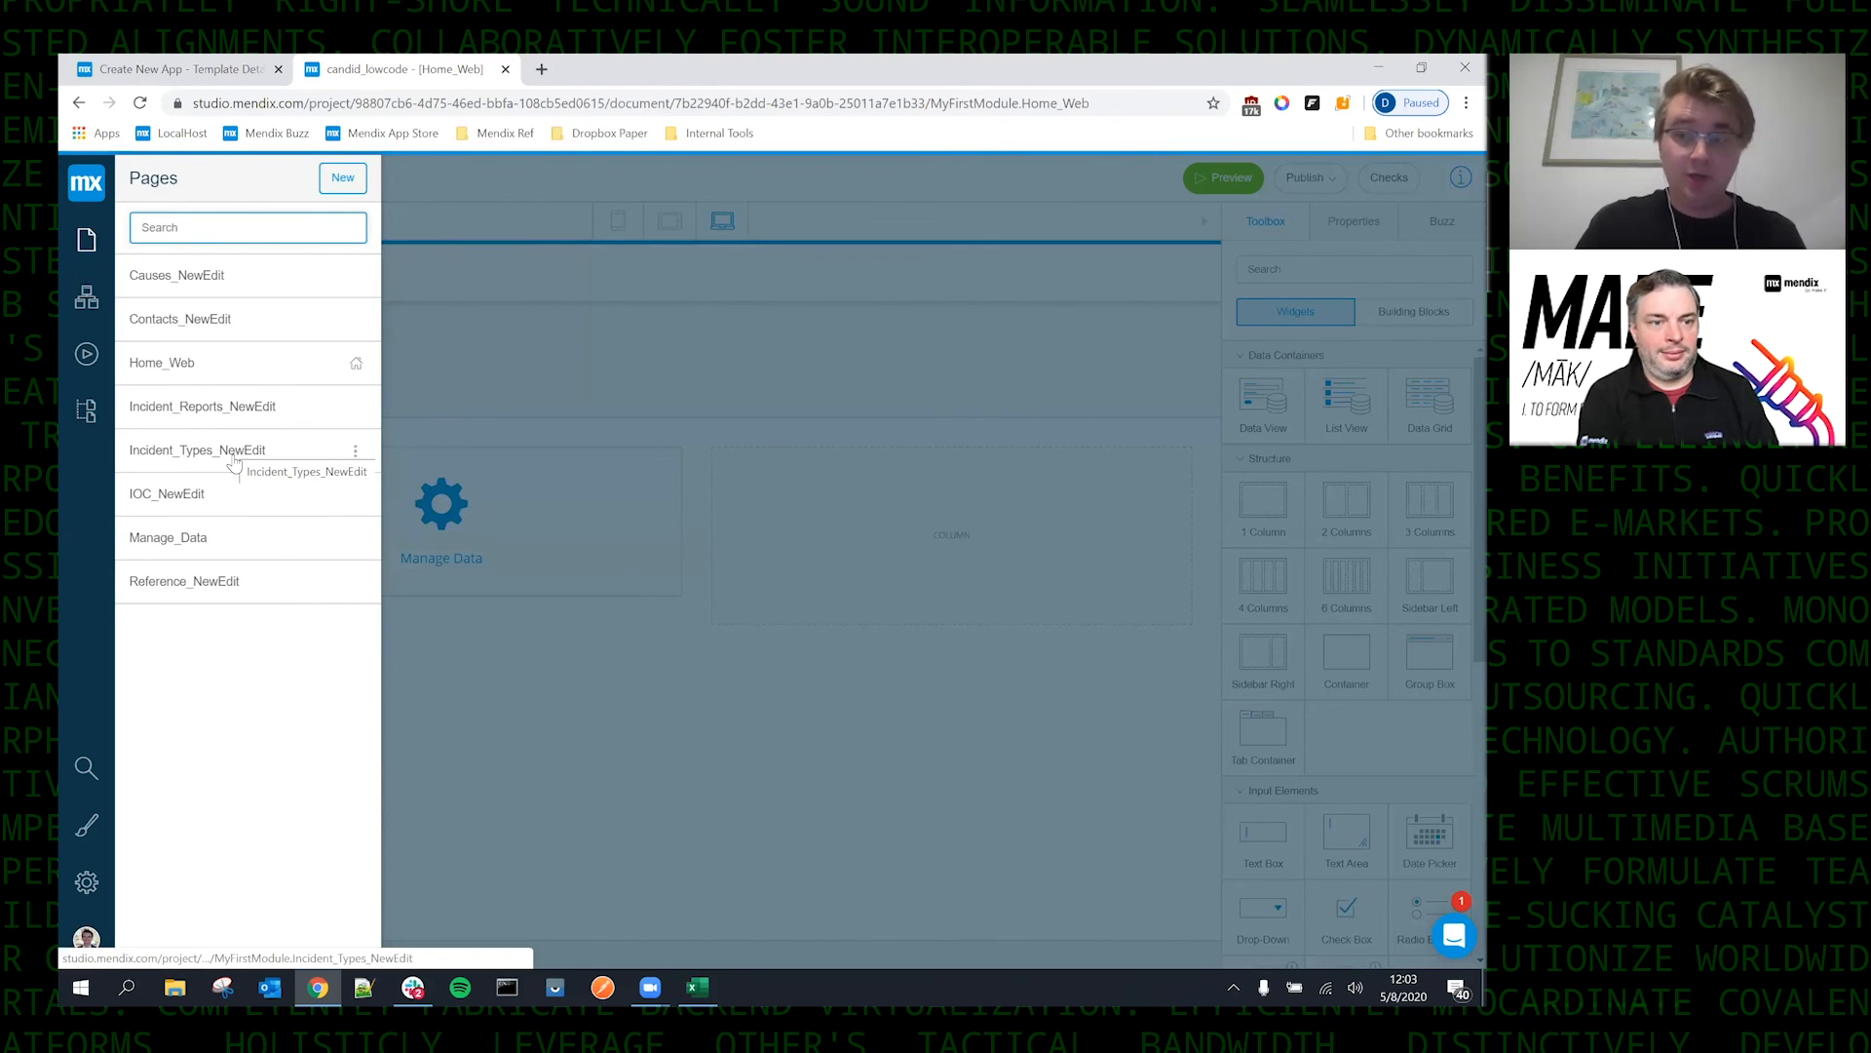
left_click(199, 450)
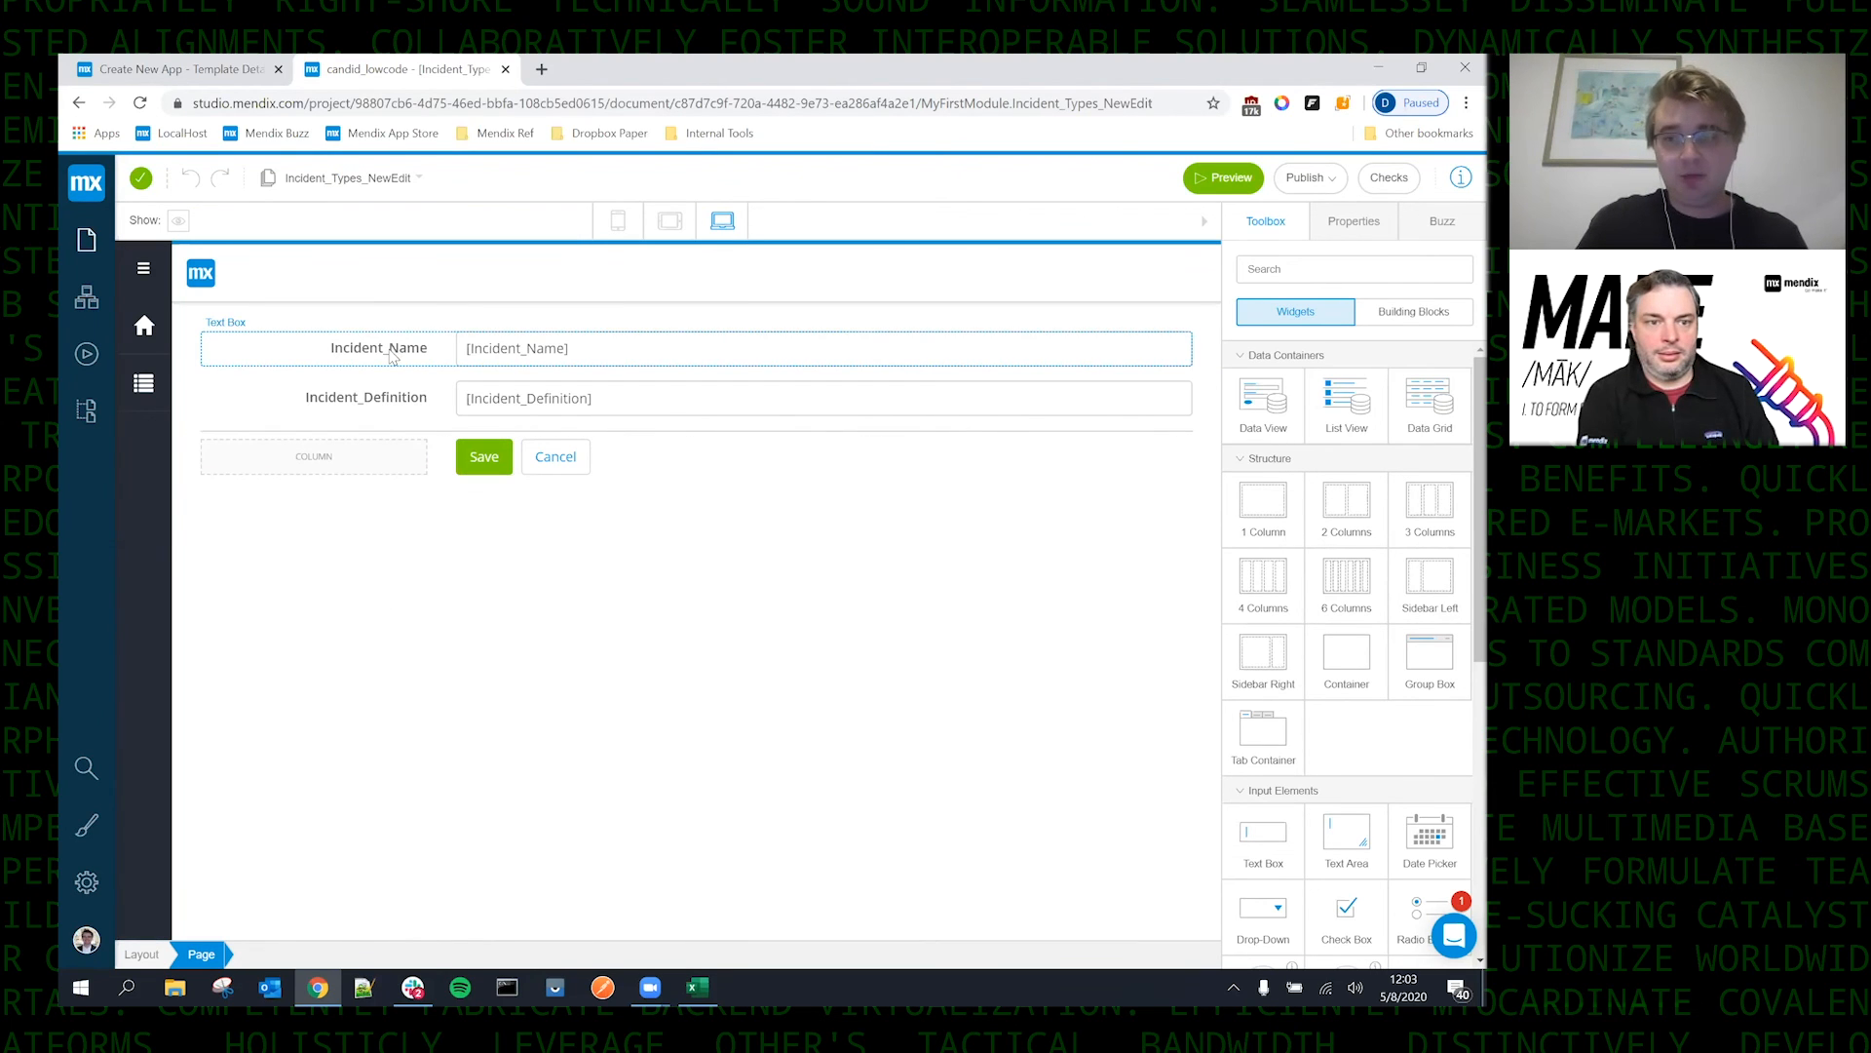
Relabel the Incident_Name text box on the form as 'Incident Name'.
left_click(378, 347)
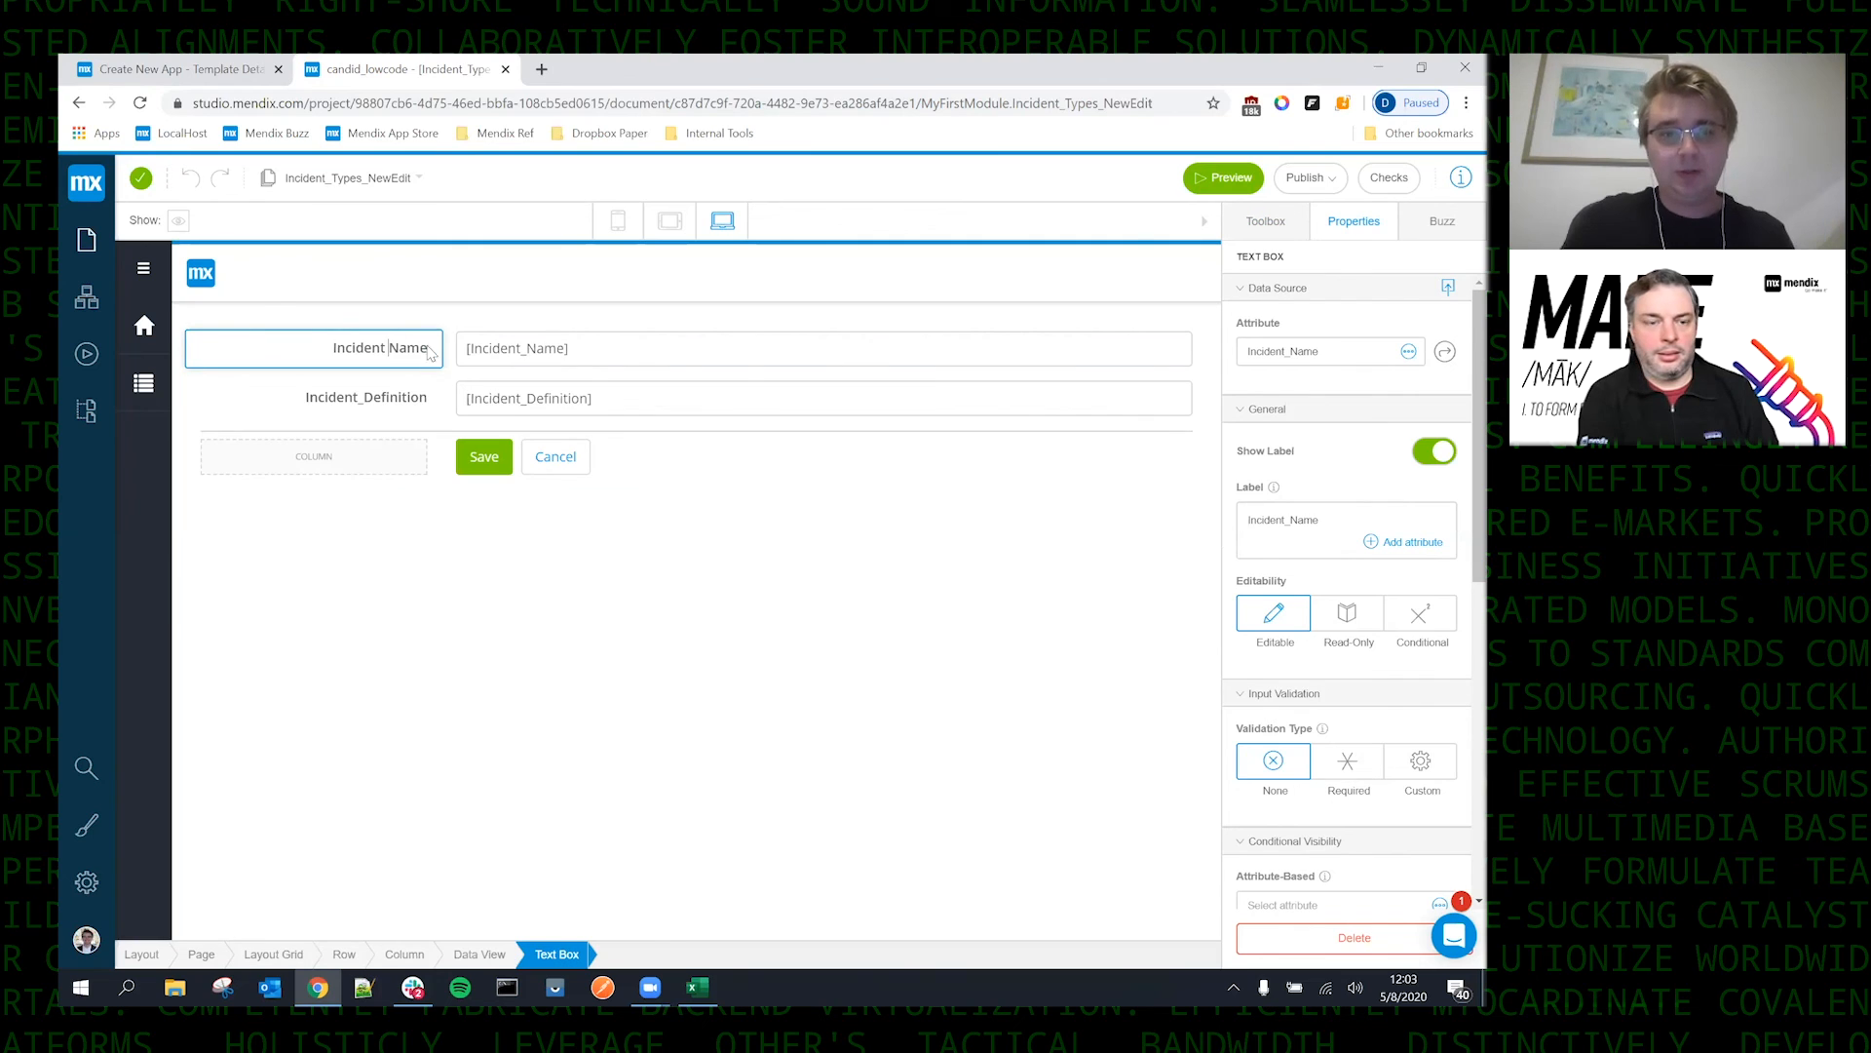
left_click(333, 347)
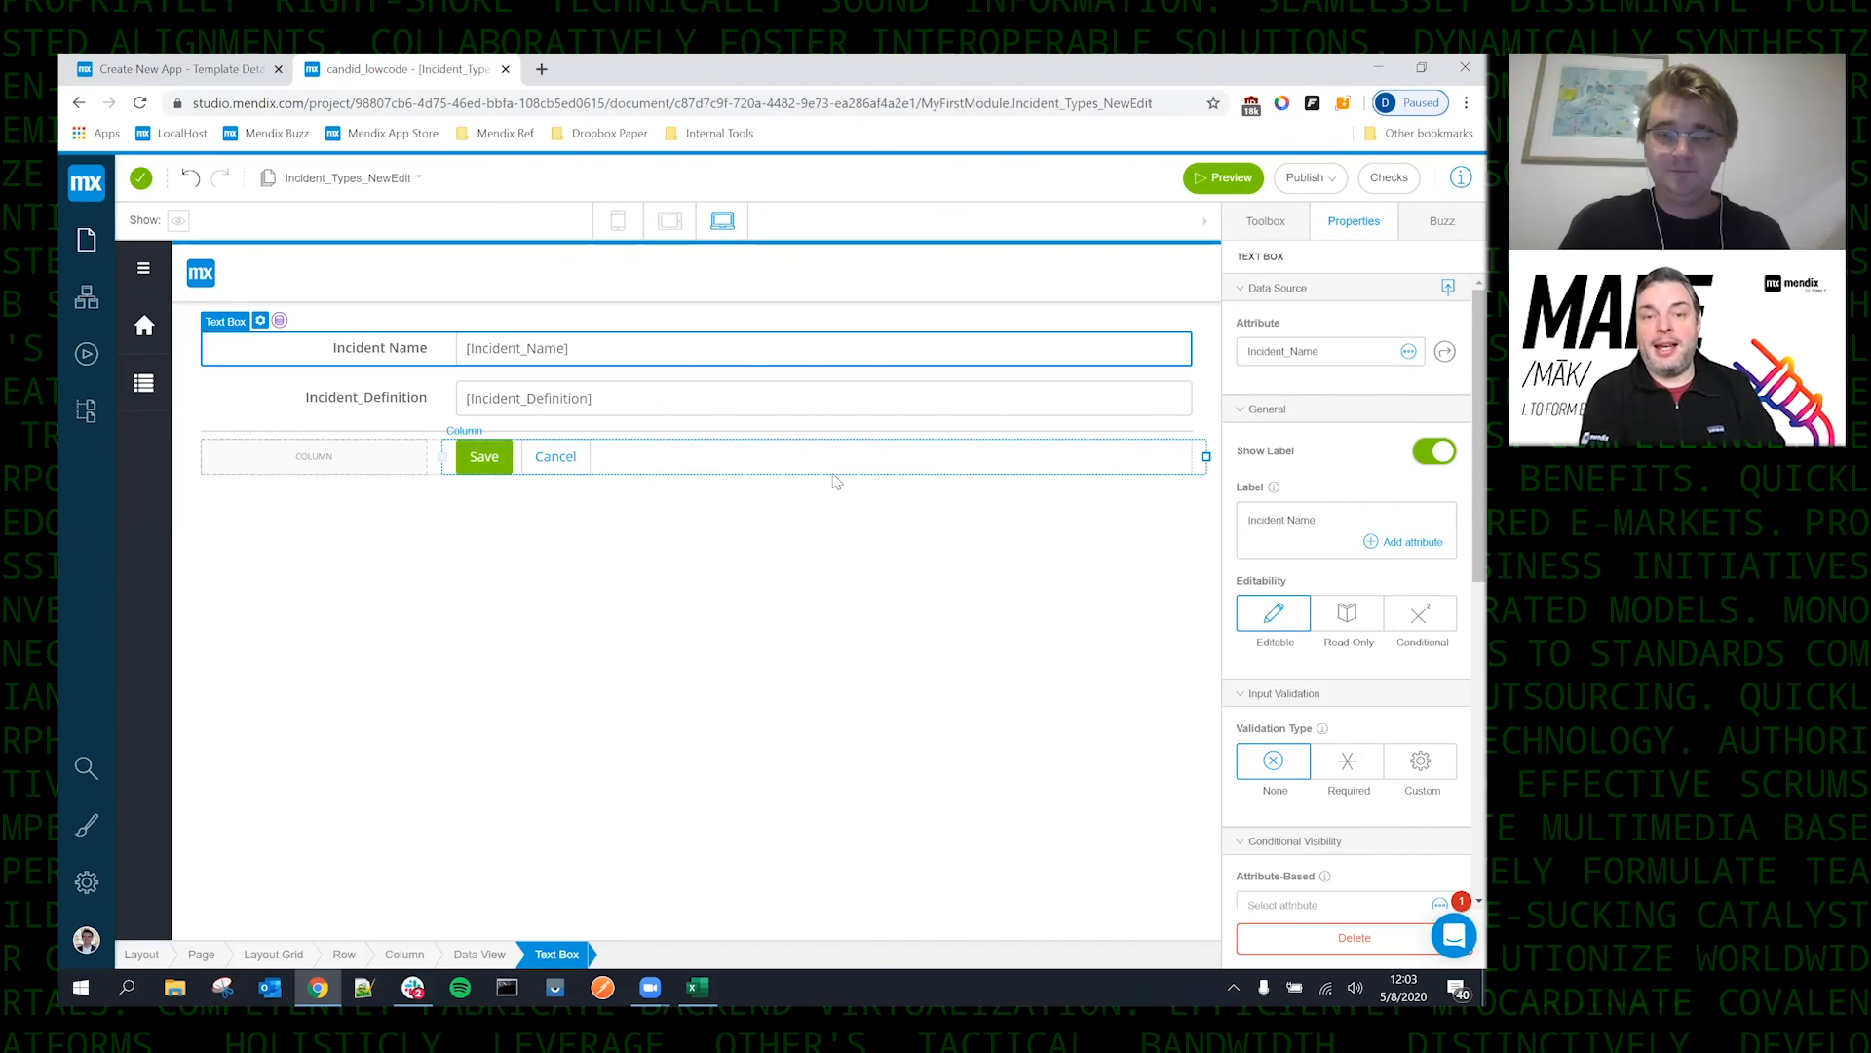
mouse_move(876, 421)
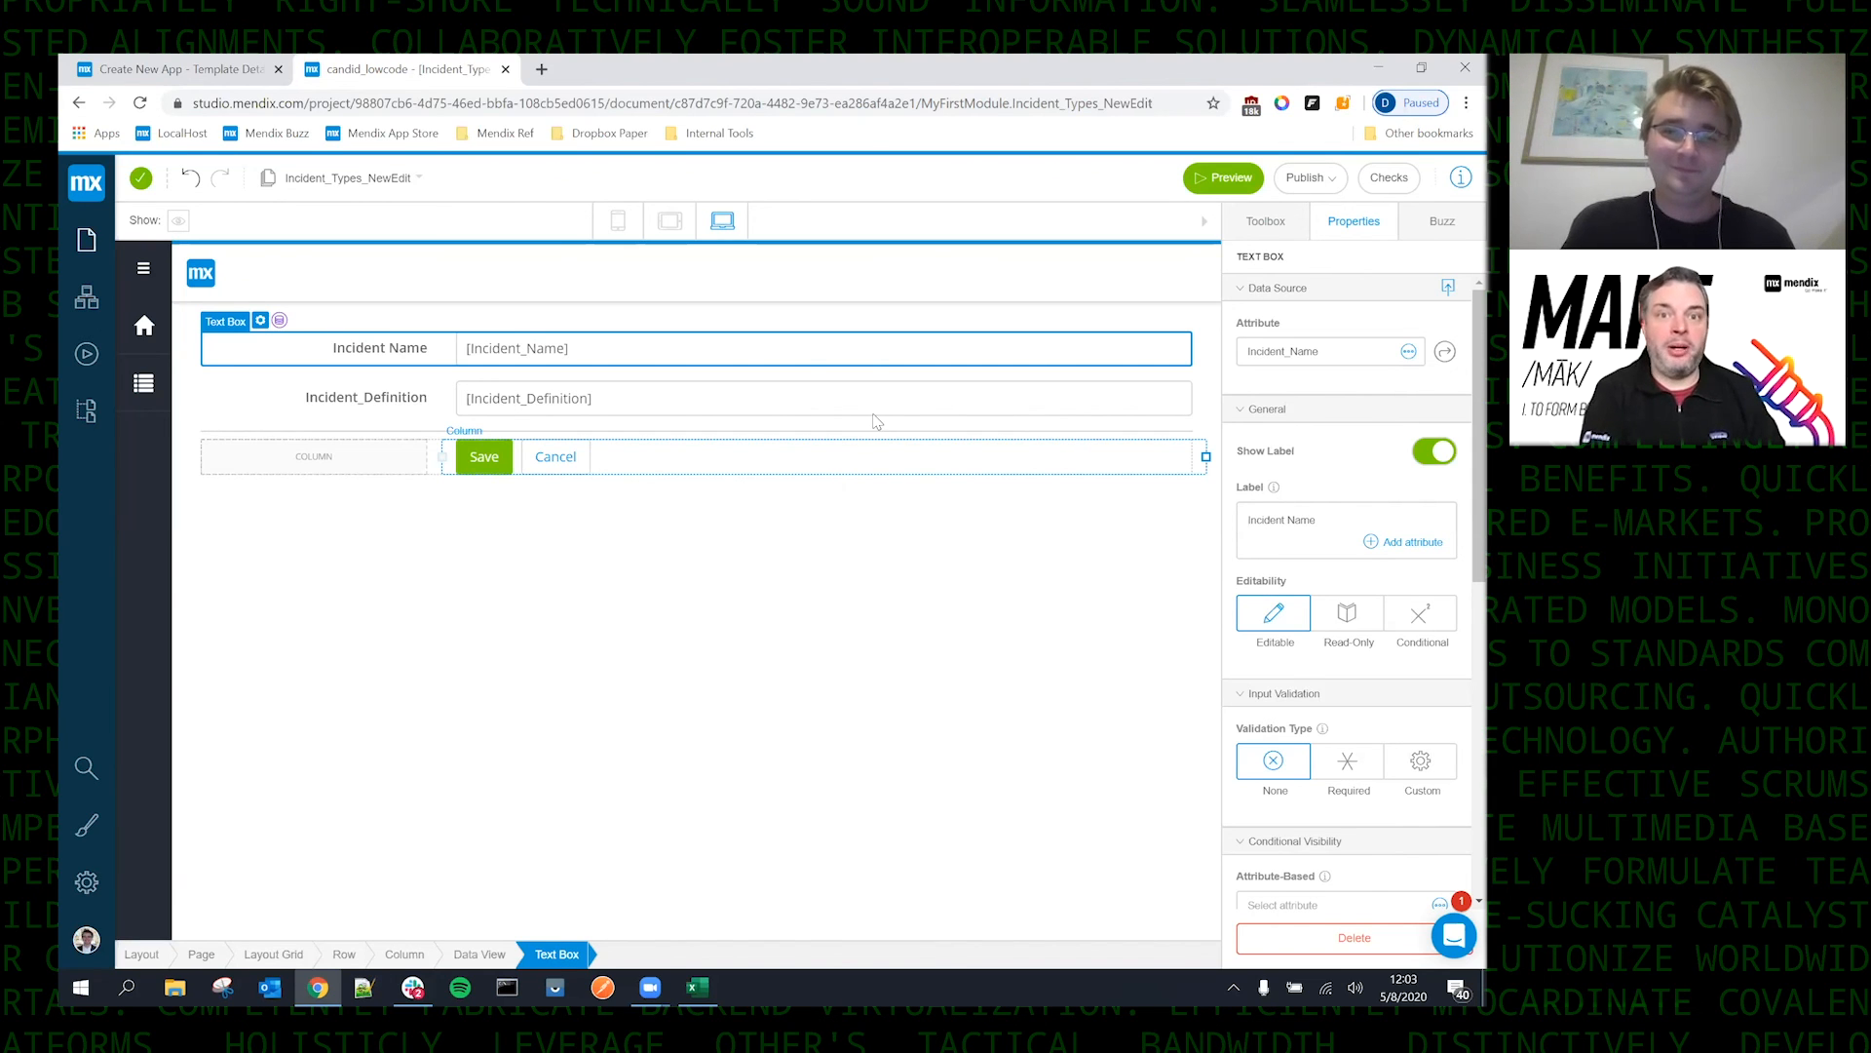